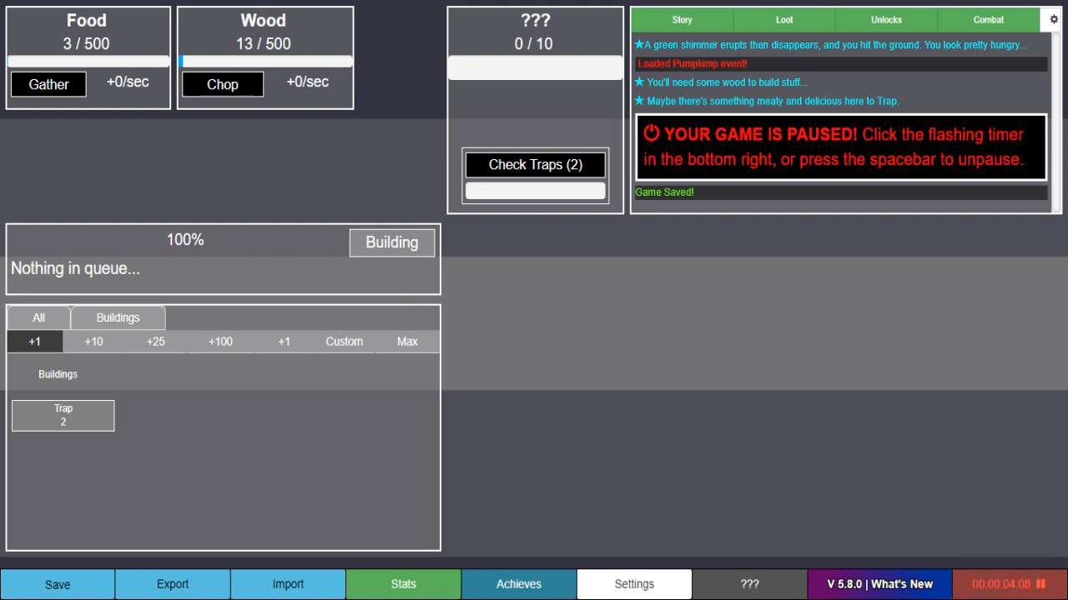
{"action": "mouse_move", "coordinate": [467, 406]}
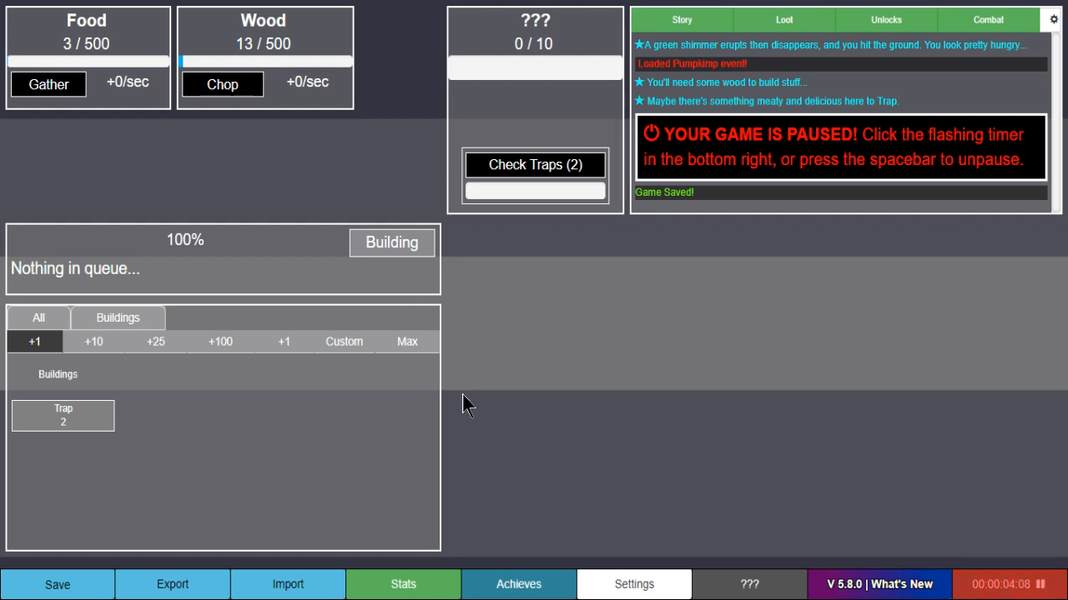
{"action": "mouse_move", "coordinate": [440, 367]}
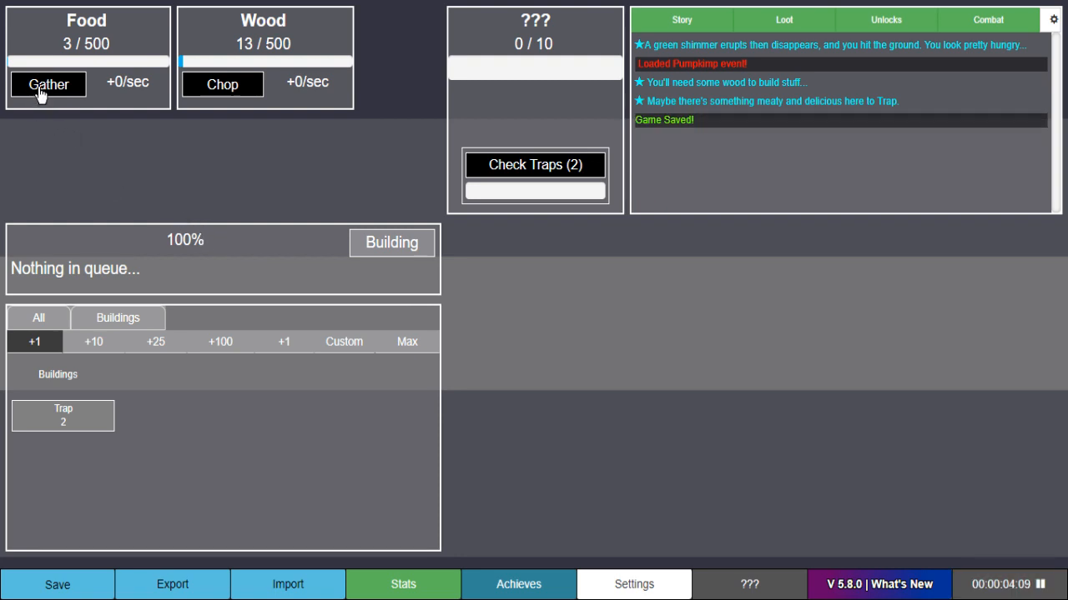
- Gather food by hand, then buy a third trap with food and wood
{"action": "left_click", "coordinate": [47, 84]}
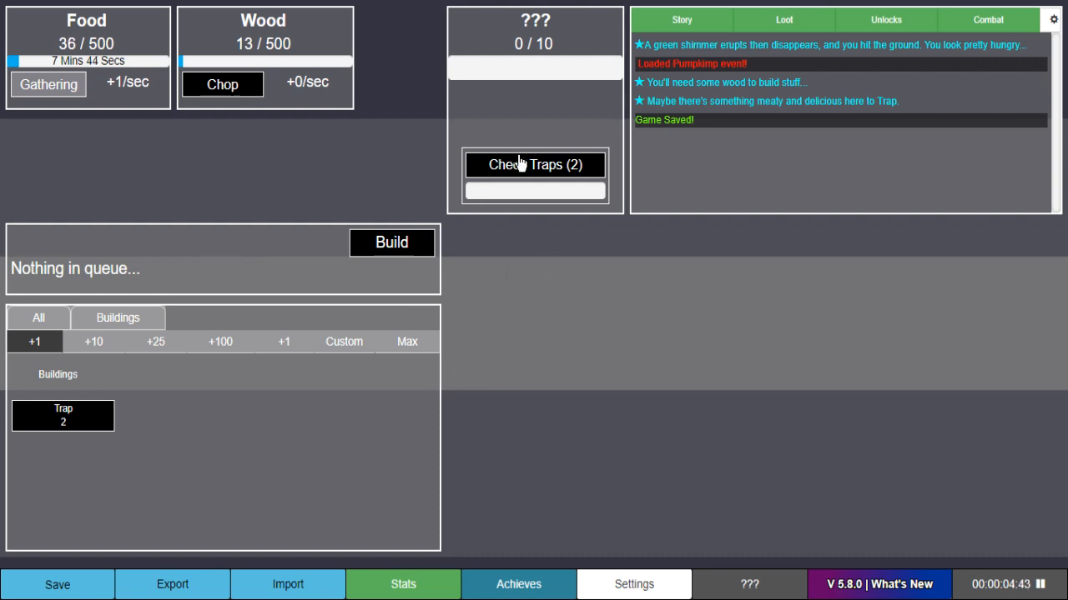
{"action": "mouse_move", "coordinate": [63, 416]}
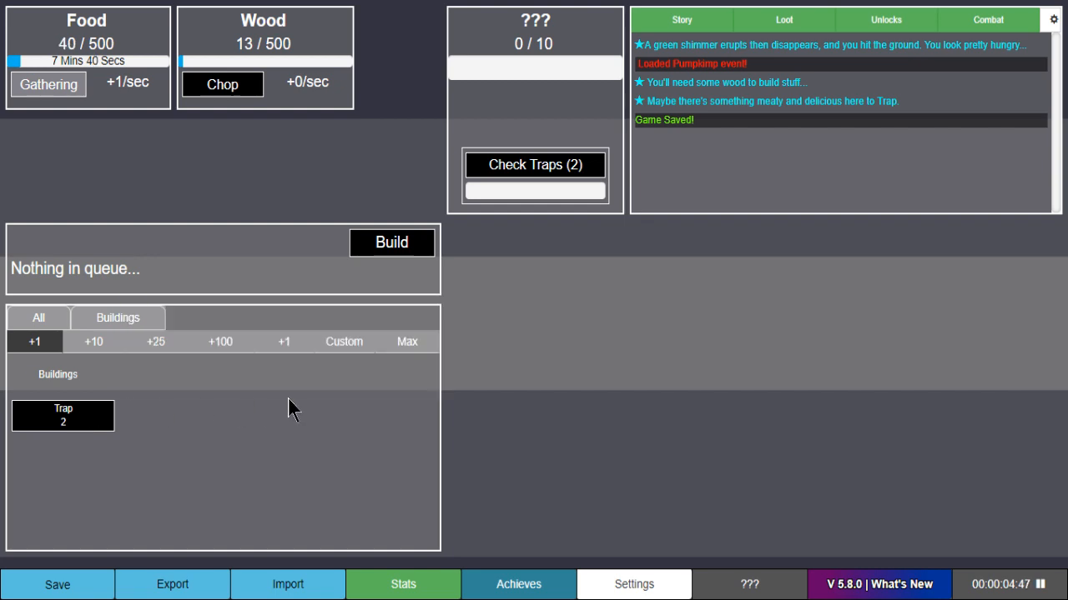
{"action": "mouse_move", "coordinate": [62, 416]}
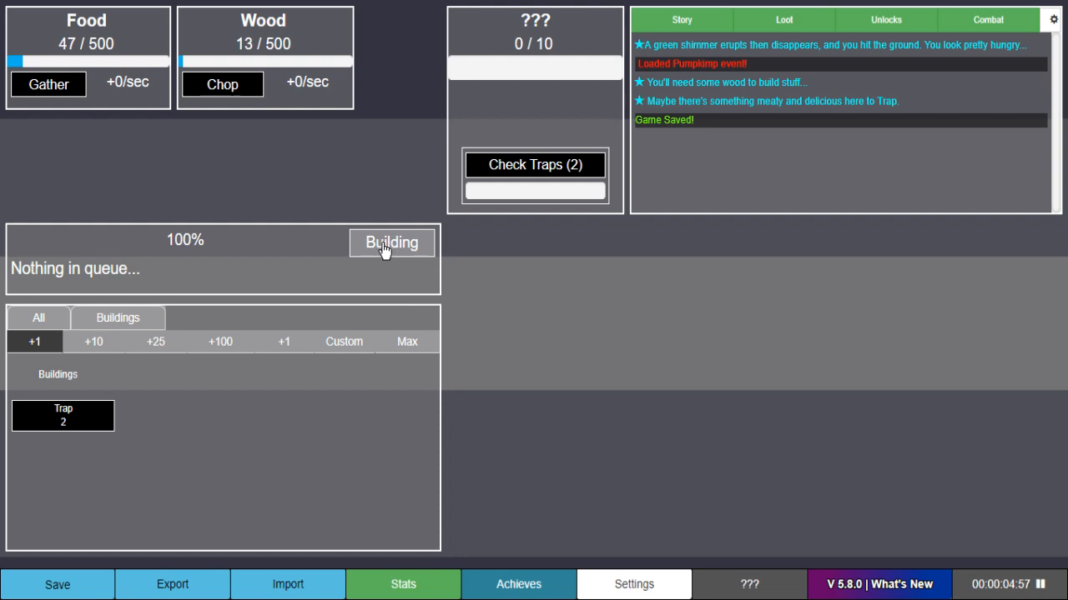
{"action": "mouse_move", "coordinate": [63, 416]}
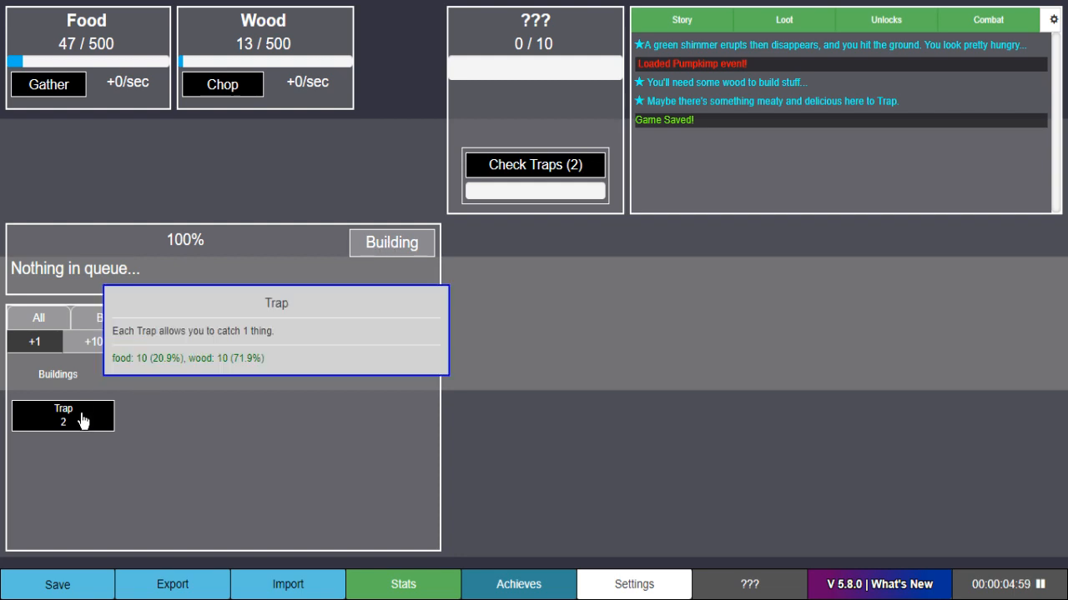
{"action": "left_click", "coordinate": [63, 415]}
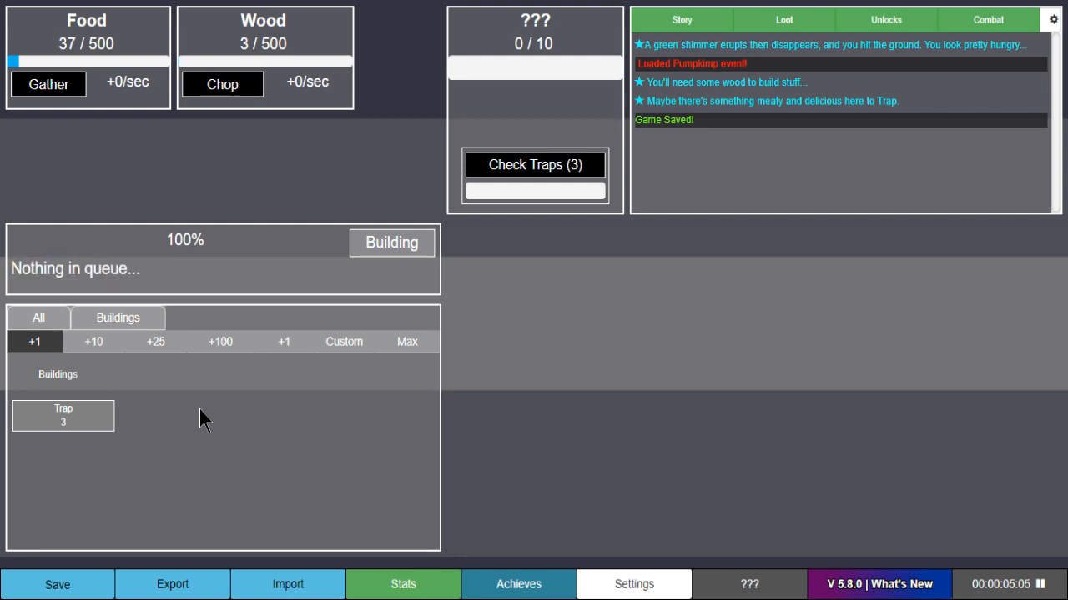
{"action": "mouse_move", "coordinate": [573, 136]}
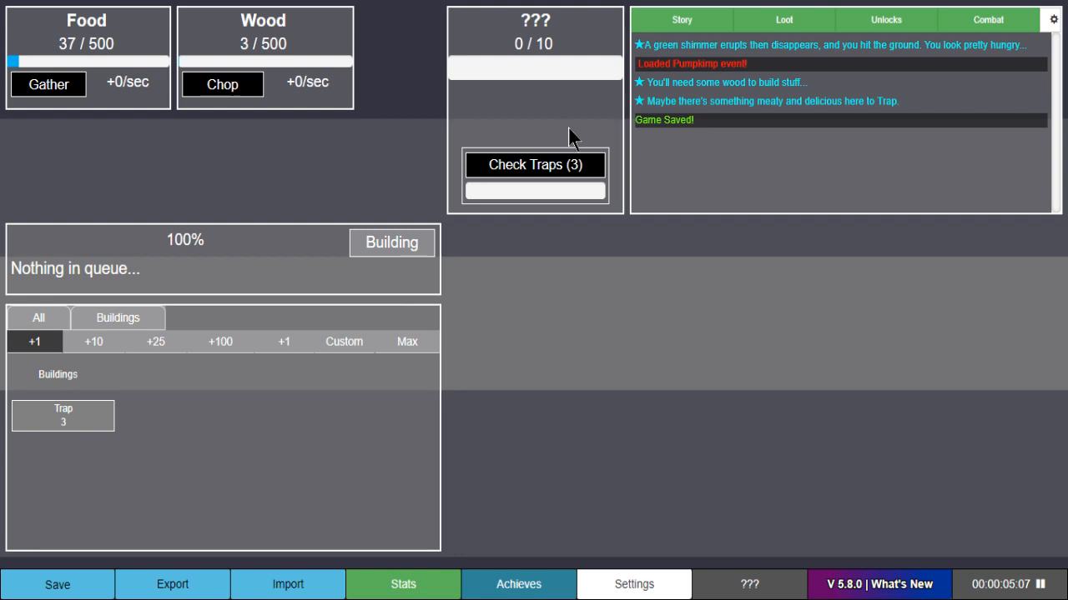
{"action": "mouse_move", "coordinate": [263, 173]}
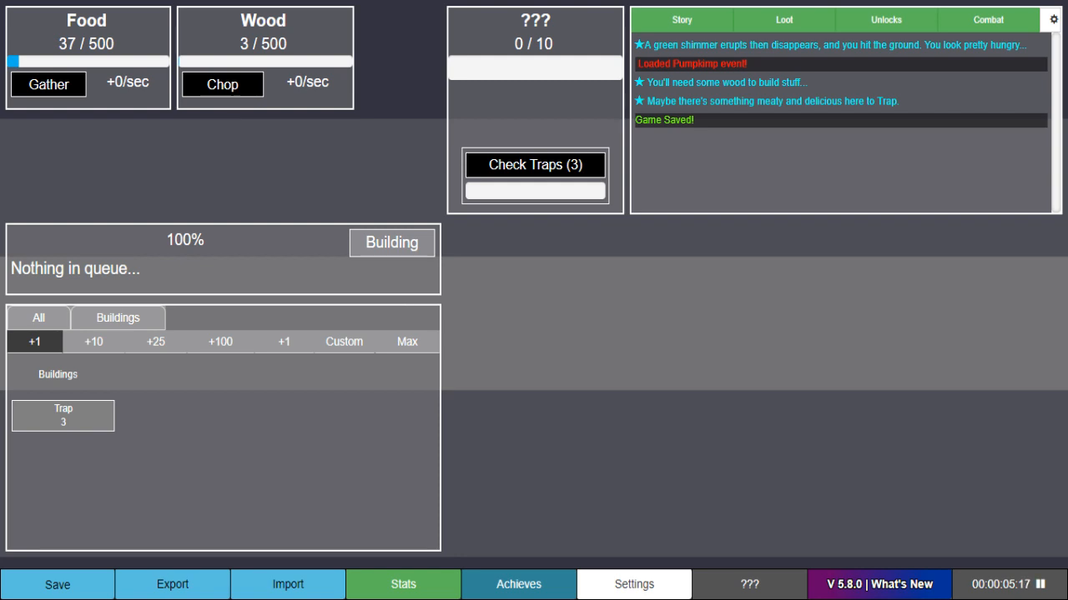
{"action": "mouse_move", "coordinate": [330, 340]}
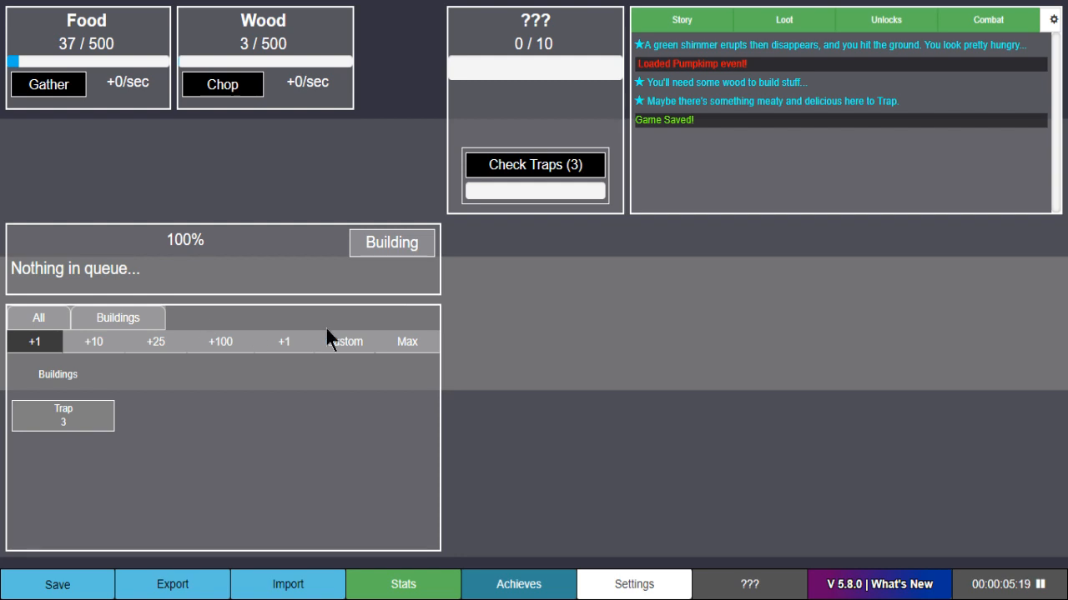
{"action": "mouse_move", "coordinate": [534, 165]}
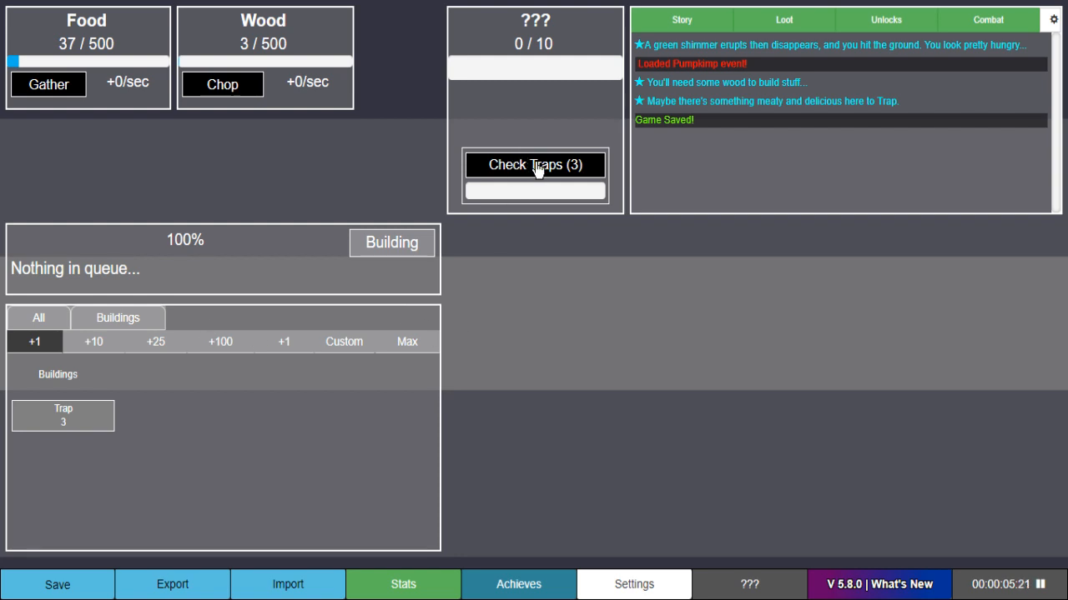
- Check the traps to collect three Trimps and review the Max Trimps breakdown
{"action": "left_click", "coordinate": [535, 164]}
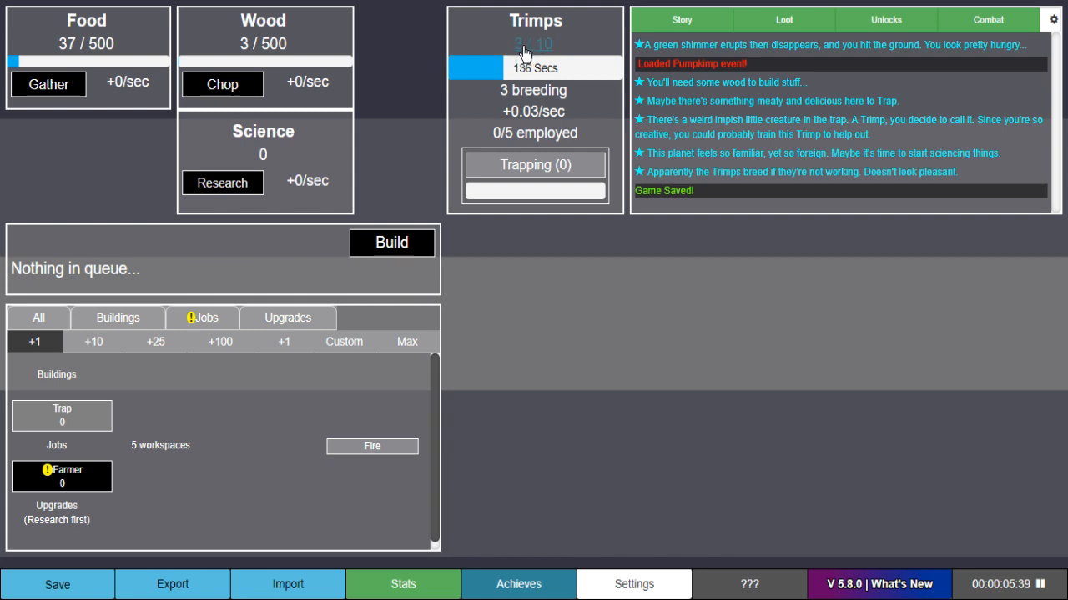
{"action": "left_click", "coordinate": [532, 44]}
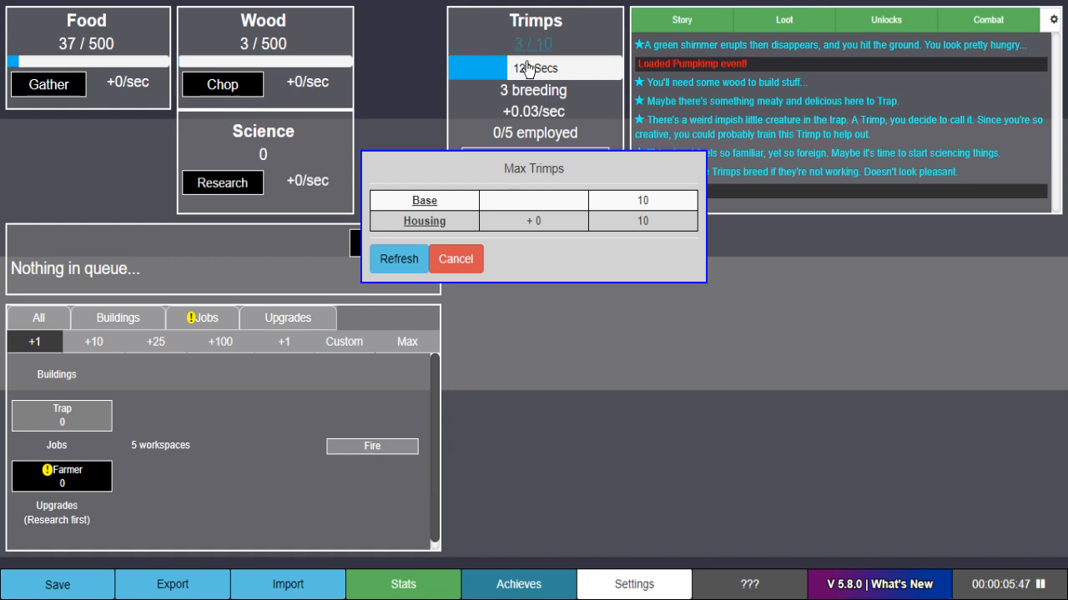
{"action": "left_click", "coordinate": [456, 258]}
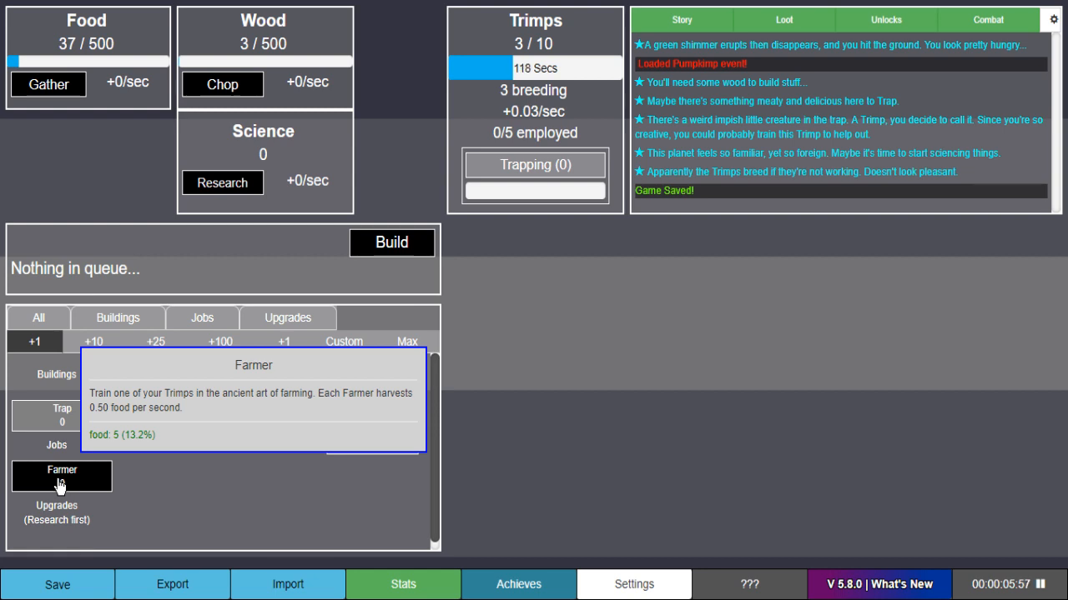
- Hire a Farmer and a Lumberjack, then build a trap and collect its Trimp
{"action": "left_click", "coordinate": [61, 475]}
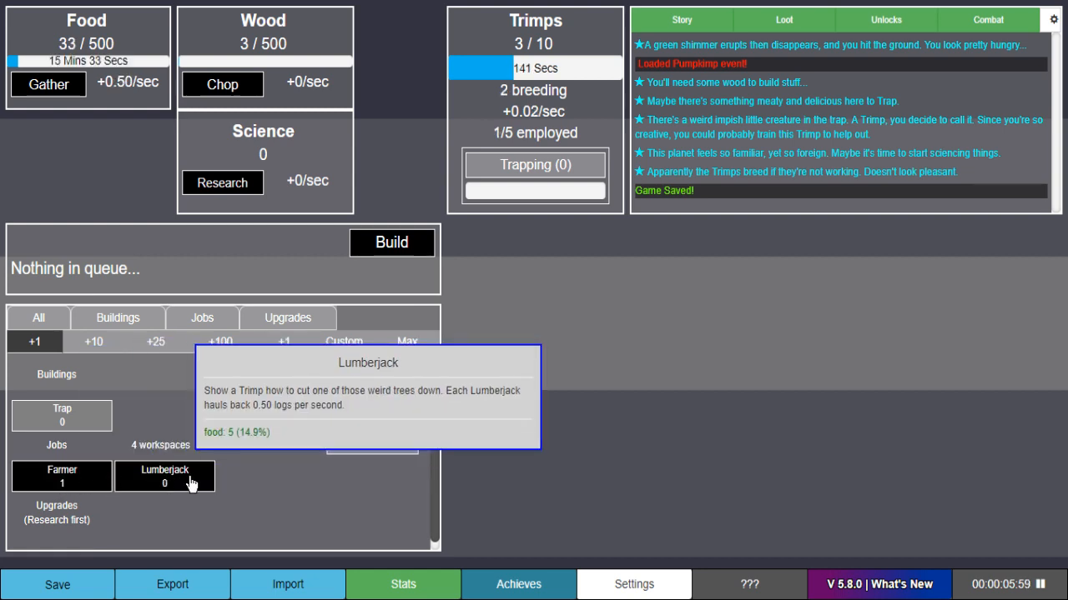
{"action": "left_click", "coordinate": [165, 476]}
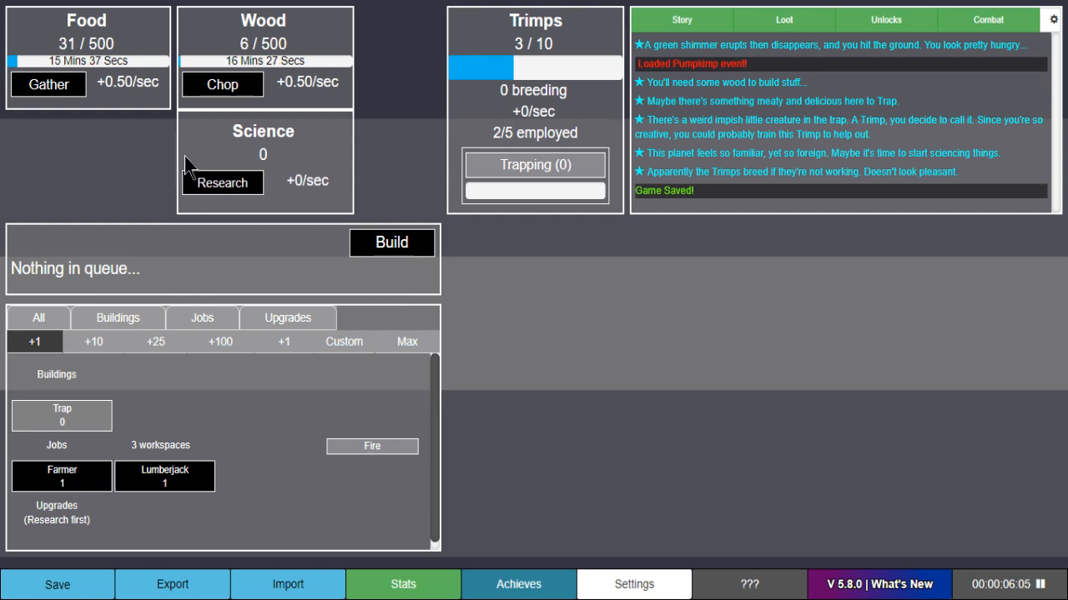
{"action": "mouse_move", "coordinate": [439, 171]}
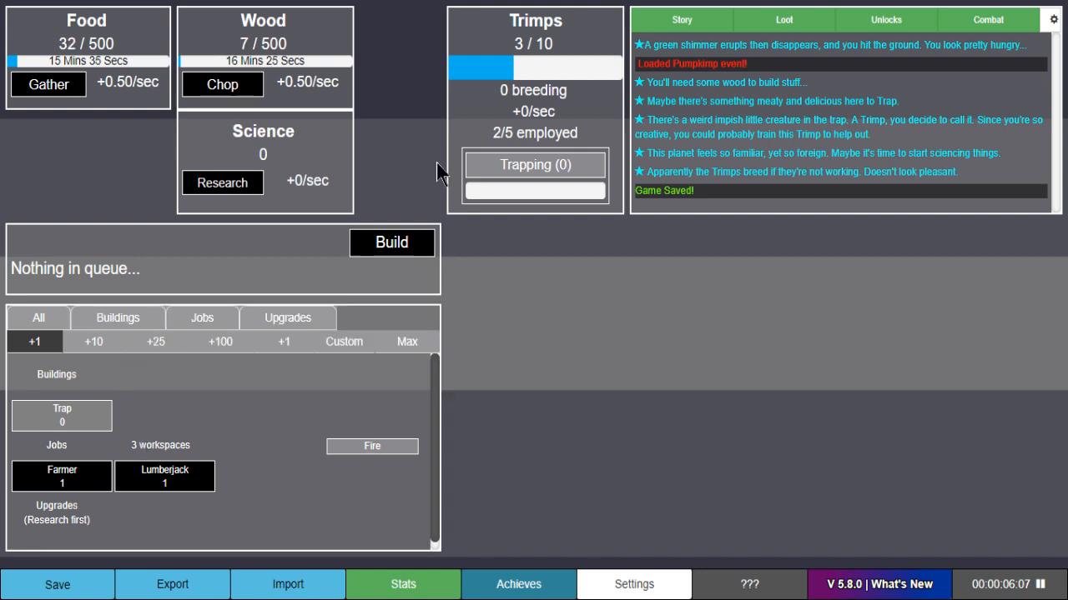
{"action": "mouse_move", "coordinate": [62, 416]}
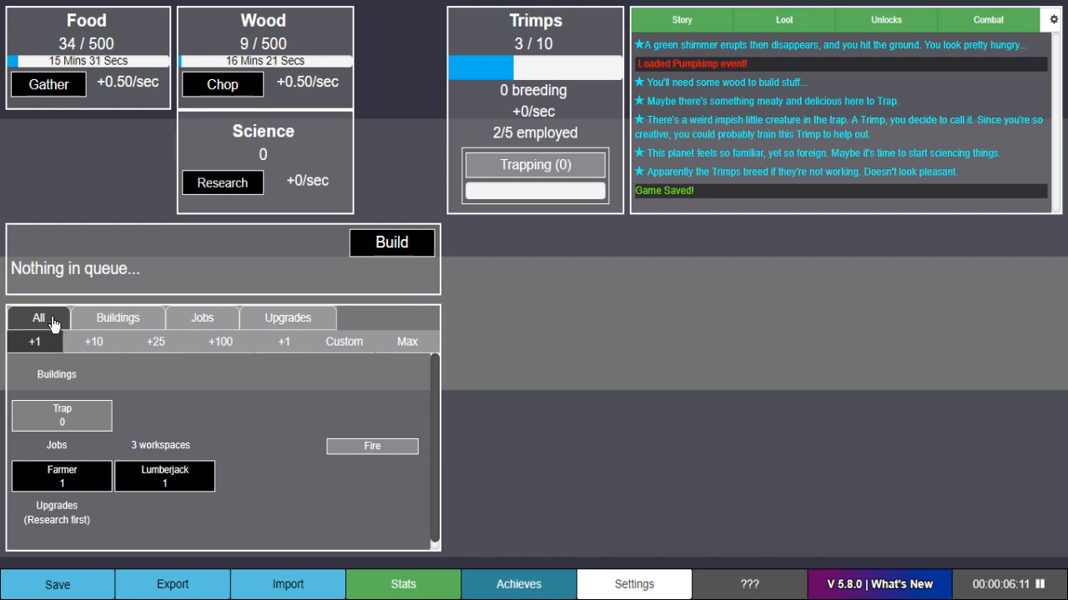
{"action": "mouse_move", "coordinate": [61, 415]}
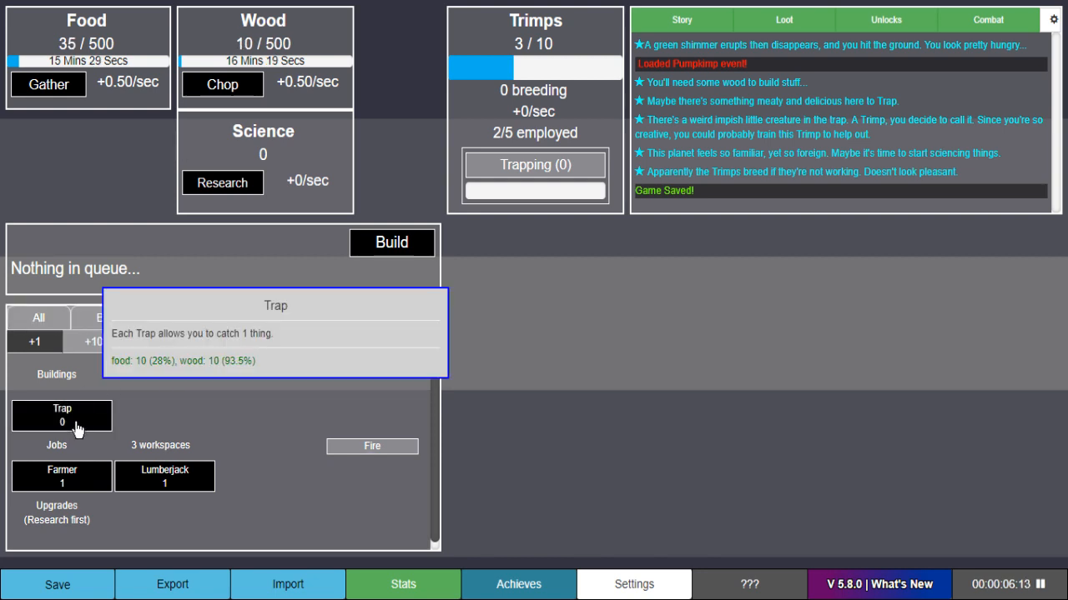
{"action": "left_click", "coordinate": [61, 416]}
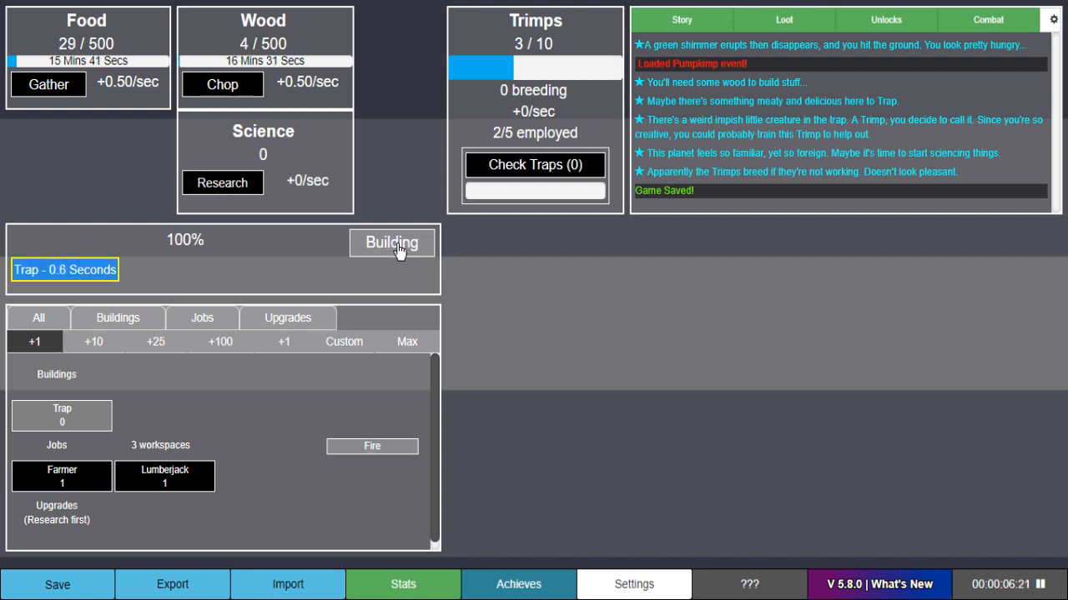
{"action": "left_click", "coordinate": [534, 165]}
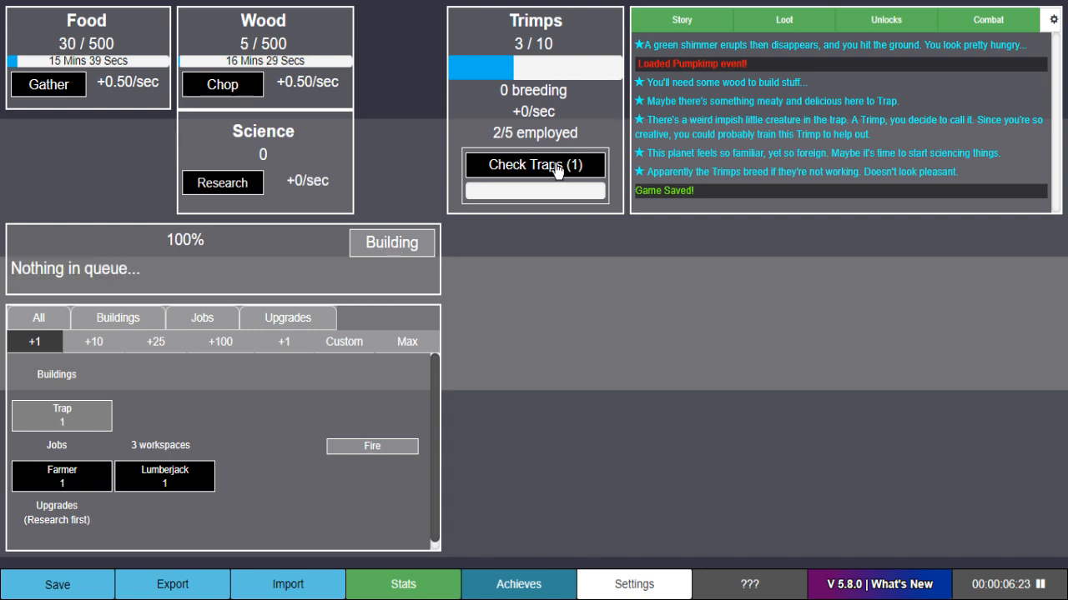
{"action": "left_click", "coordinate": [535, 164]}
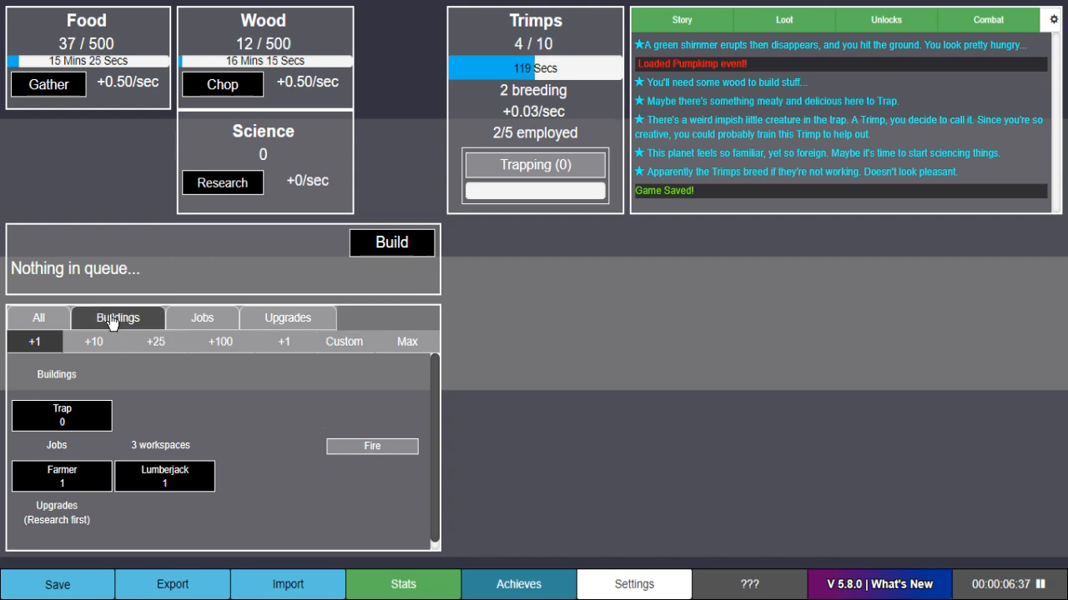
- Filter the purchase list by jobs and upgrades, then hire another worker
{"action": "left_click", "coordinate": [201, 318]}
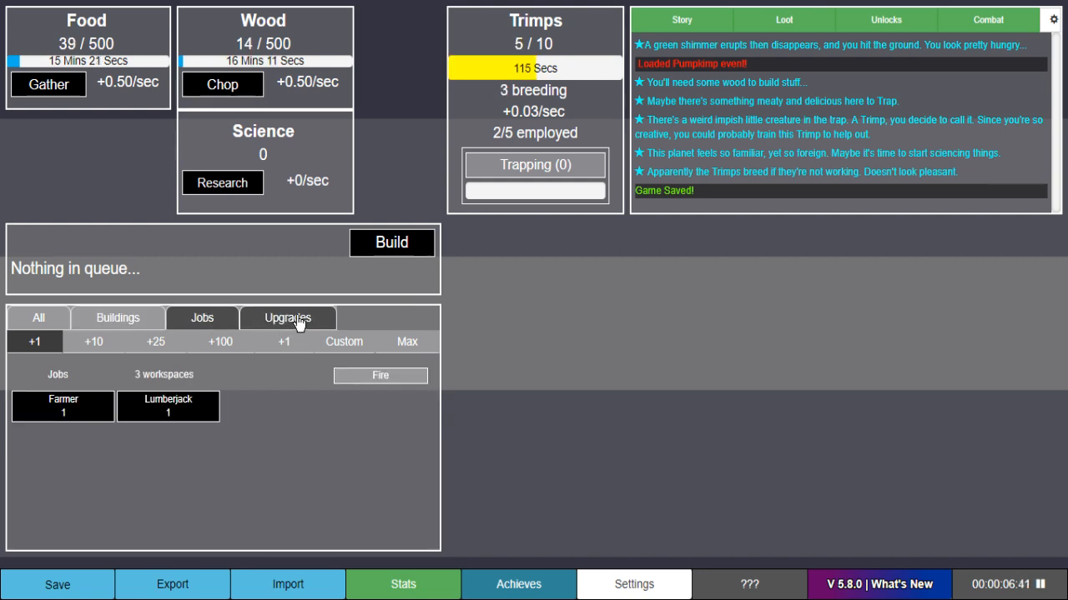
{"action": "left_click", "coordinate": [287, 318]}
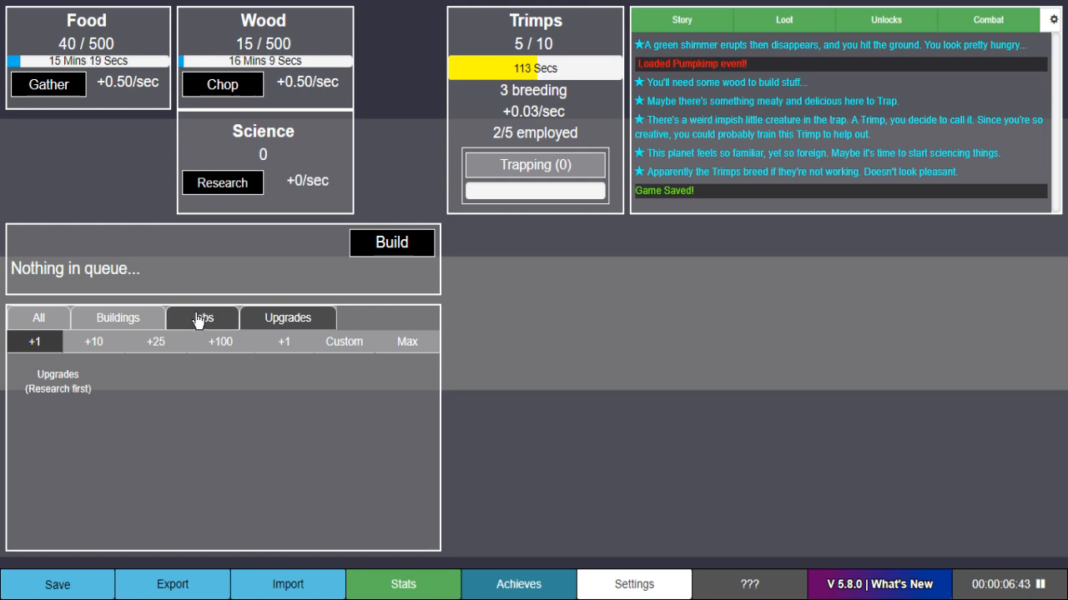
{"action": "left_click", "coordinate": [201, 318]}
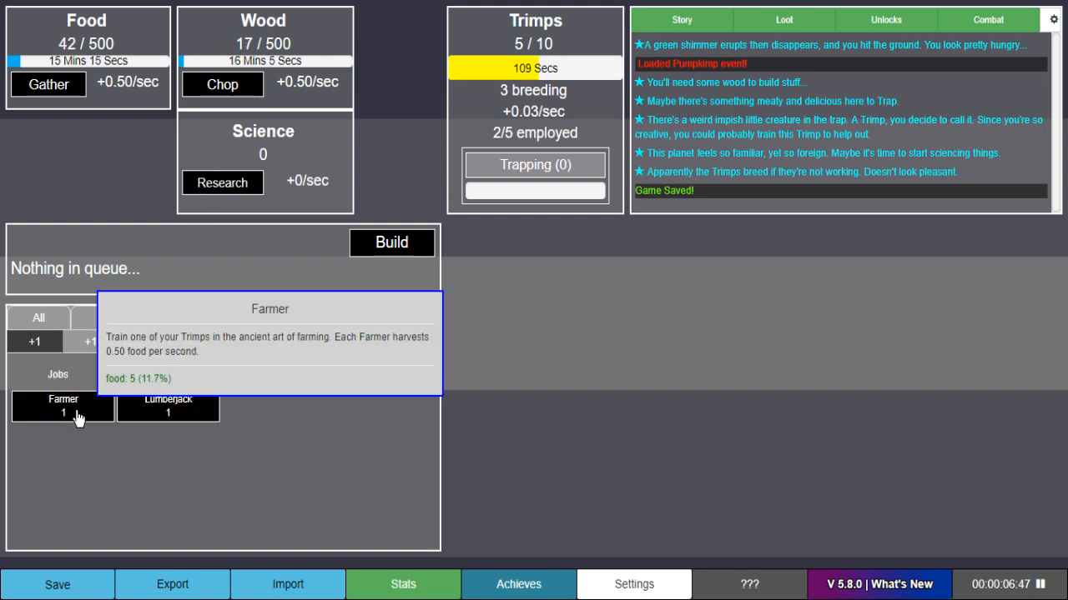
{"action": "mouse_move", "coordinate": [108, 492]}
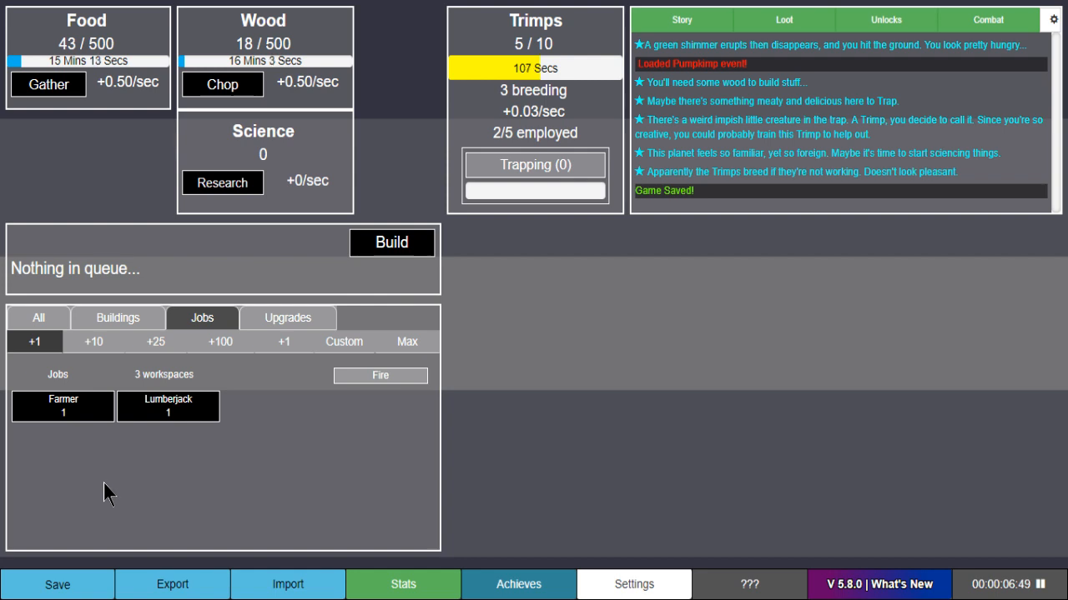
{"action": "left_click", "coordinate": [62, 406]}
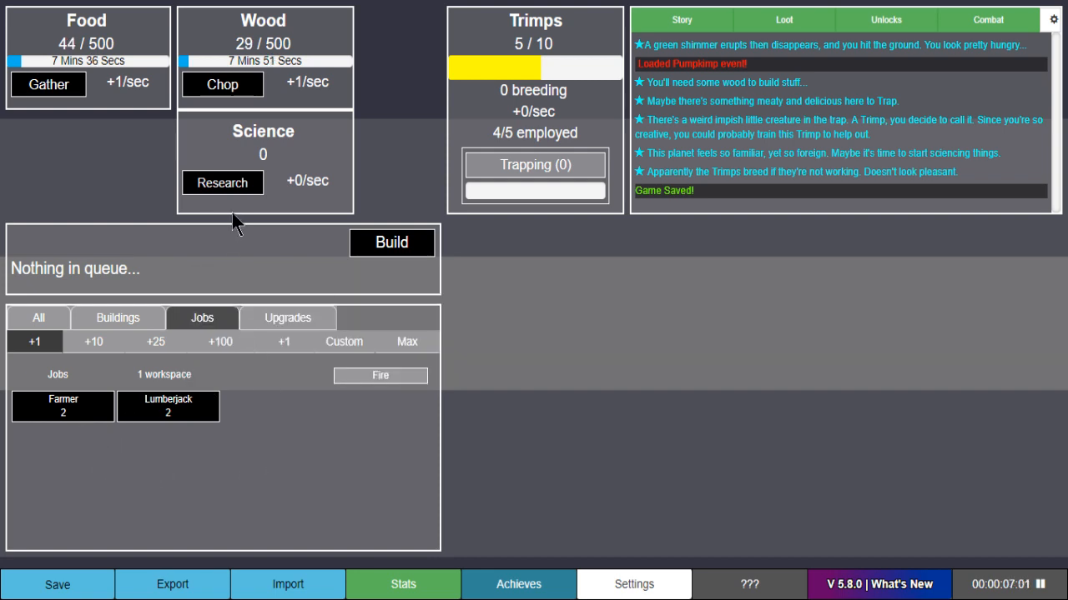
- Start science research, close the advisor window, and view the available upgrades
{"action": "left_click", "coordinate": [222, 183]}
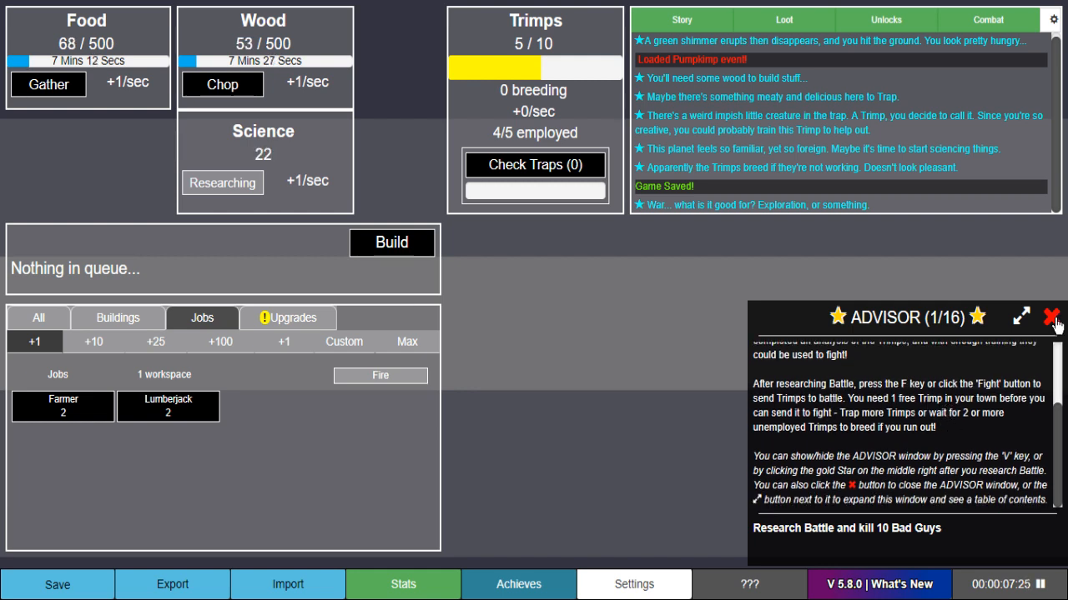
{"action": "left_click", "coordinate": [1021, 317]}
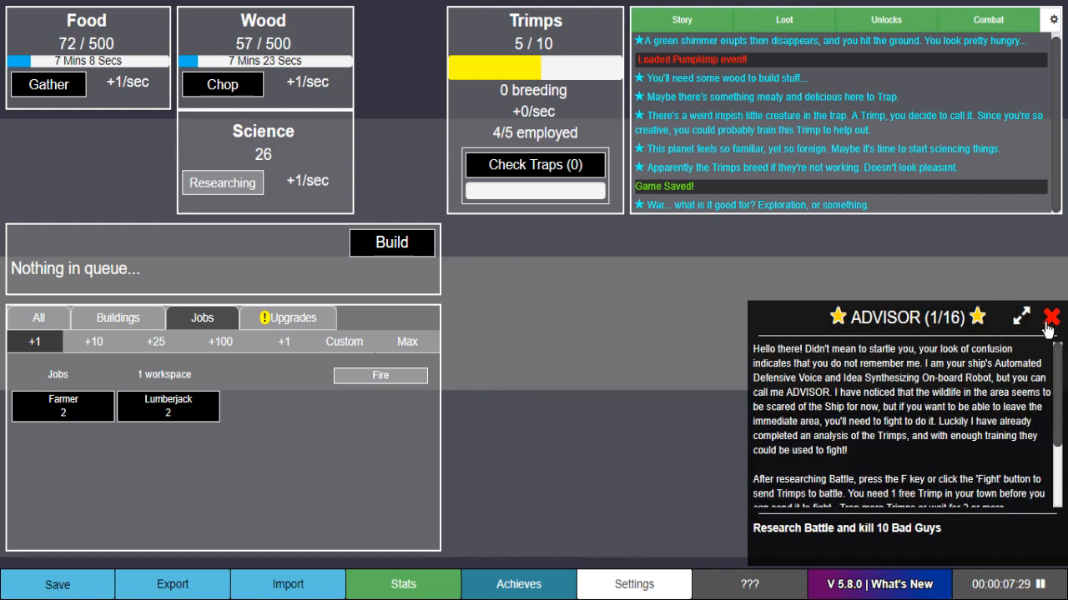
{"action": "left_click", "coordinate": [1050, 317]}
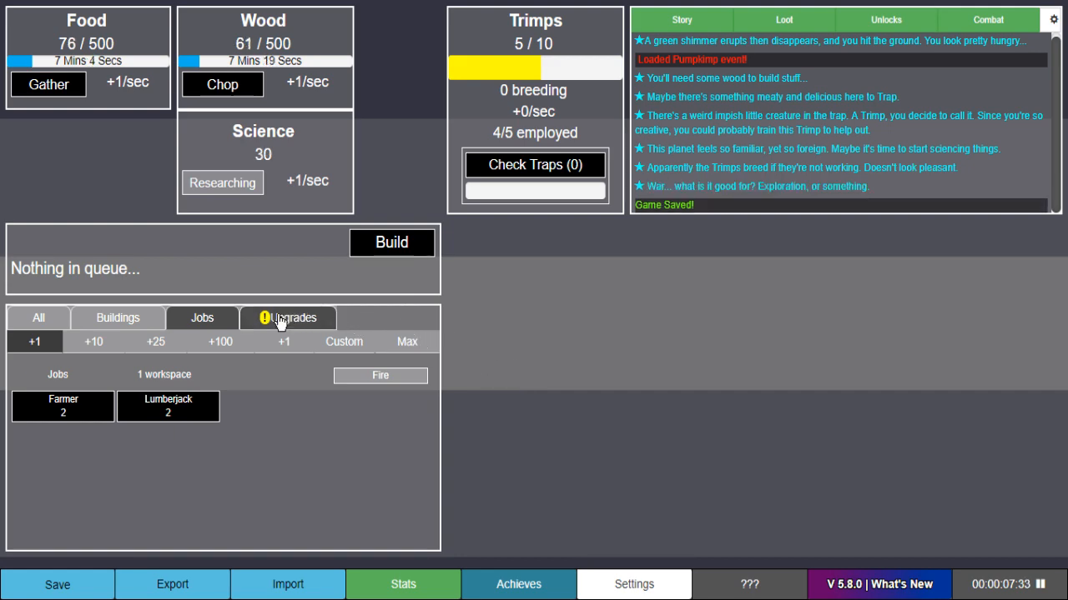
{"action": "left_click", "coordinate": [288, 318]}
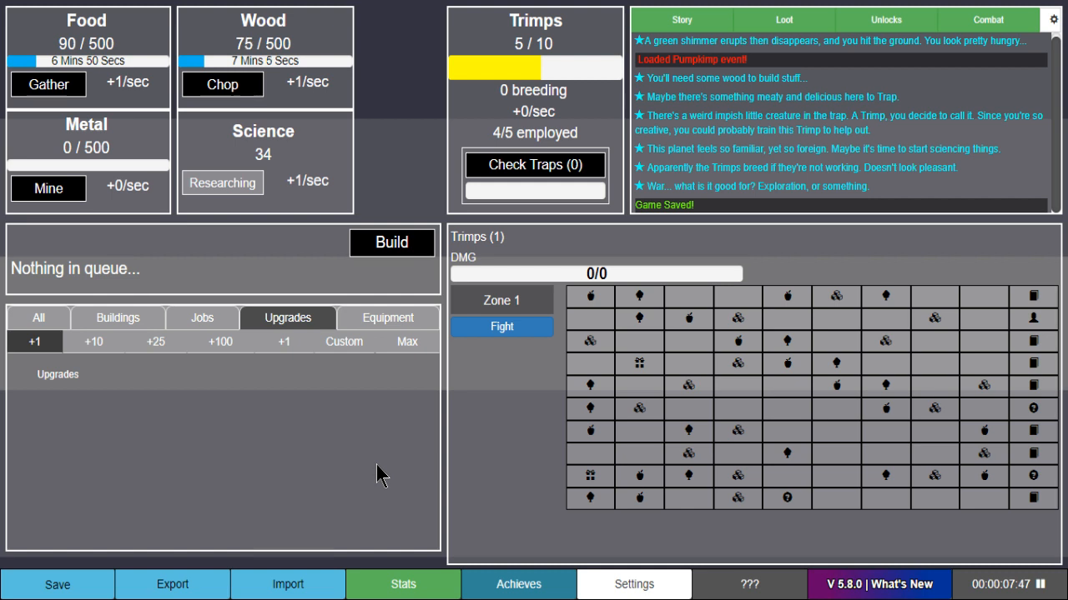
- Mine metal up to 12, then resume science research and browse the job list
{"action": "left_click", "coordinate": [116, 318]}
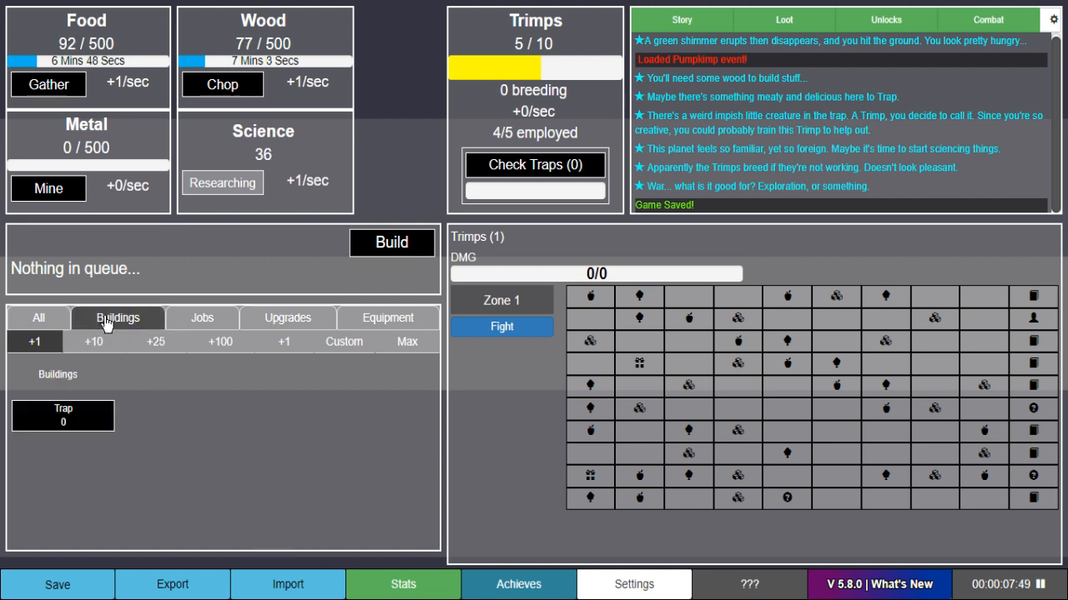
{"action": "left_click", "coordinate": [39, 318]}
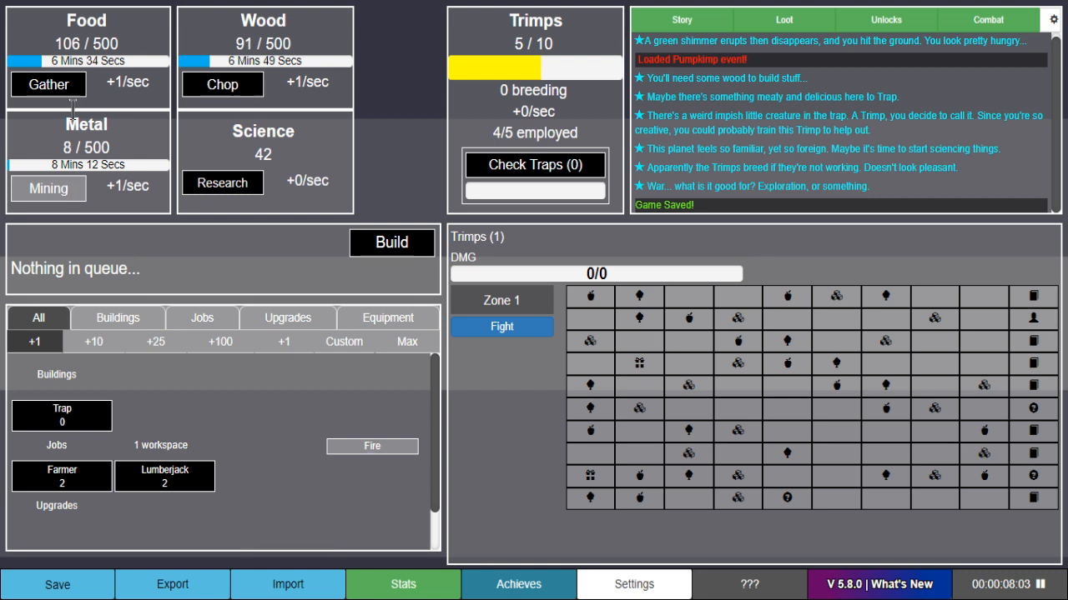
{"action": "left_click", "coordinate": [48, 84]}
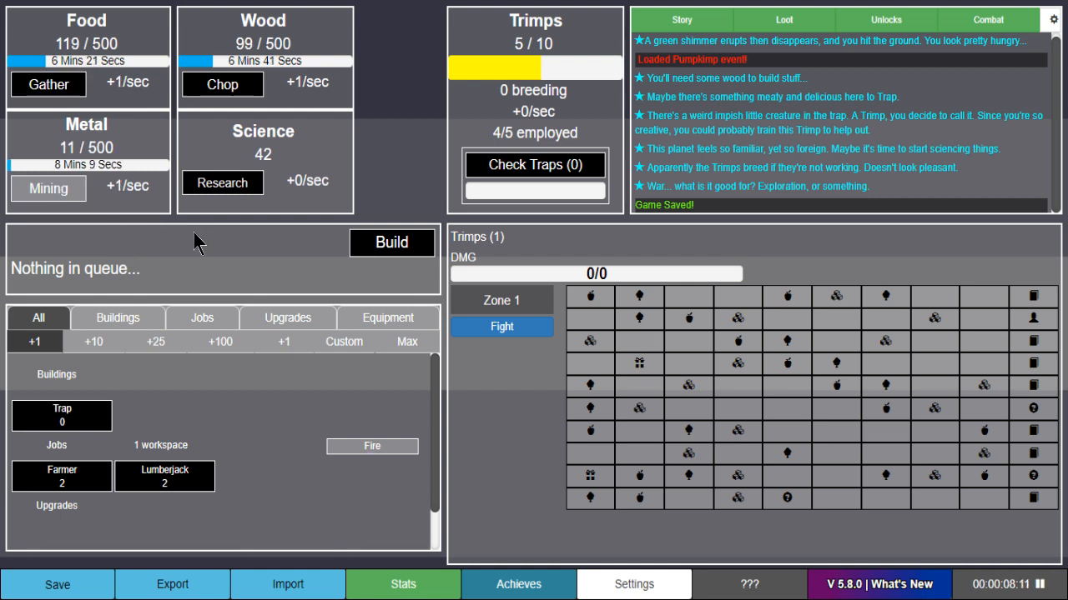
{"action": "left_click", "coordinate": [222, 183]}
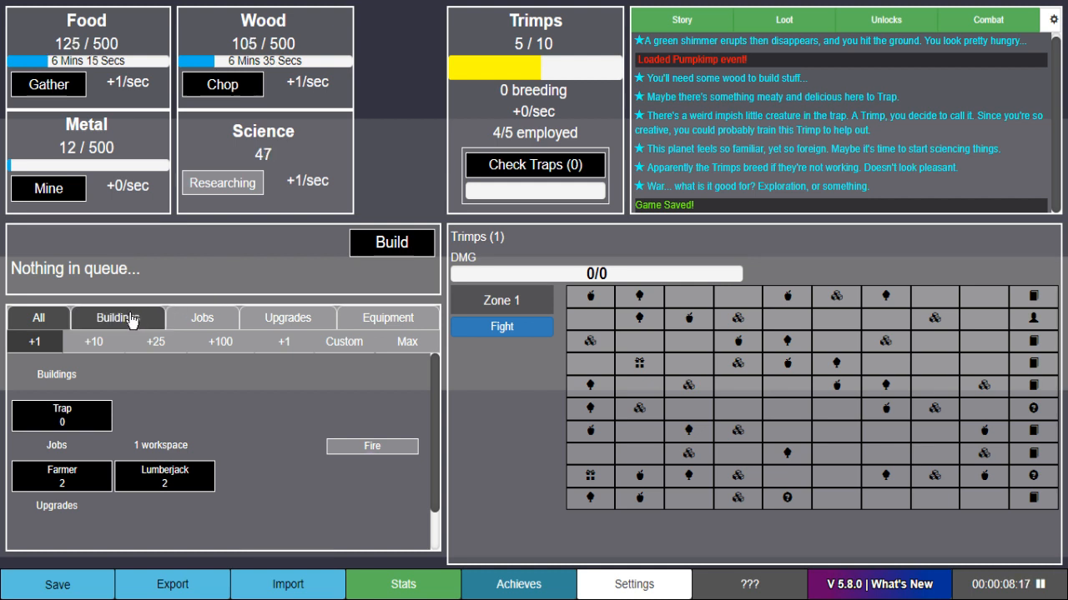
{"action": "left_click", "coordinate": [287, 317]}
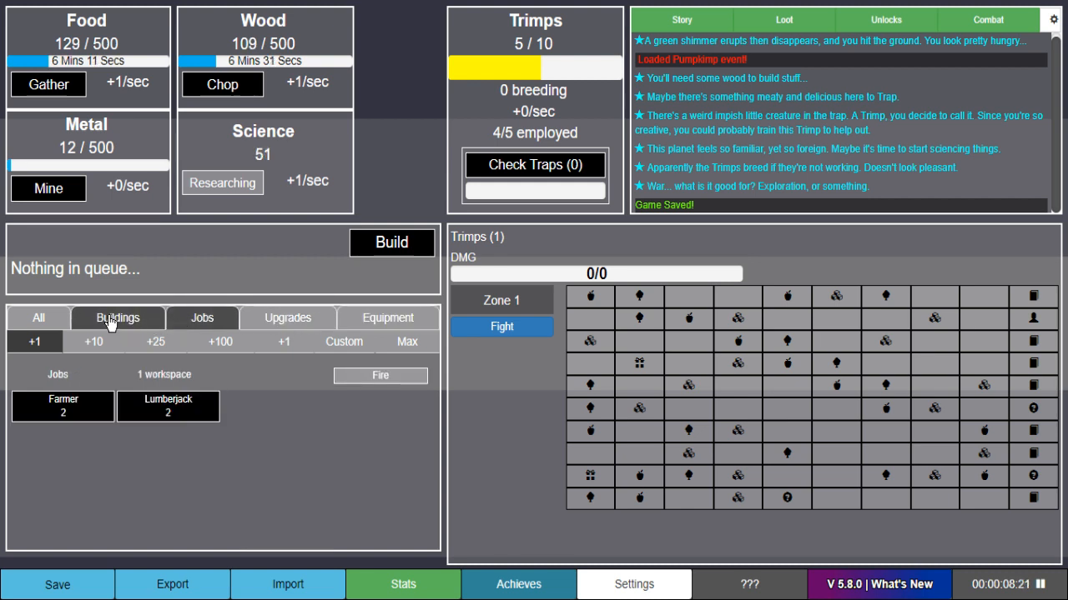
{"action": "left_click", "coordinate": [202, 318]}
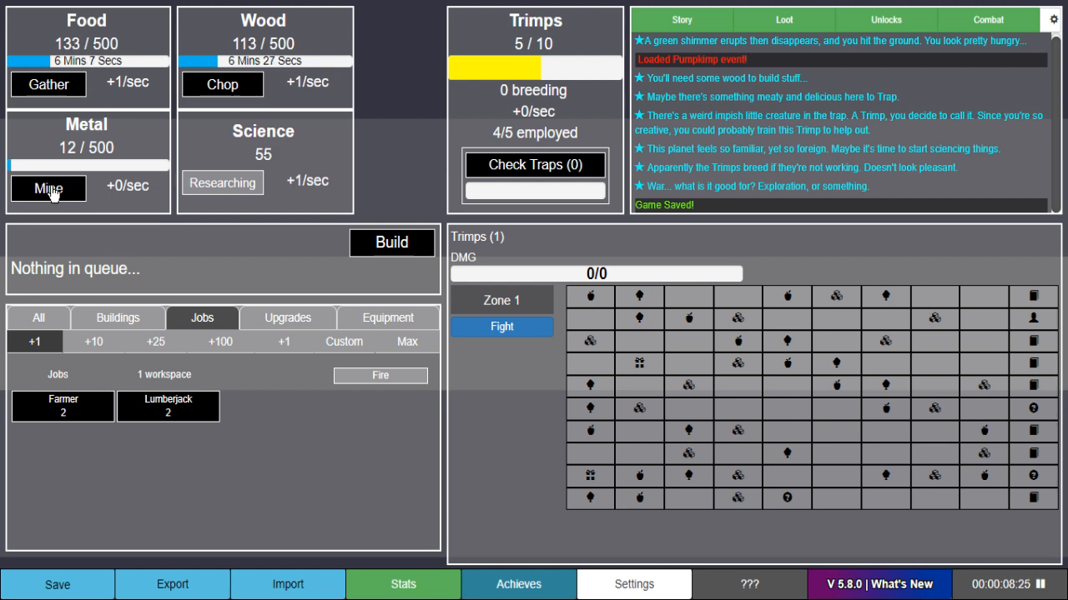
- Start fighting in Zone 1, then begin trapping new Trimps
{"action": "left_click", "coordinate": [117, 318]}
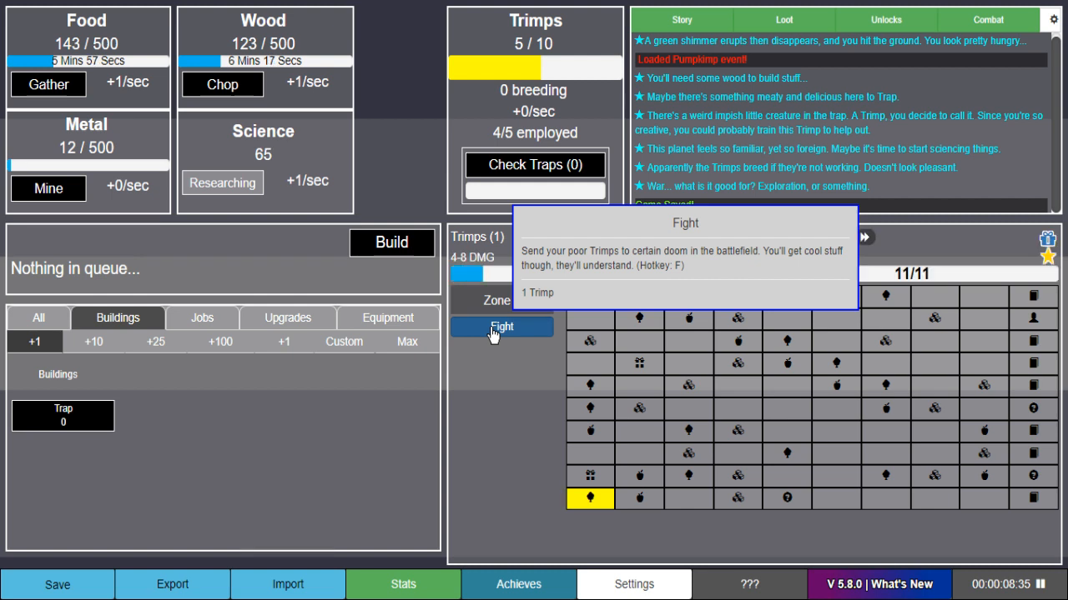
{"action": "left_click", "coordinate": [502, 326]}
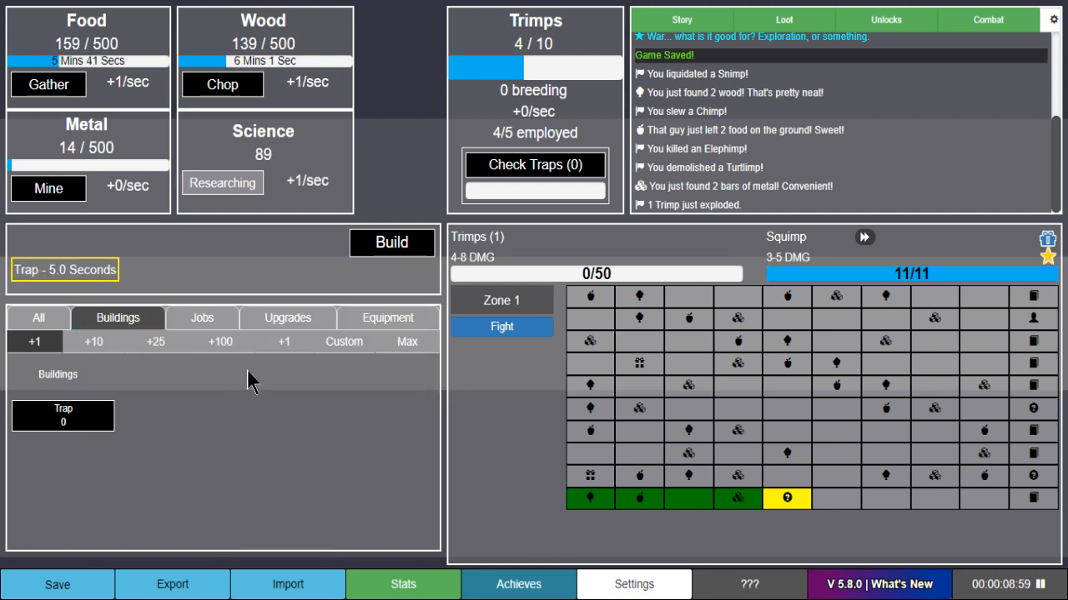
{"action": "left_click", "coordinate": [391, 243]}
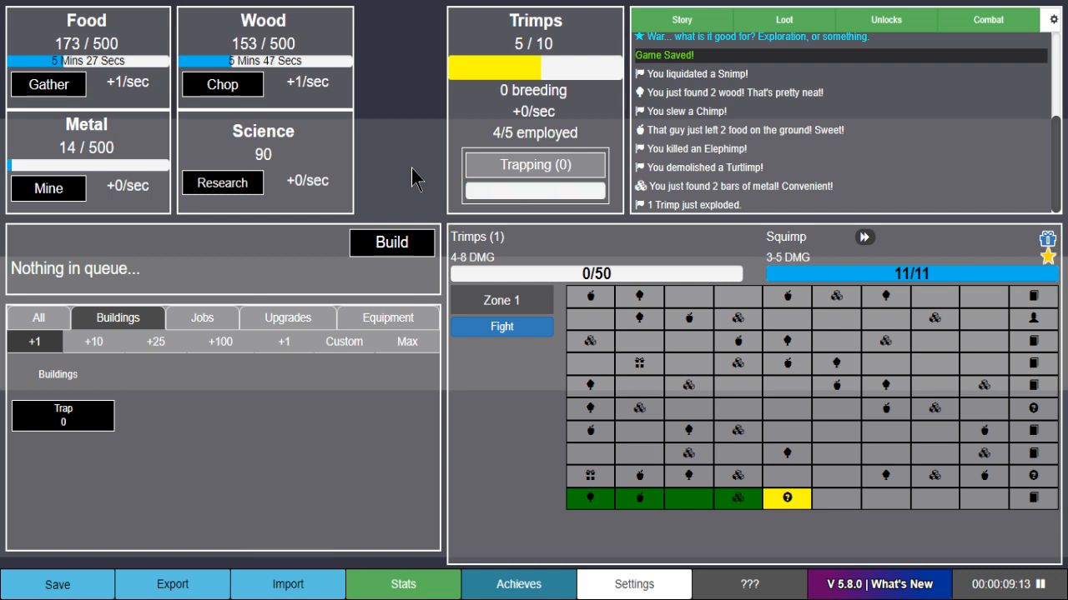
{"action": "mouse_move", "coordinate": [133, 260]}
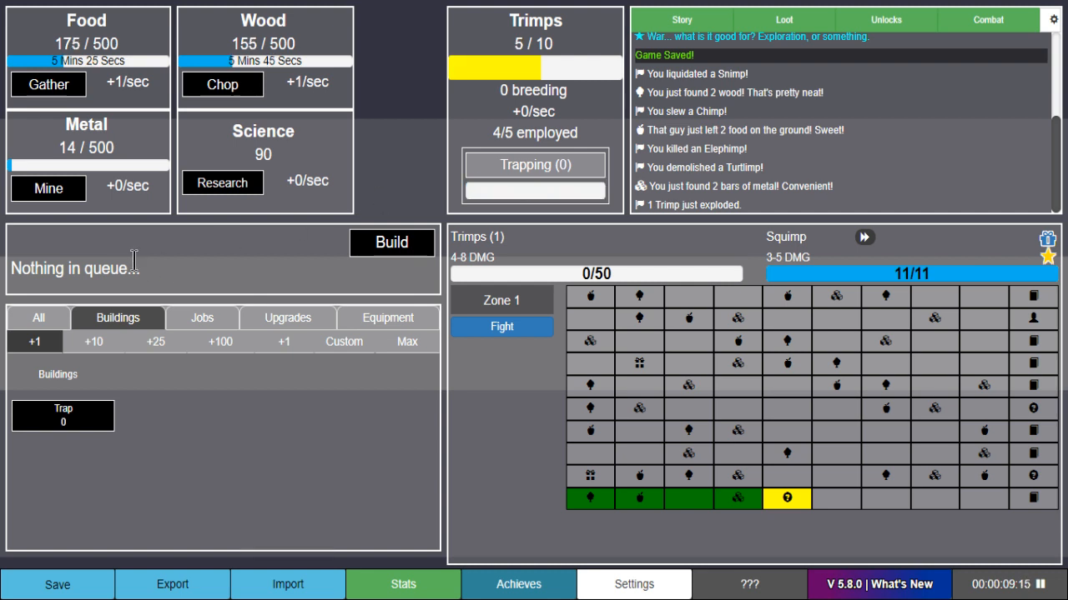
{"action": "mouse_move", "coordinate": [502, 300]}
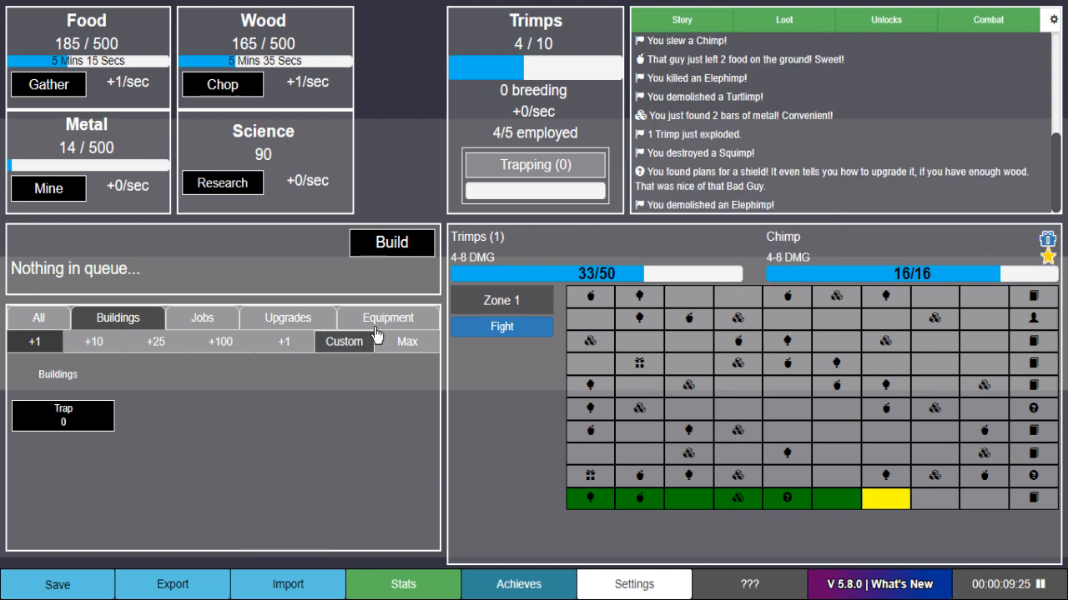
- Buy Shield level 1 from the Equipment list using wood
{"action": "left_click", "coordinate": [387, 318]}
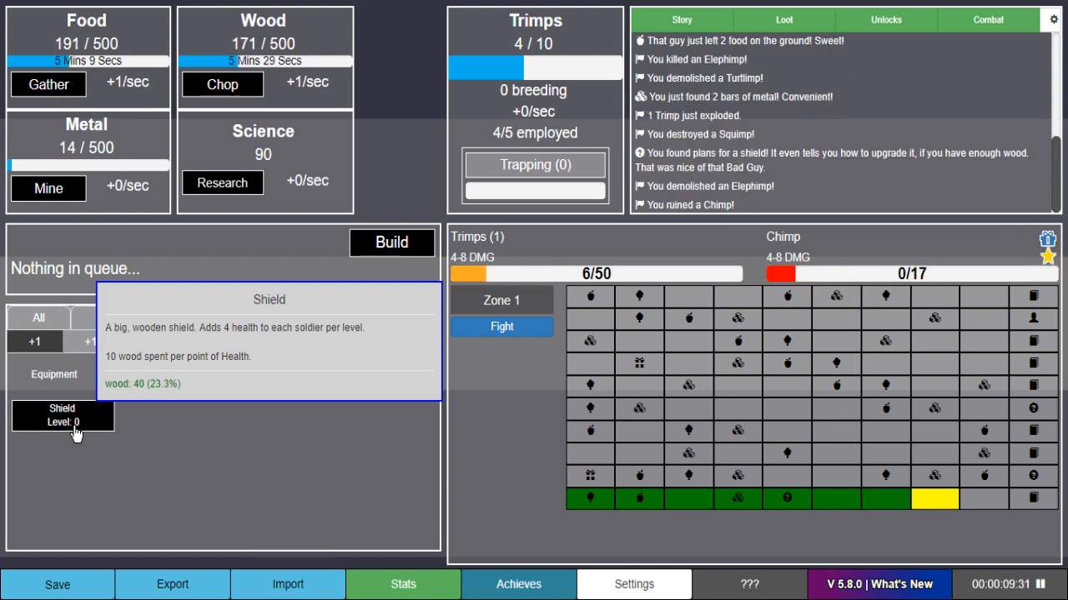
{"action": "left_click", "coordinate": [62, 416]}
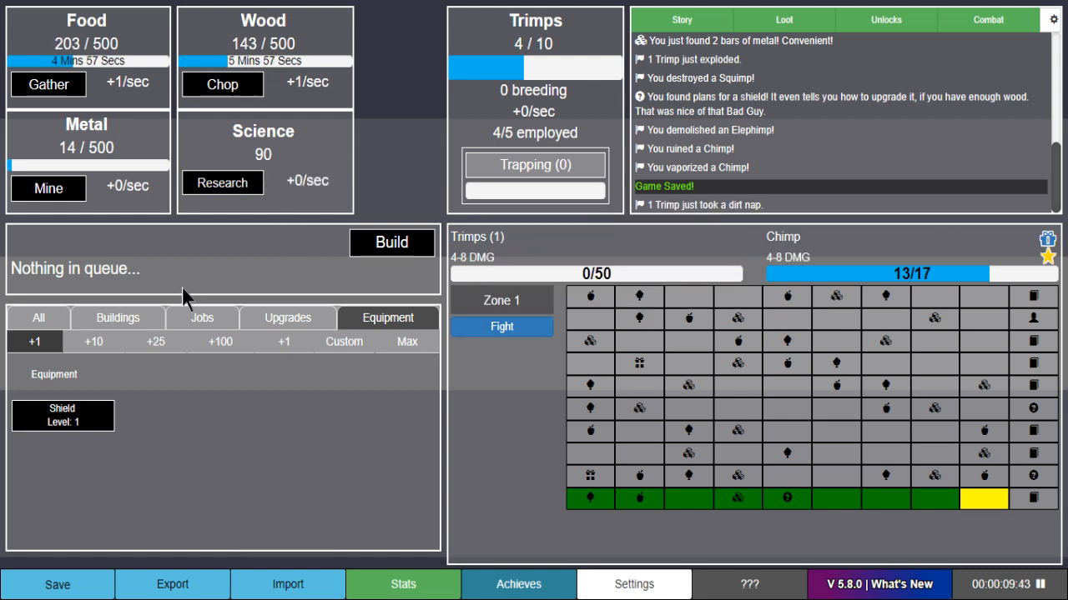
- Queue six traps from Buildings and help construct them
{"action": "left_click", "coordinate": [118, 318]}
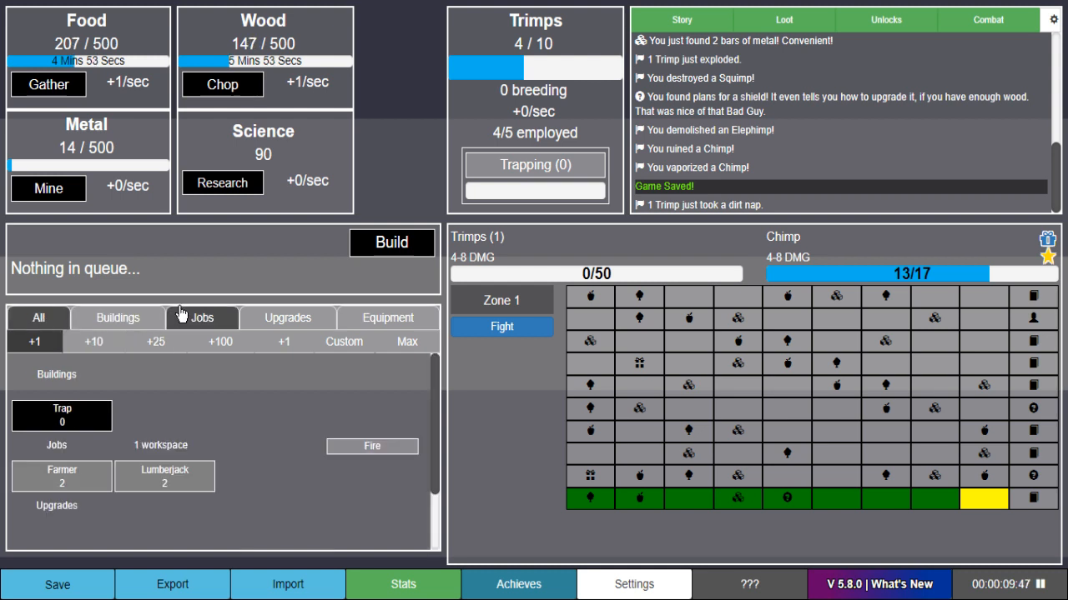
{"action": "left_click", "coordinate": [287, 318]}
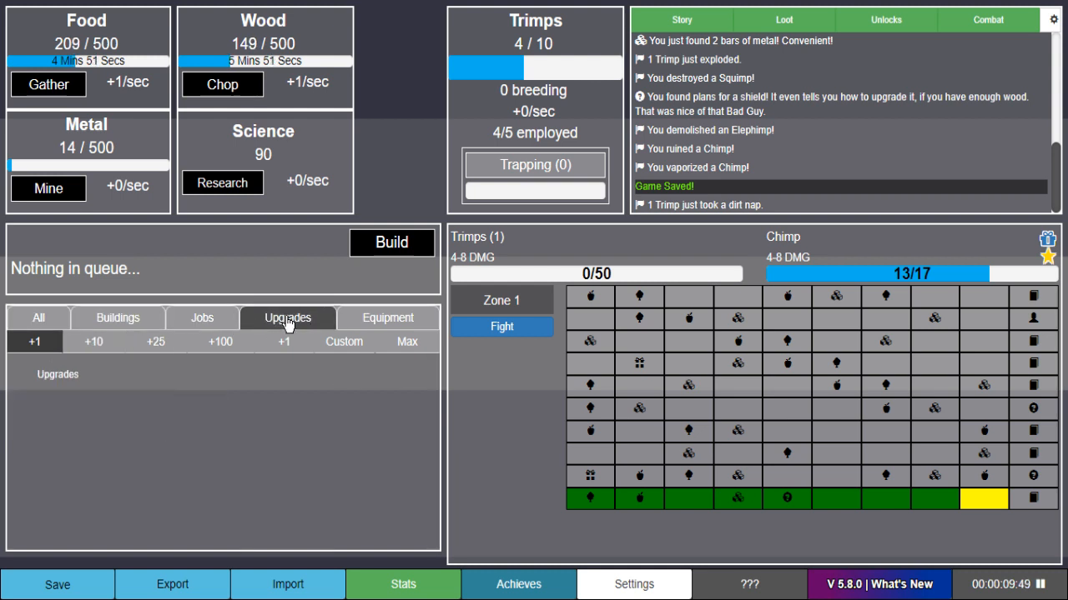
{"action": "left_click", "coordinate": [38, 317]}
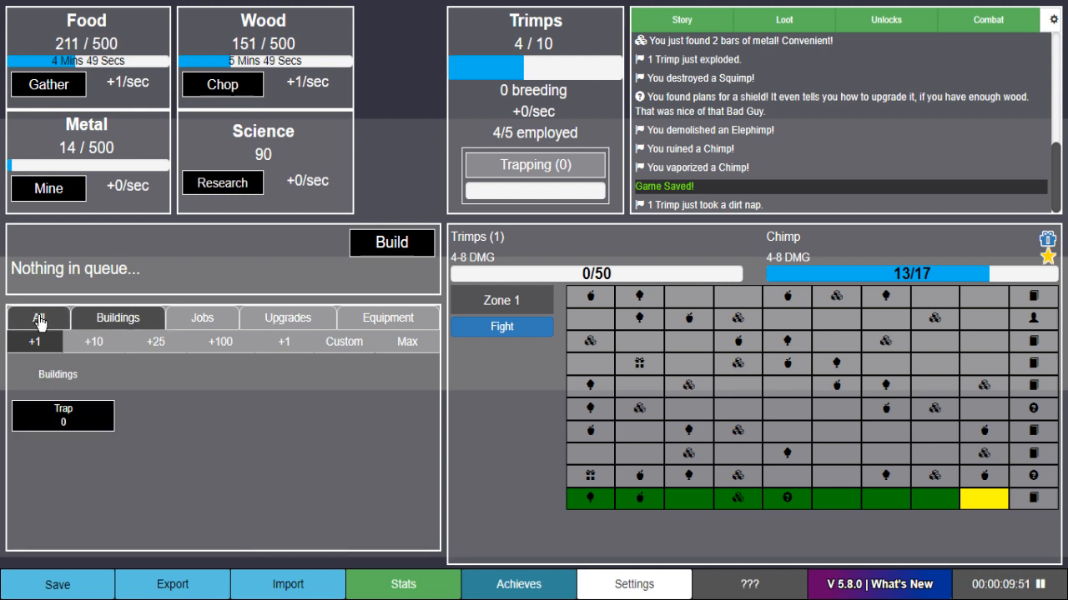
{"action": "left_click", "coordinate": [116, 318]}
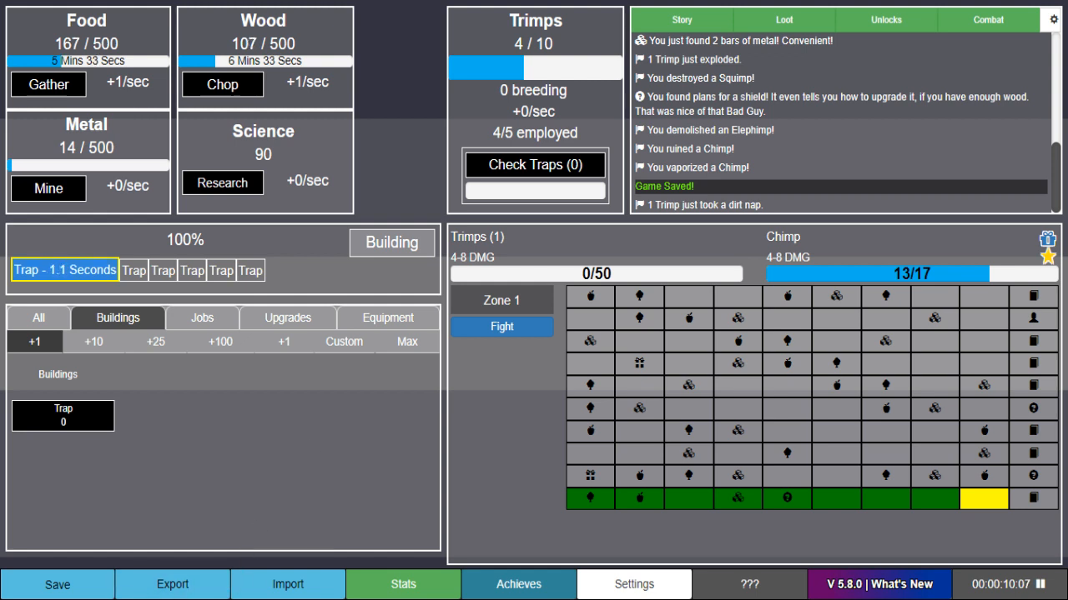
{"action": "left_click", "coordinate": [63, 415]}
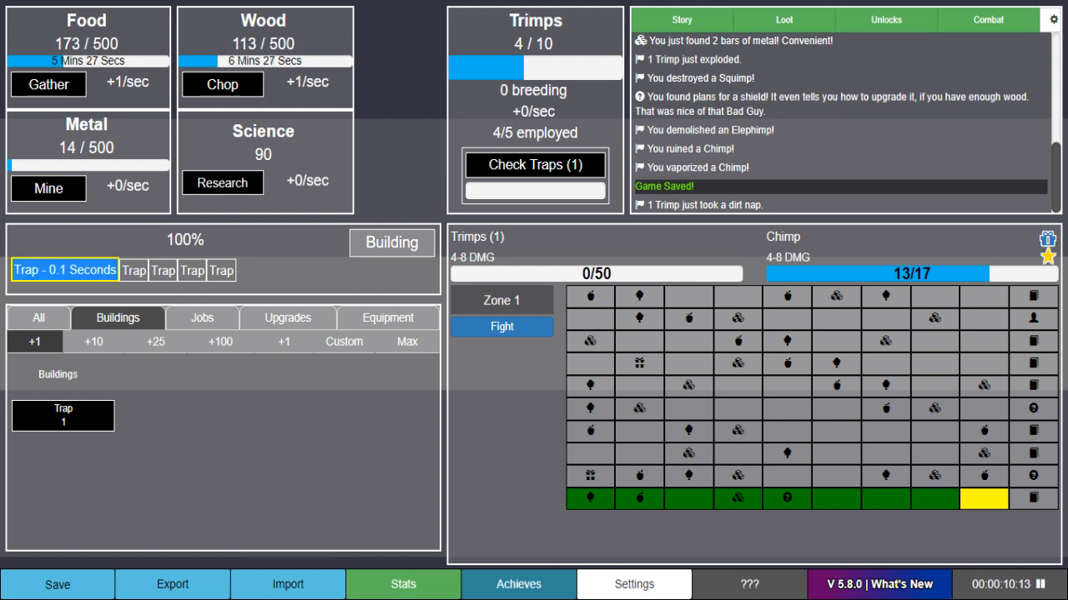
{"action": "left_click", "coordinate": [62, 416]}
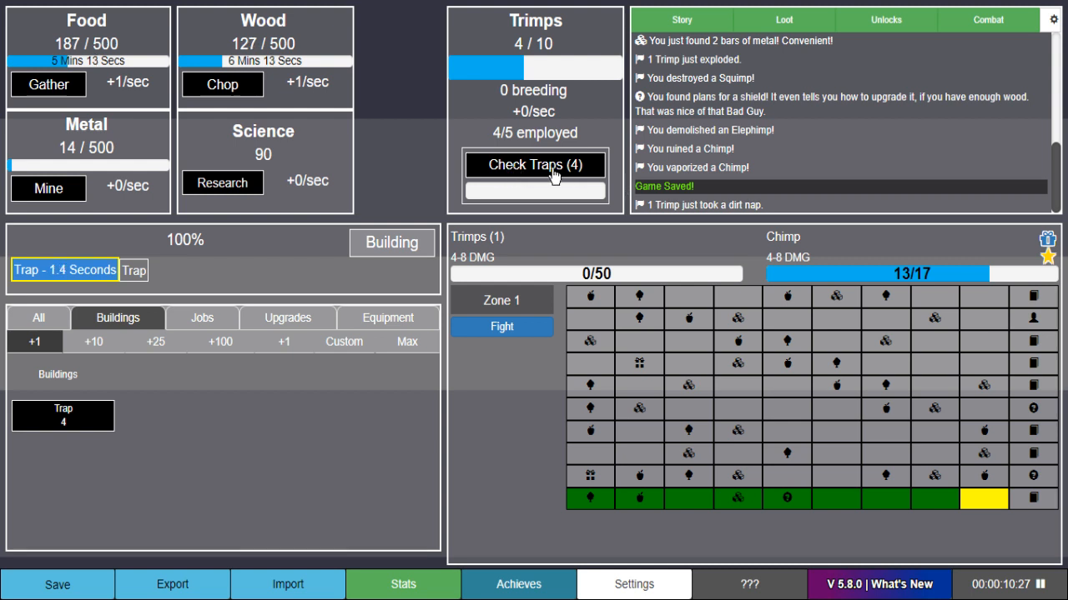
- Check the finished traps to collect Trimps, then view the jobs list
{"action": "left_click", "coordinate": [535, 164]}
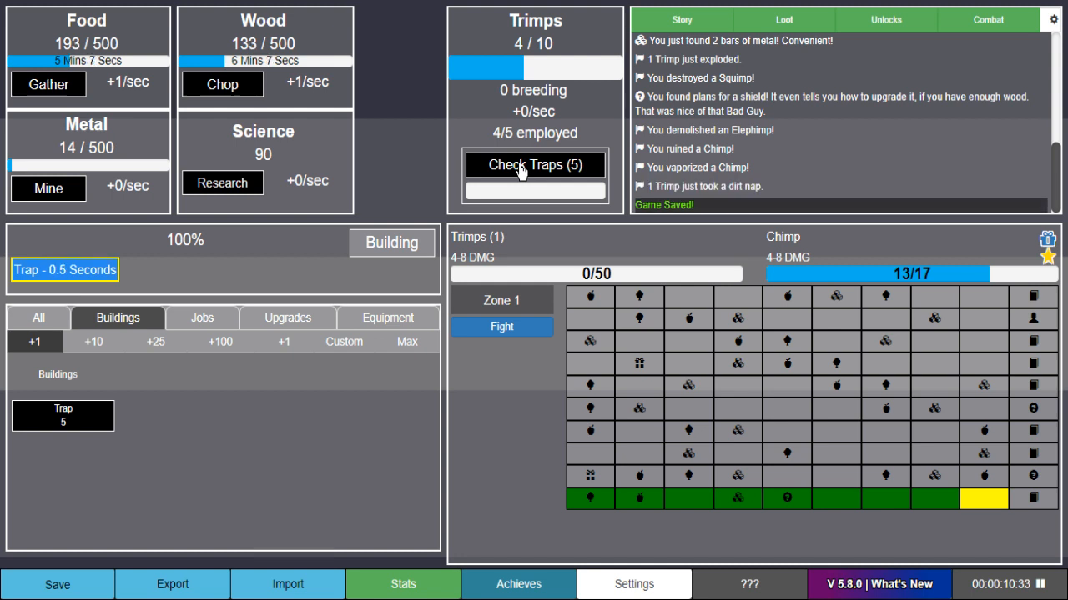
{"action": "left_click", "coordinate": [535, 165]}
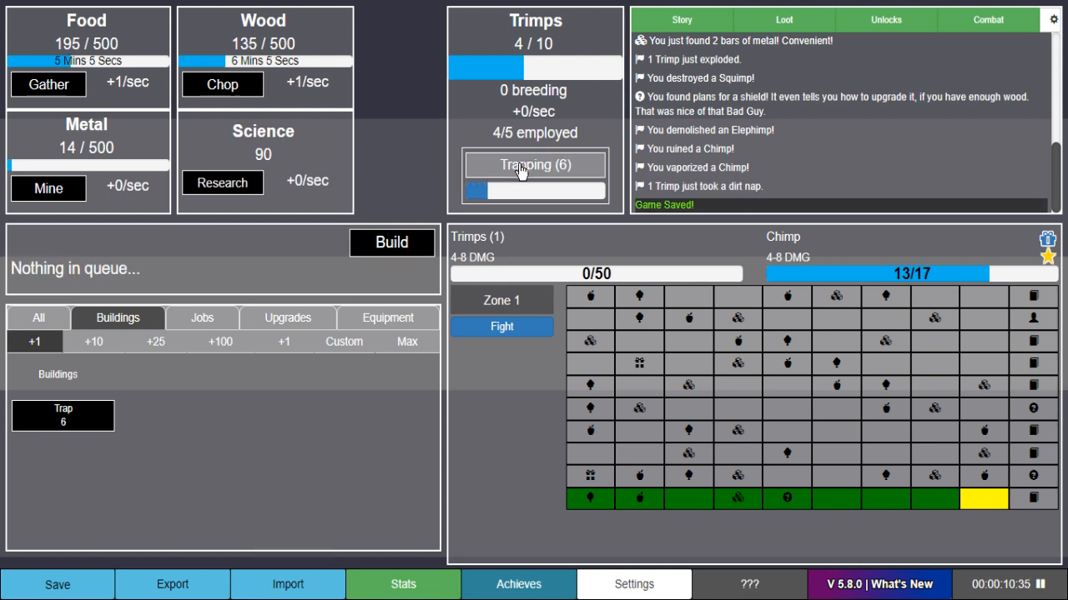
{"action": "left_click", "coordinate": [201, 318]}
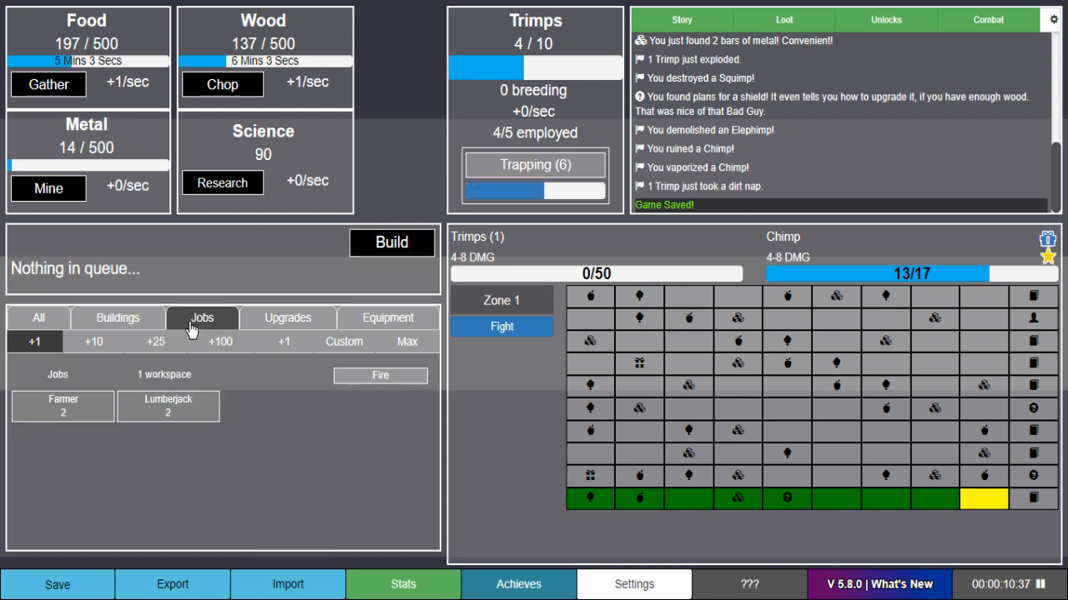
{"action": "mouse_move", "coordinate": [300, 421]}
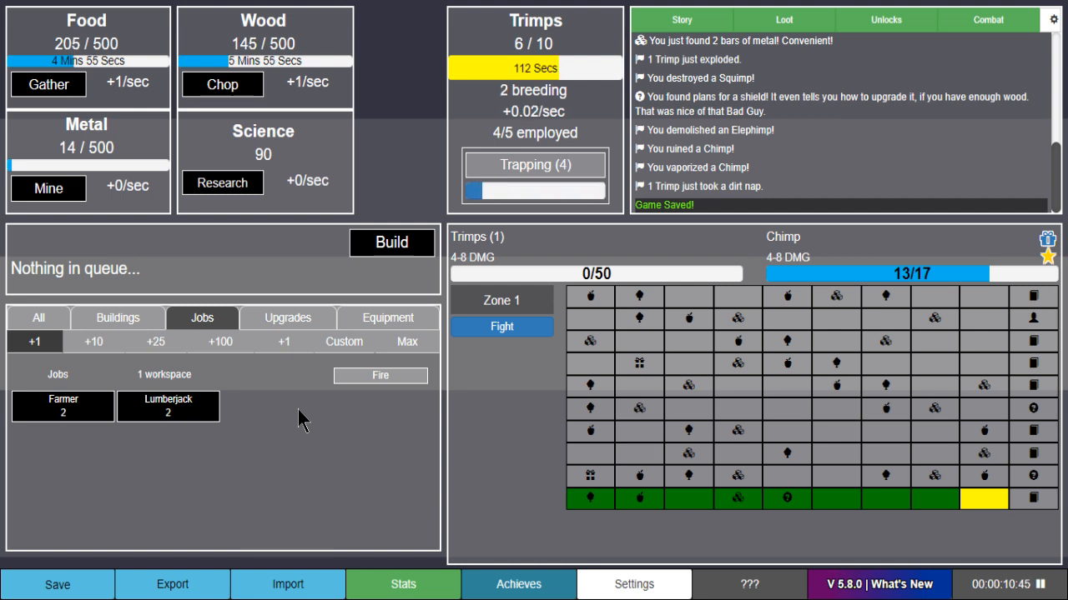
- Buy the Shield's second level from the Equipment list
{"action": "left_click", "coordinate": [387, 318]}
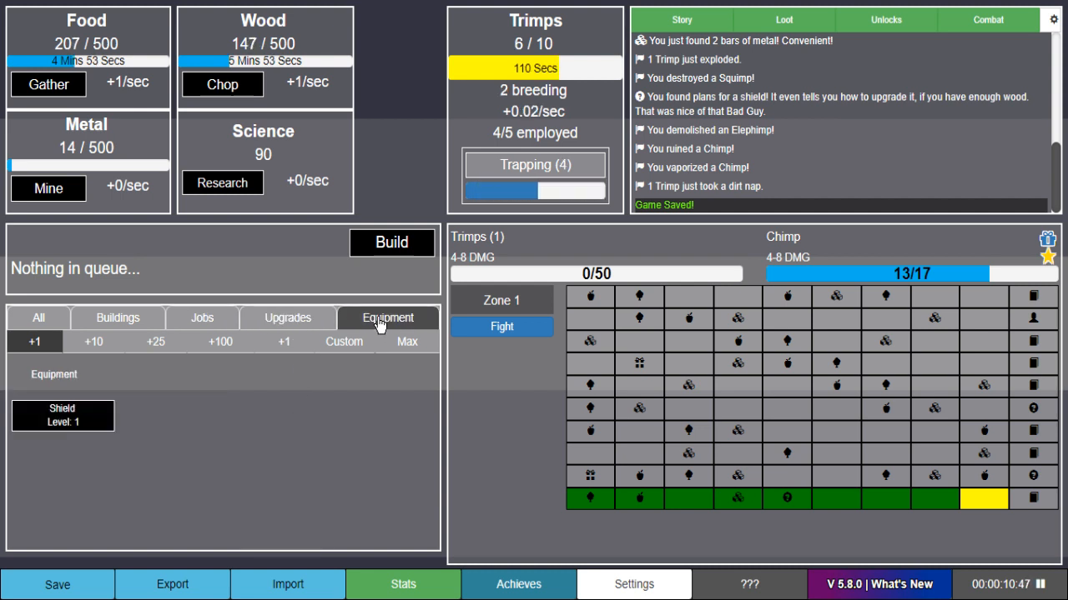
{"action": "mouse_move", "coordinate": [63, 416]}
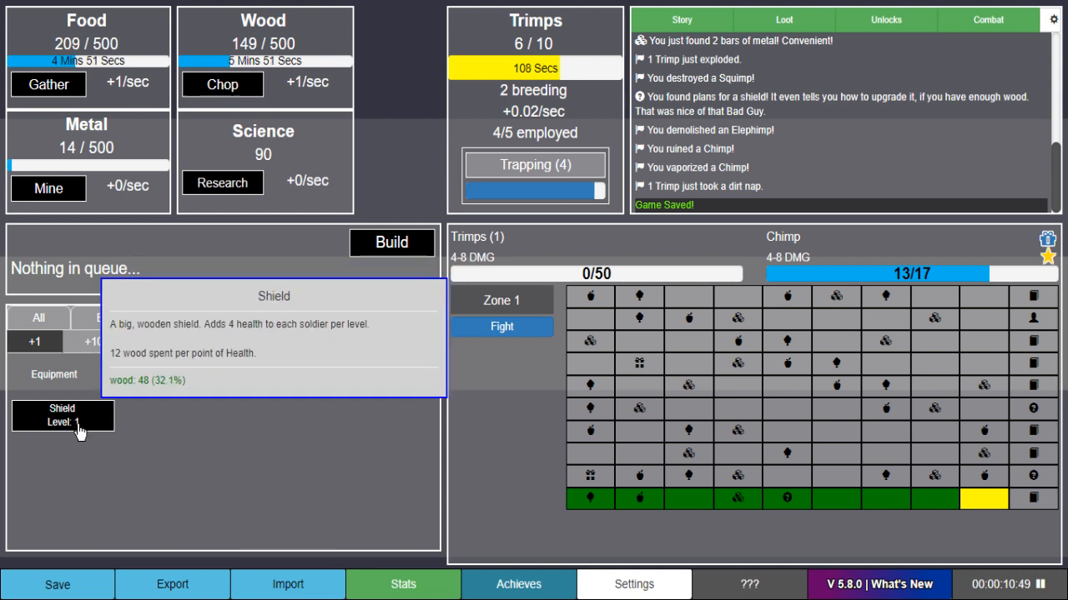
{"action": "left_click", "coordinate": [62, 415]}
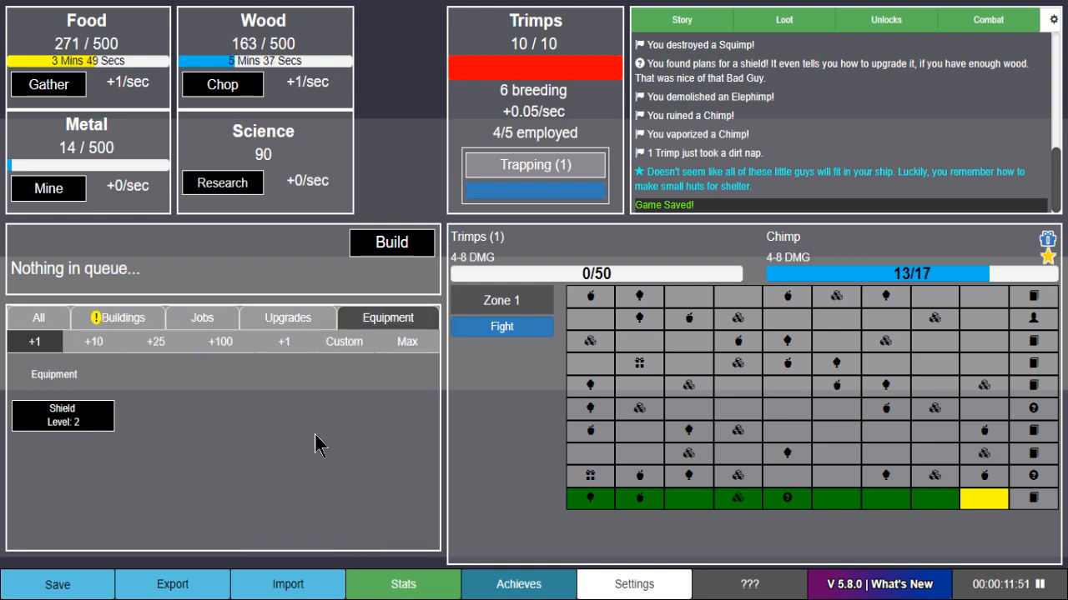
{"action": "mouse_move", "coordinate": [267, 433]}
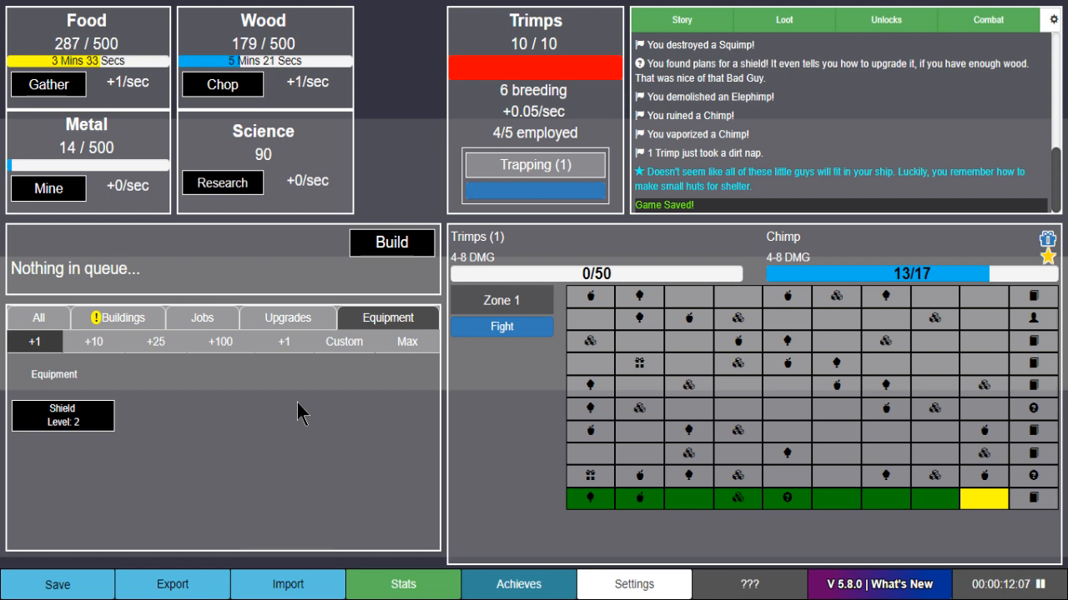
{"action": "mouse_move", "coordinate": [221, 384]}
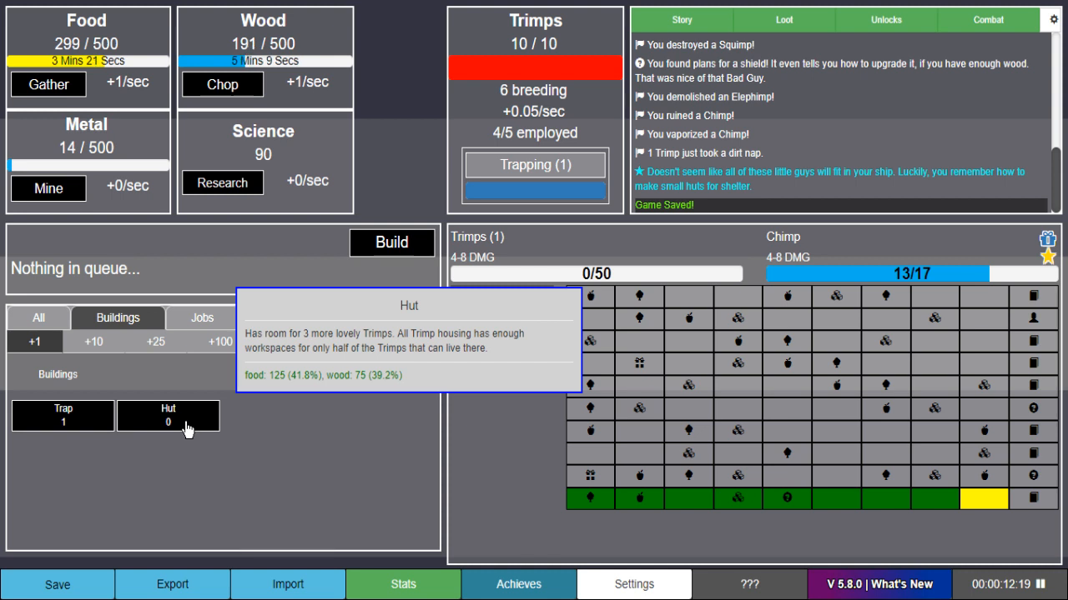
- Queue and build two Huts, reaching 16 max Trimps and 8 workspaces
{"action": "left_click", "coordinate": [167, 416]}
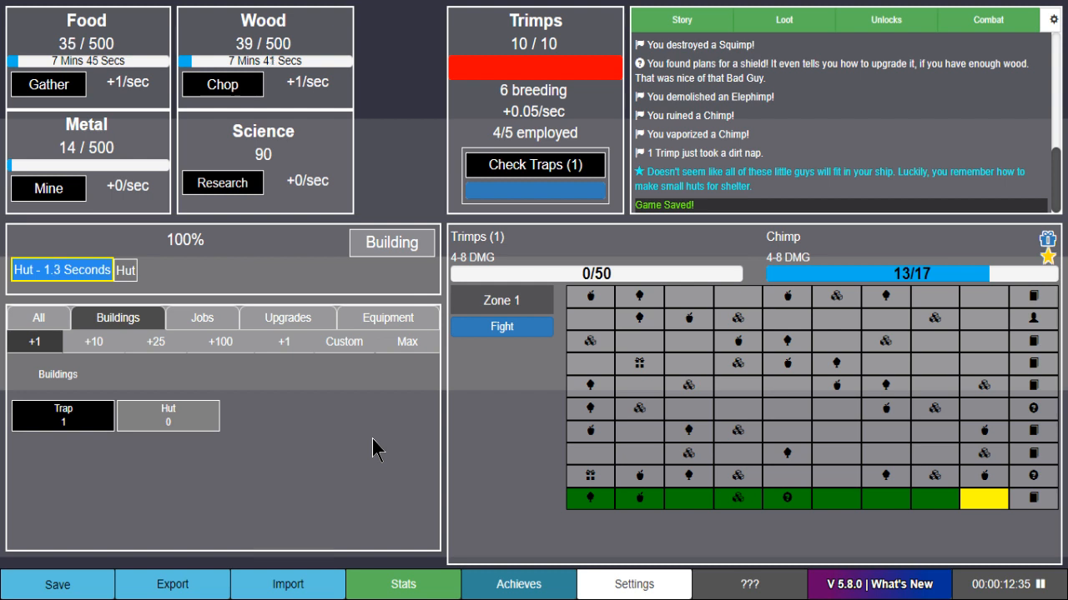
{"action": "left_click", "coordinate": [168, 416]}
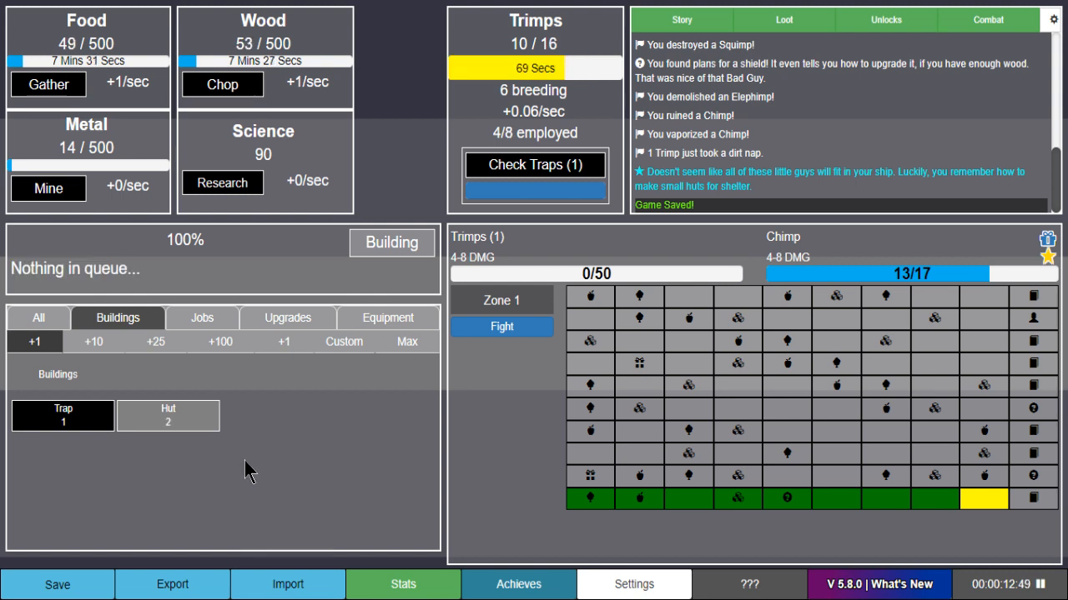
{"action": "mouse_move", "coordinate": [202, 318]}
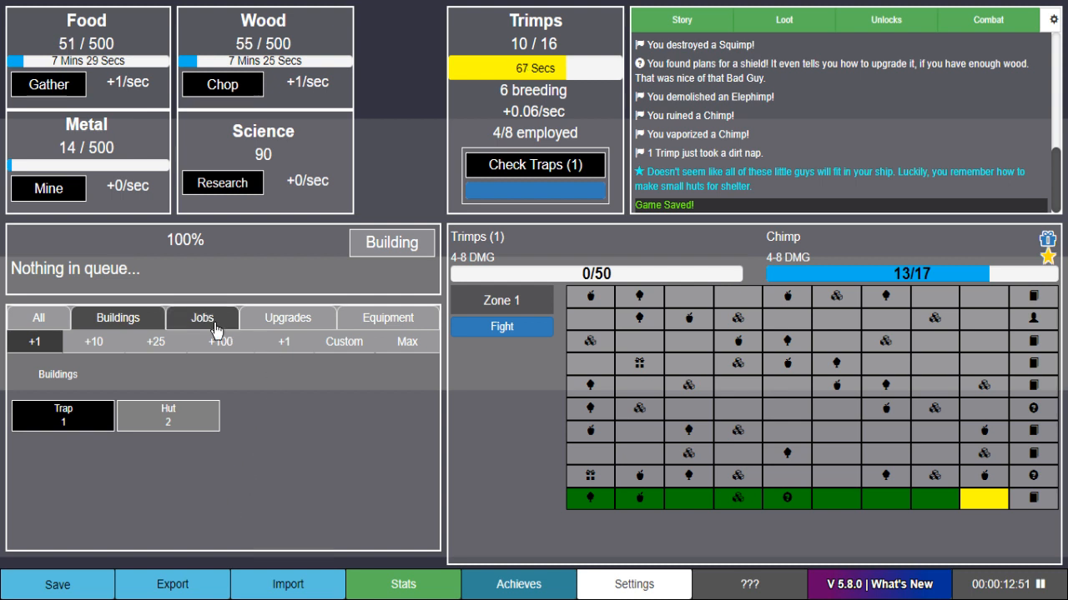
- Hire farmers and lumberjacks up to four each, filling all 8 workspaces
{"action": "left_click", "coordinate": [201, 318]}
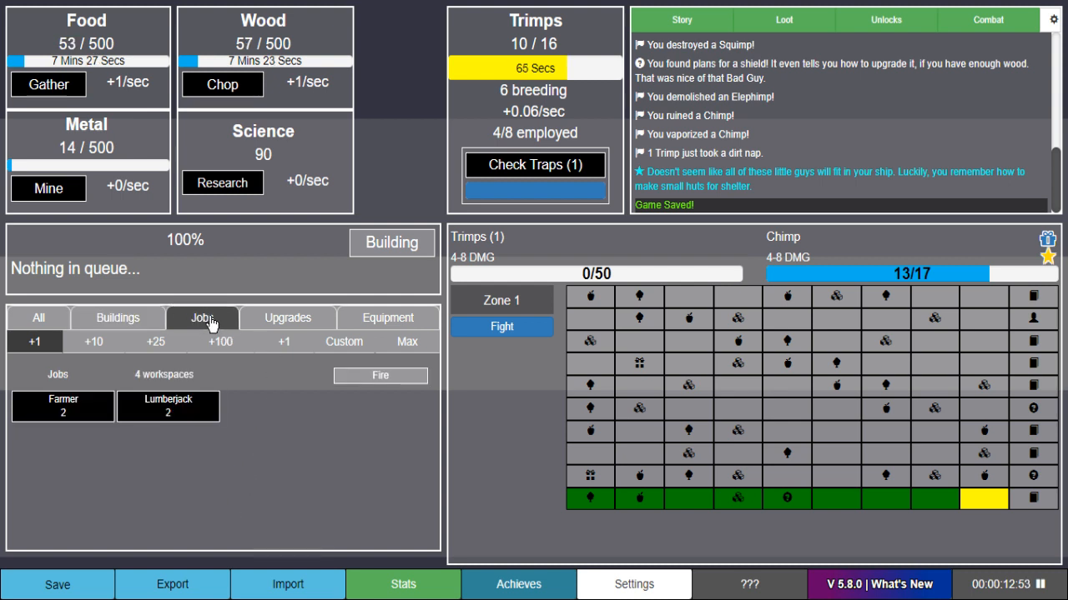
{"action": "left_click", "coordinate": [387, 318]}
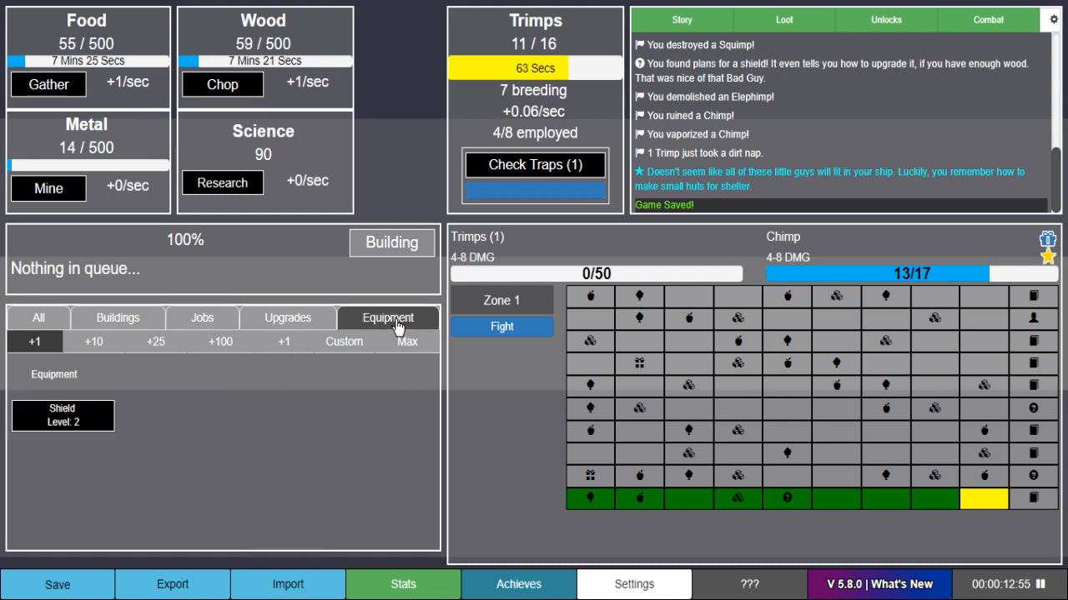
{"action": "mouse_move", "coordinate": [63, 415]}
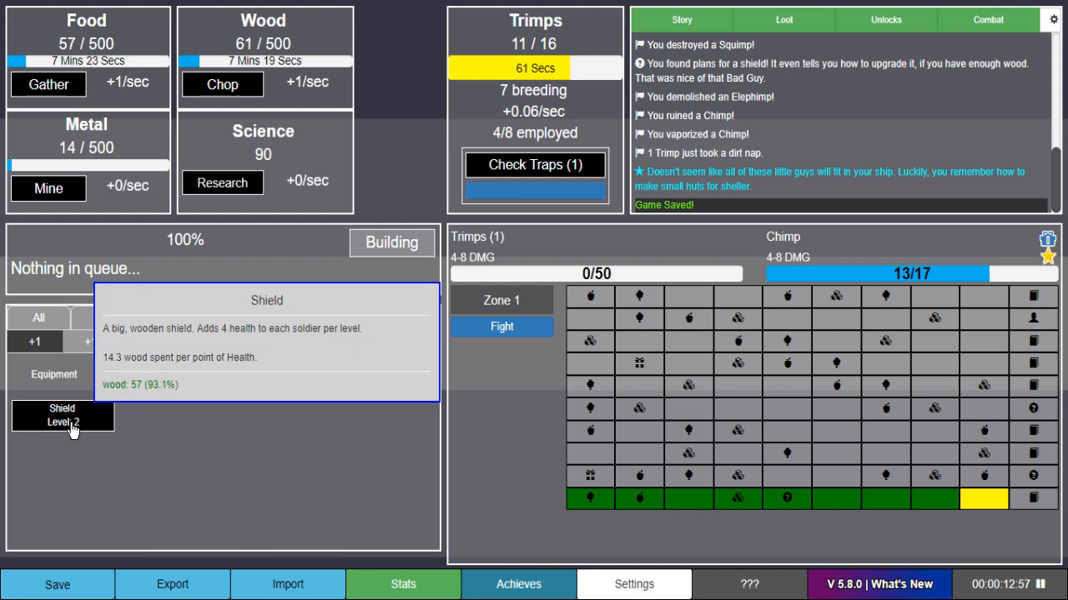
{"action": "left_click", "coordinate": [117, 318]}
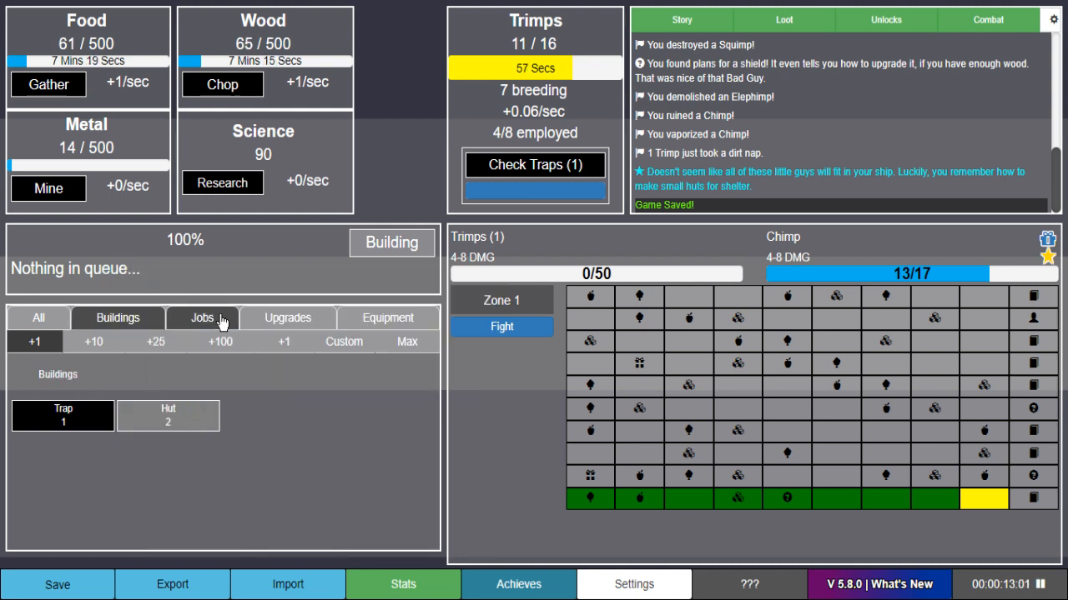
{"action": "left_click", "coordinate": [202, 318]}
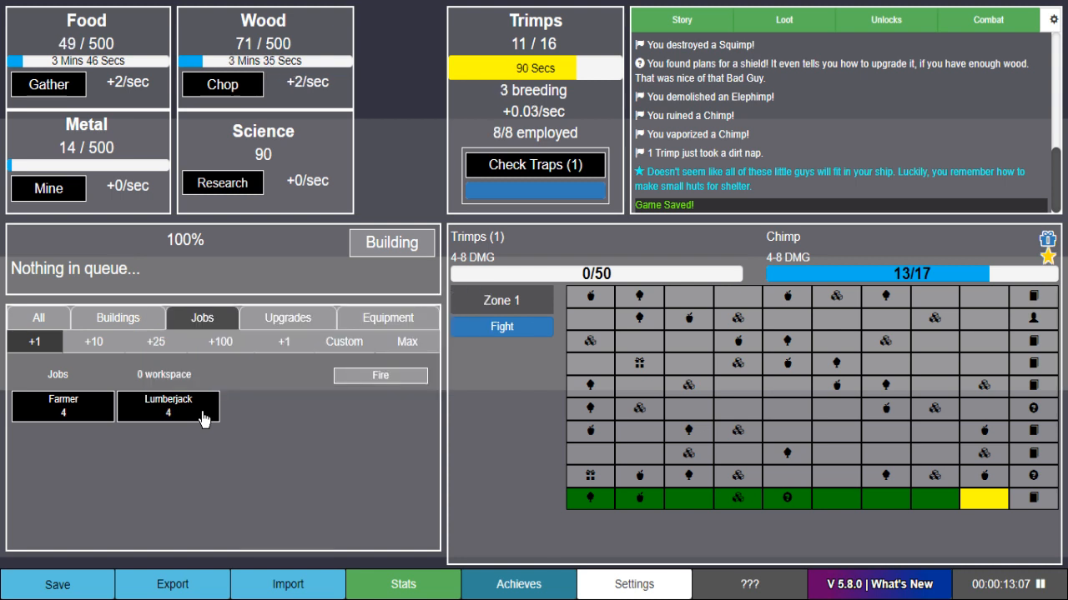
{"action": "mouse_move", "coordinate": [330, 486]}
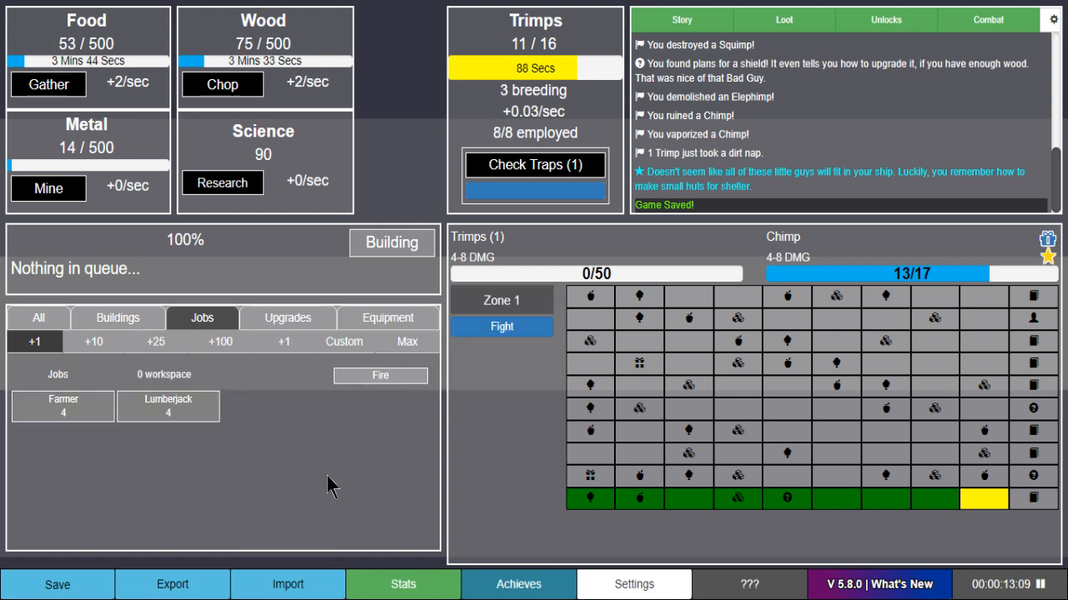
- Upgrade the Shield to level 3
{"action": "left_click", "coordinate": [38, 318]}
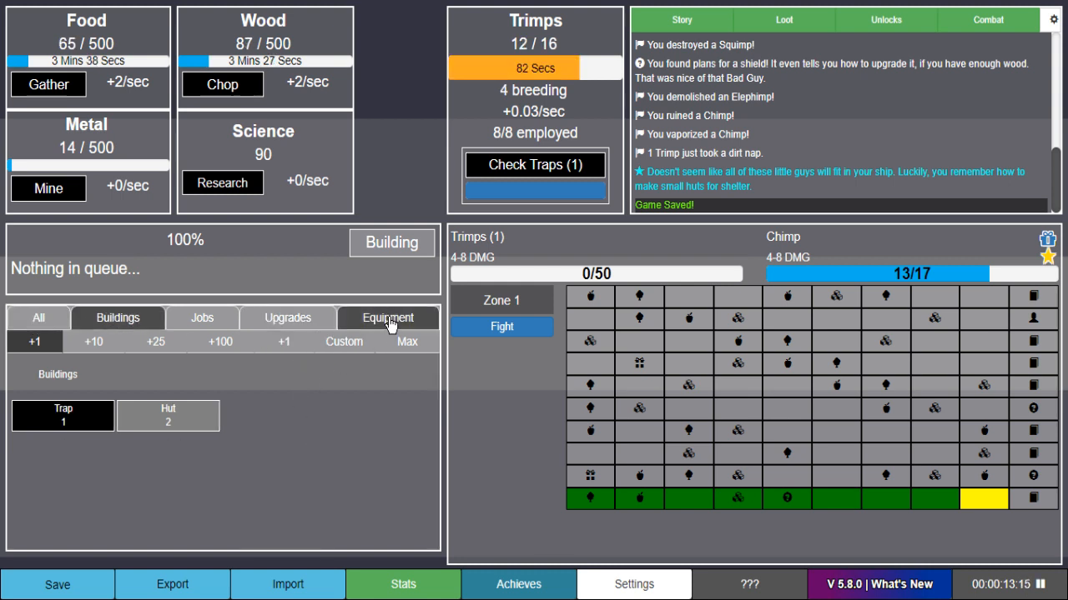
{"action": "left_click", "coordinate": [388, 318]}
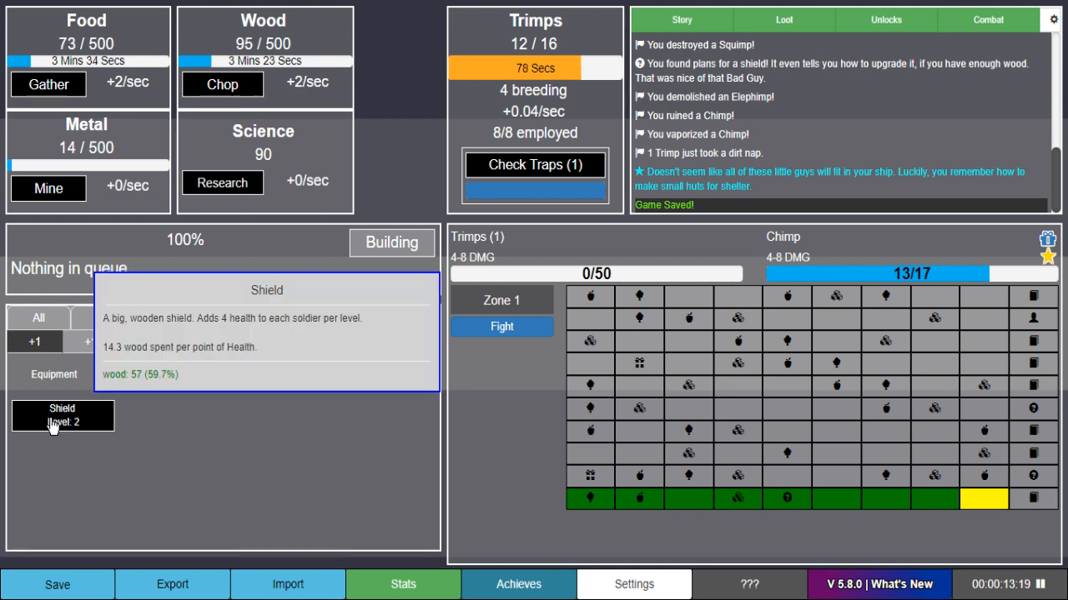
{"action": "left_click", "coordinate": [62, 416]}
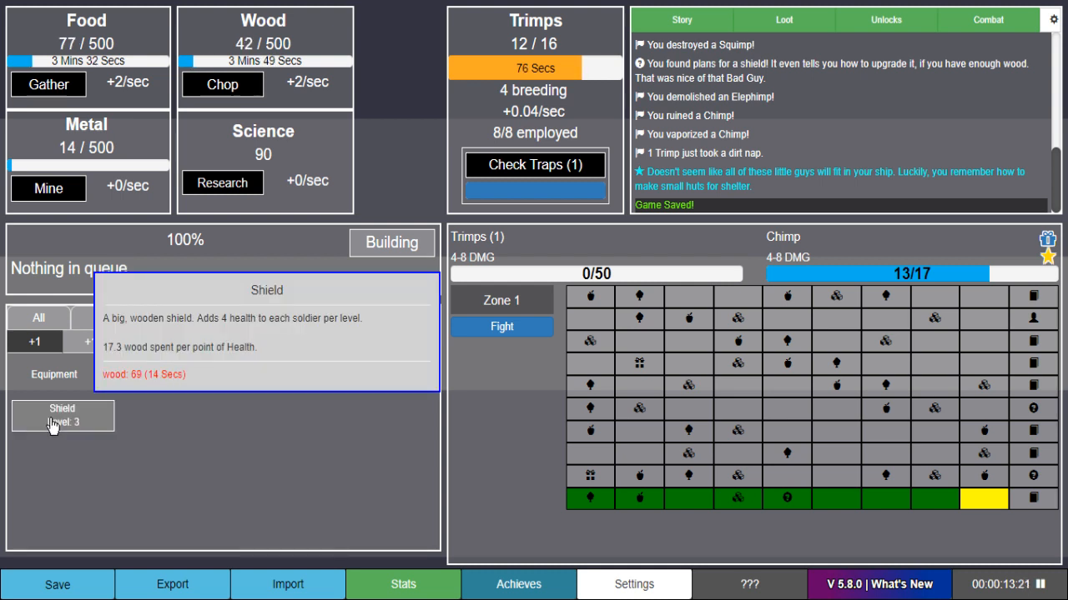
{"action": "mouse_move", "coordinate": [373, 482]}
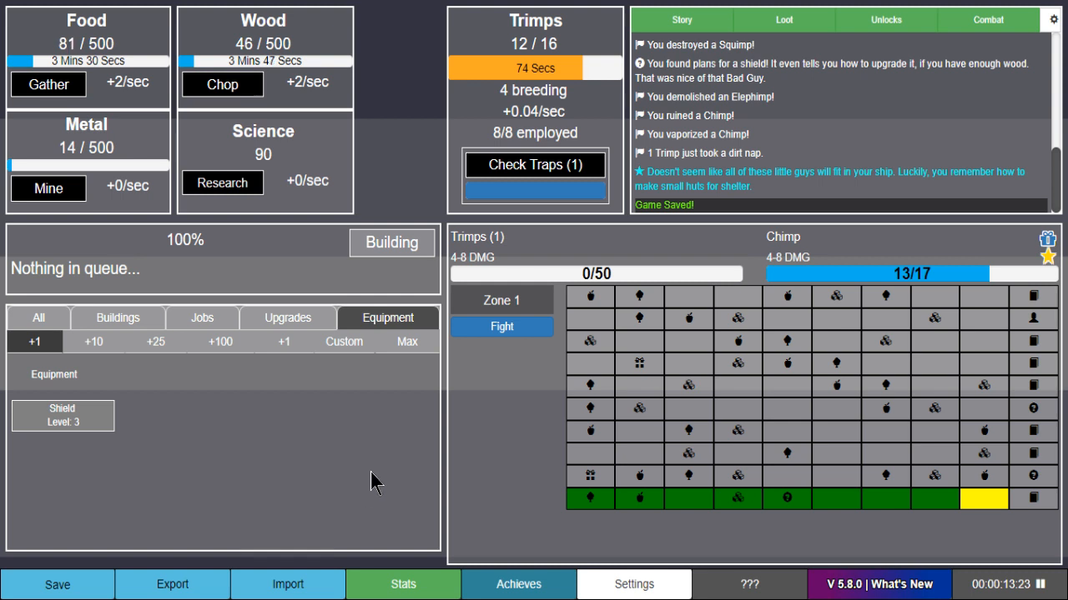
{"action": "mouse_move", "coordinate": [501, 326]}
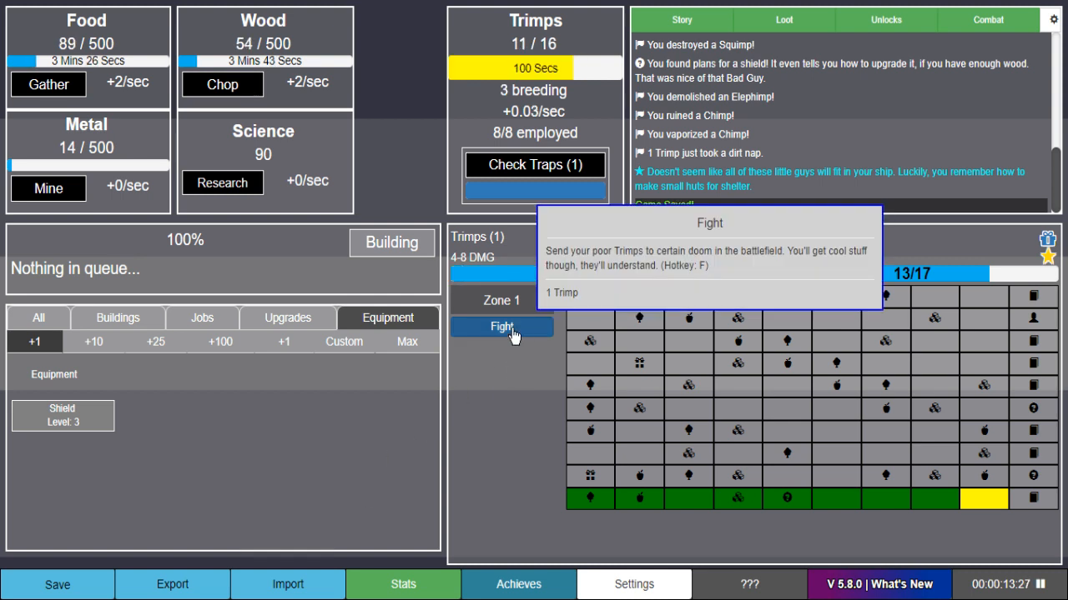
- Fight in Zone 1 to find the Bloodlust book and land, raising the Trimp cap to 21
{"action": "left_click", "coordinate": [501, 326]}
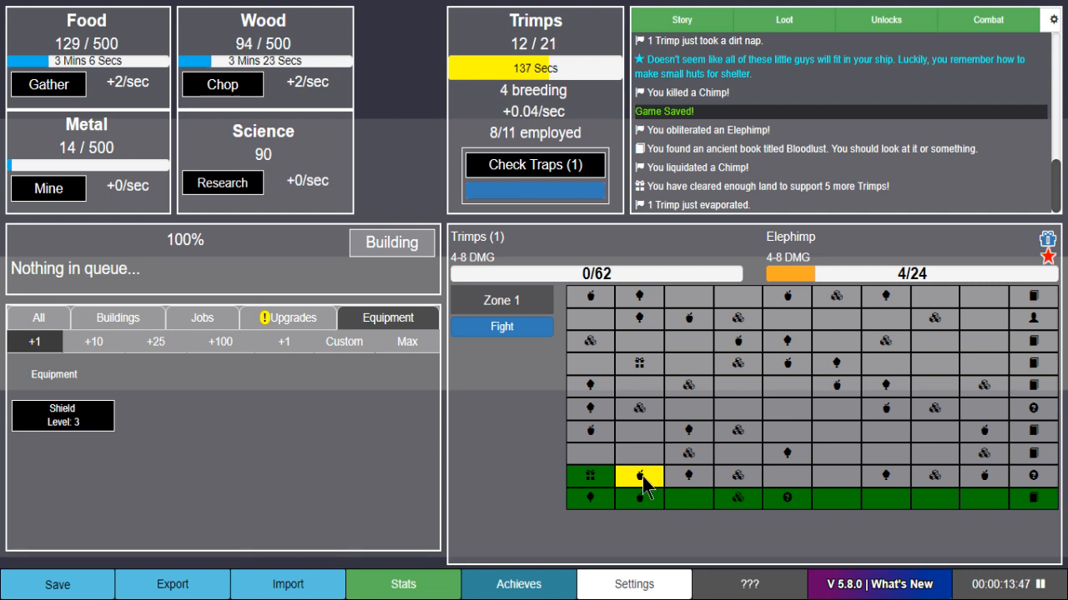
{"action": "mouse_move", "coordinate": [699, 488]}
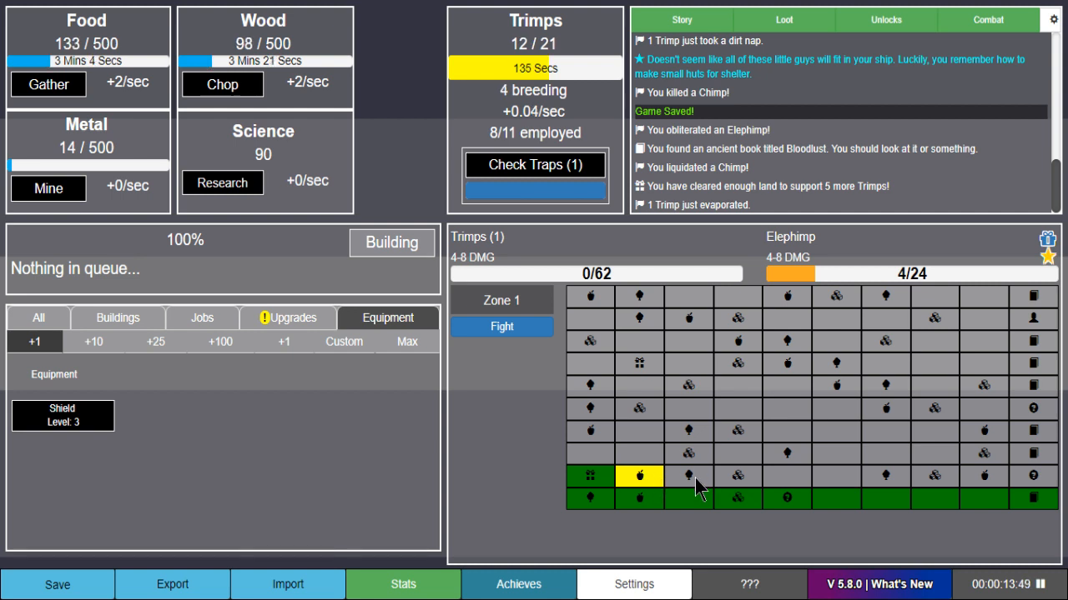
{"action": "mouse_move", "coordinate": [747, 484]}
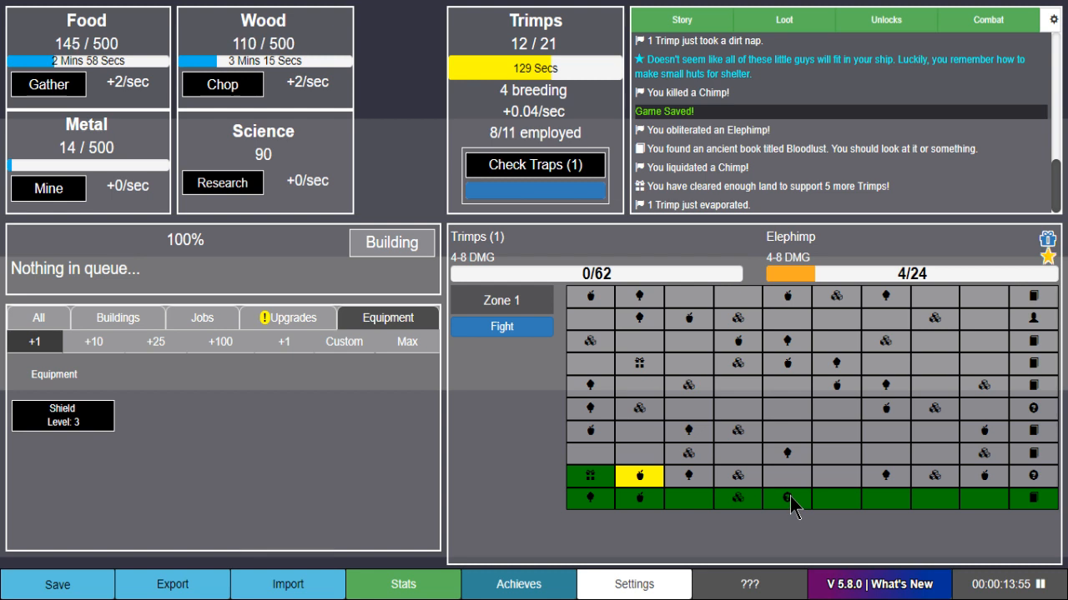
{"action": "mouse_move", "coordinate": [1040, 503]}
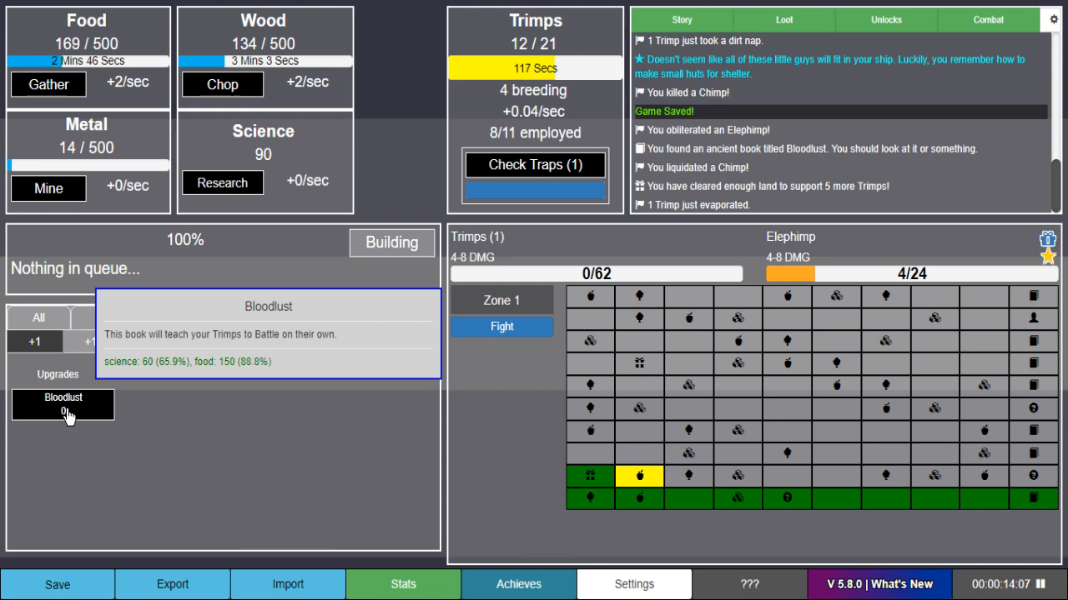
- Research Bloodlust and switch AutoFight on
{"action": "left_click", "coordinate": [63, 404]}
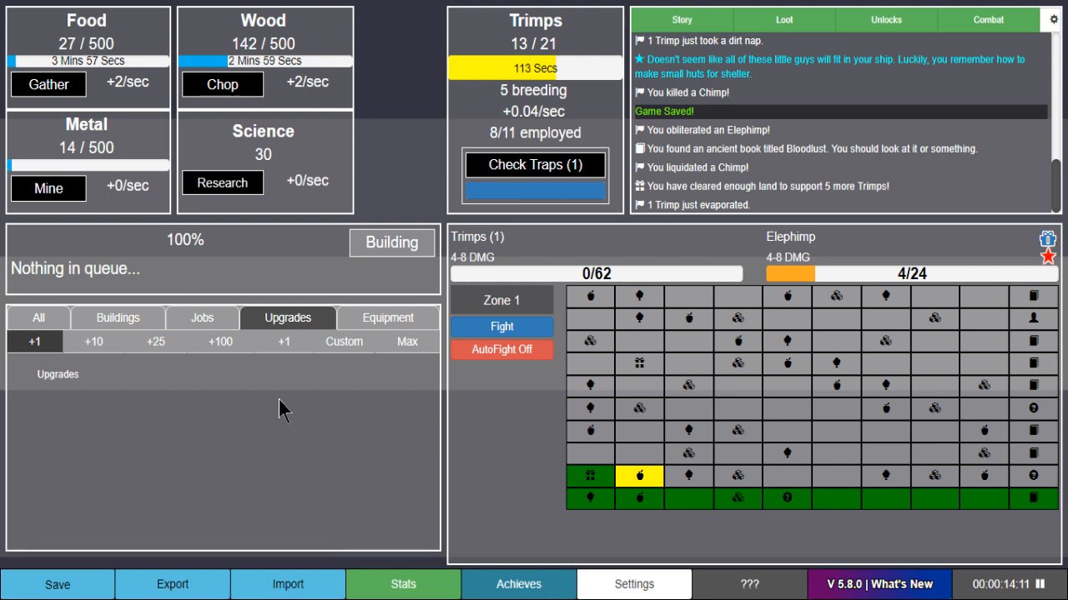
{"action": "mouse_move", "coordinate": [502, 350]}
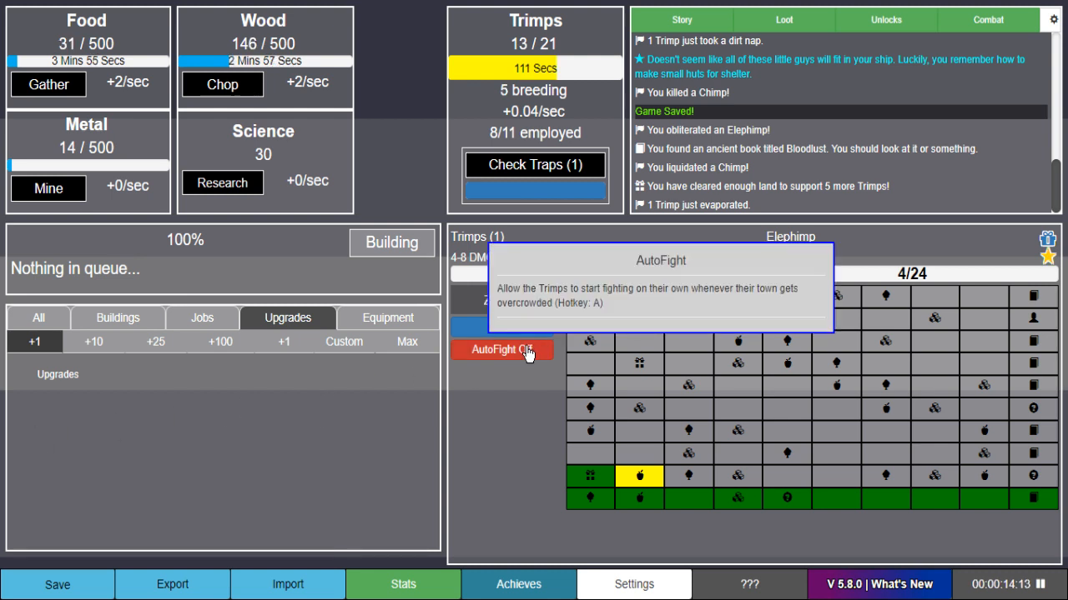
{"action": "left_click", "coordinate": [501, 349]}
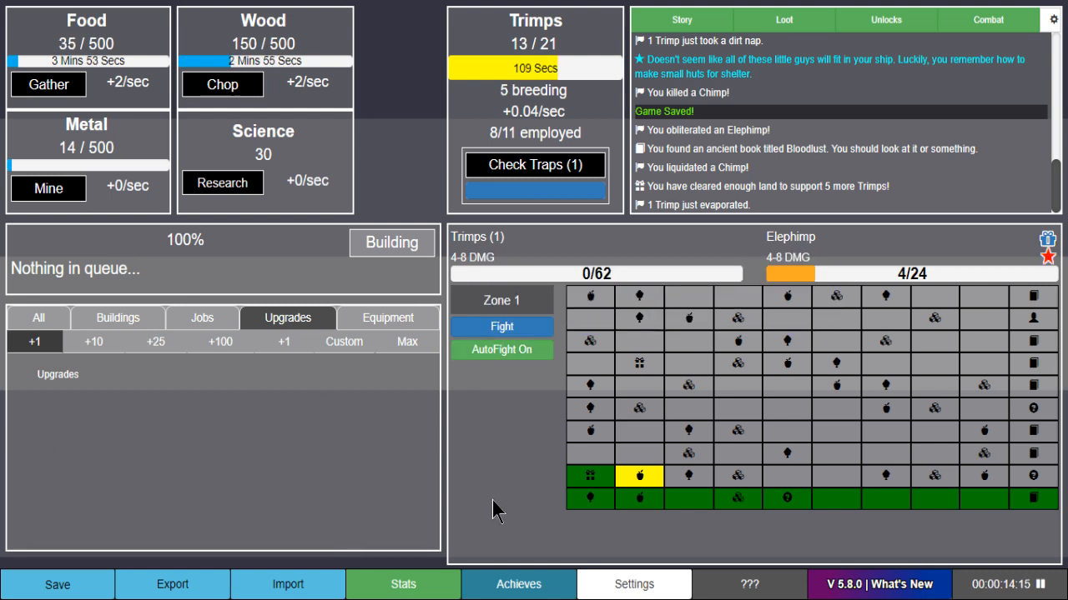
{"action": "left_click", "coordinate": [534, 165]}
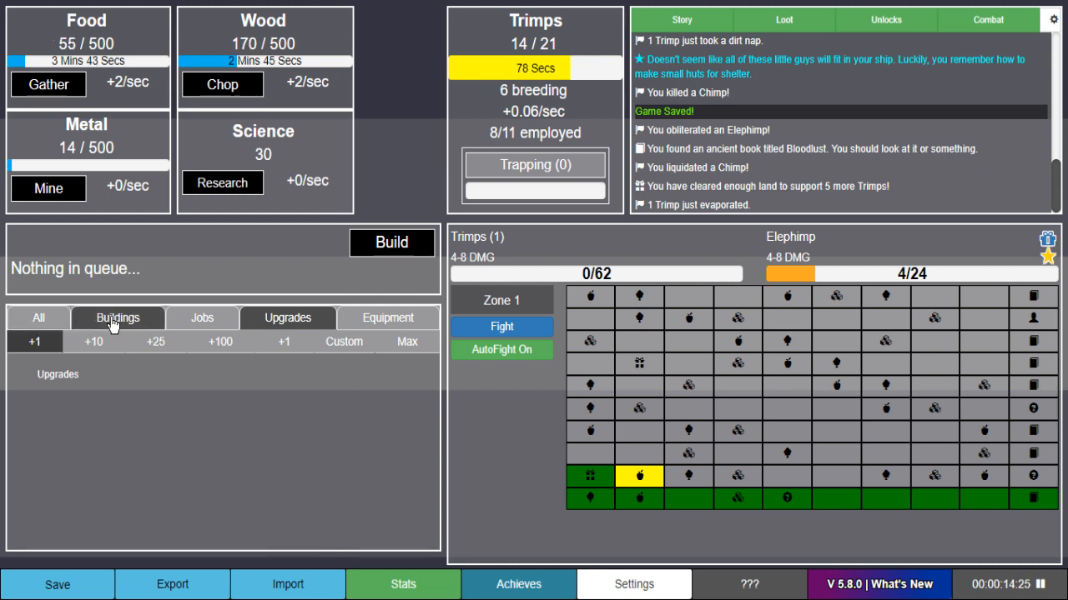
- Show the Jobs list and filter Story messages out of the message log
{"action": "left_click", "coordinate": [117, 318]}
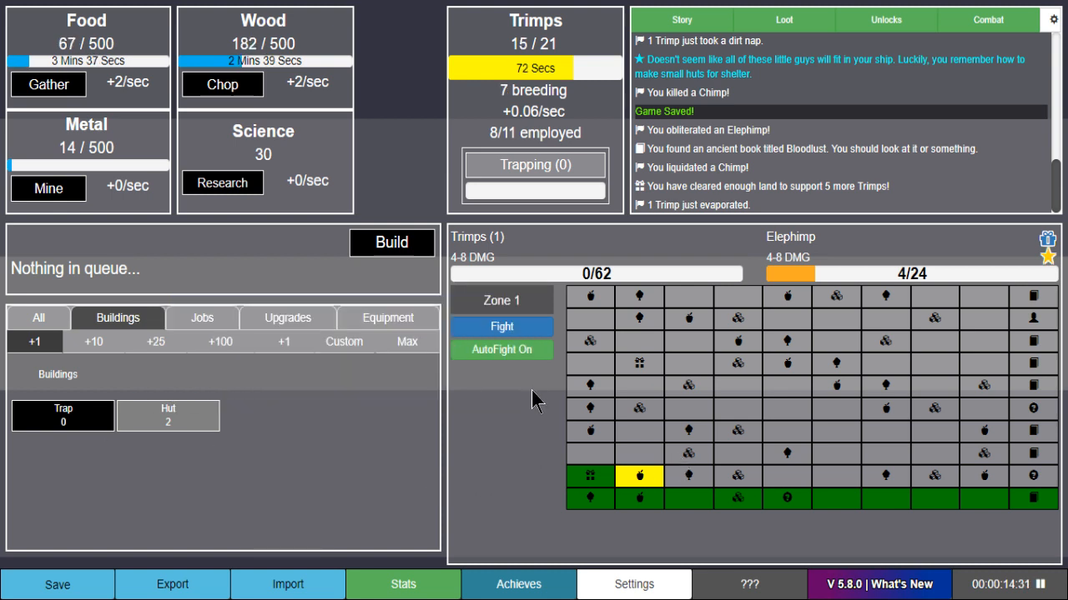
{"action": "mouse_move", "coordinate": [513, 432]}
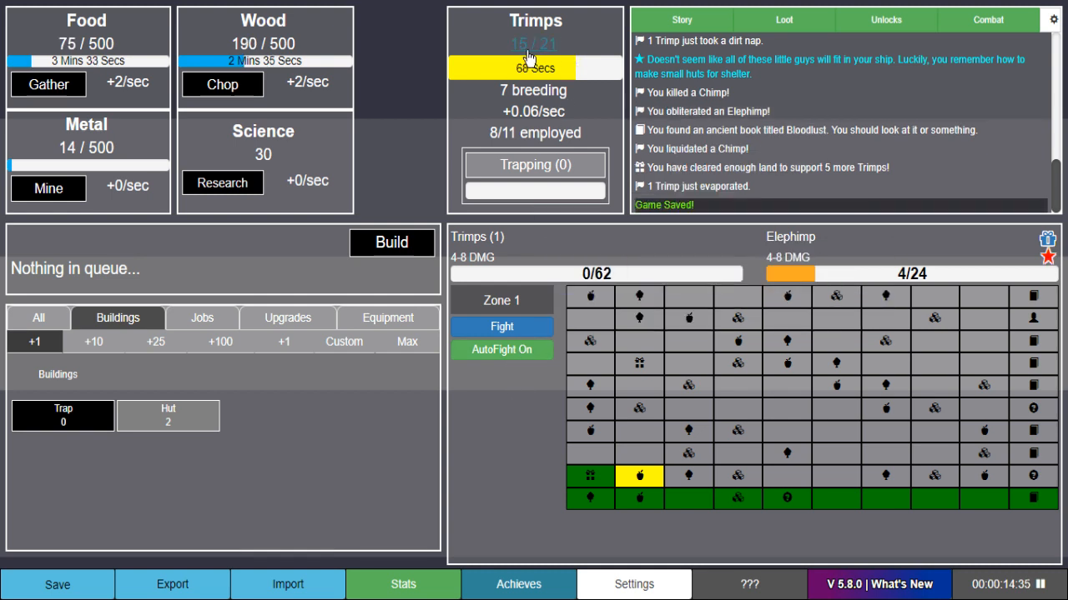
{"action": "mouse_move", "coordinate": [506, 163]}
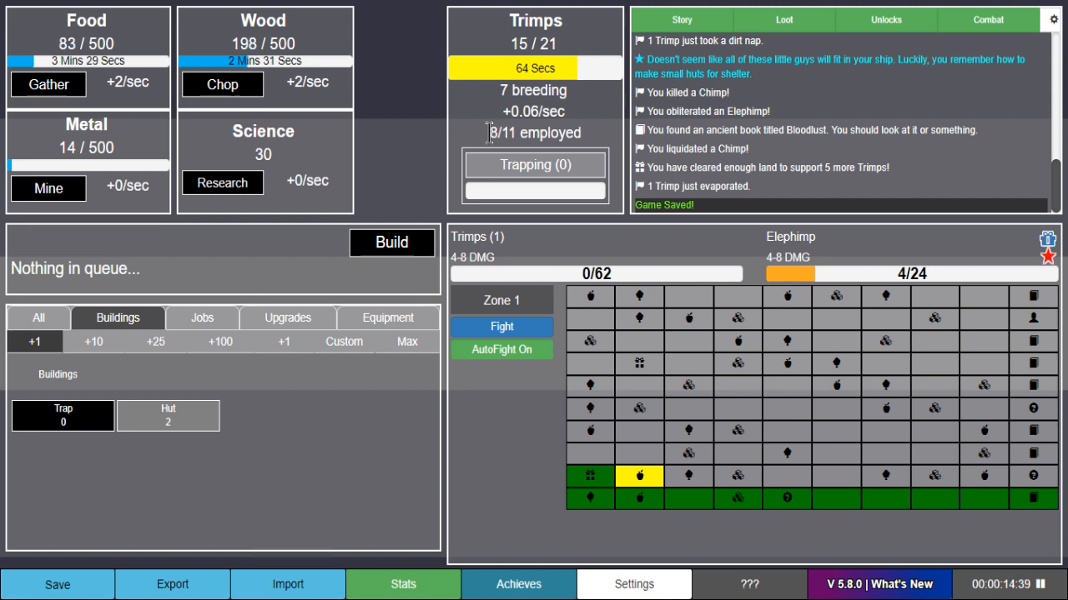
{"action": "mouse_move", "coordinate": [613, 142]}
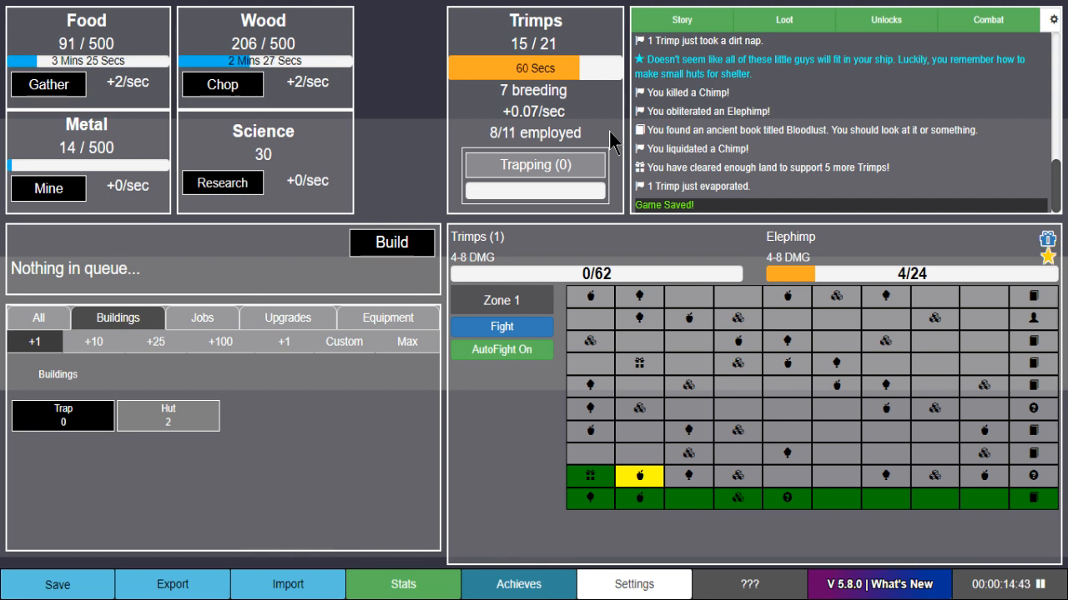
{"action": "left_click", "coordinate": [201, 317]}
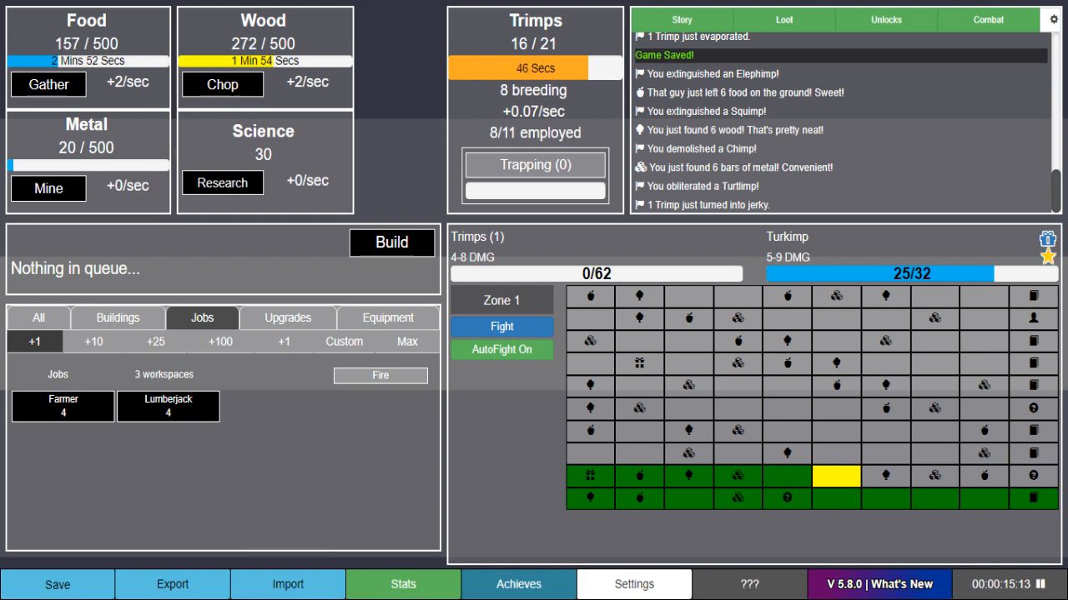
{"action": "mouse_move", "coordinate": [697, 325]}
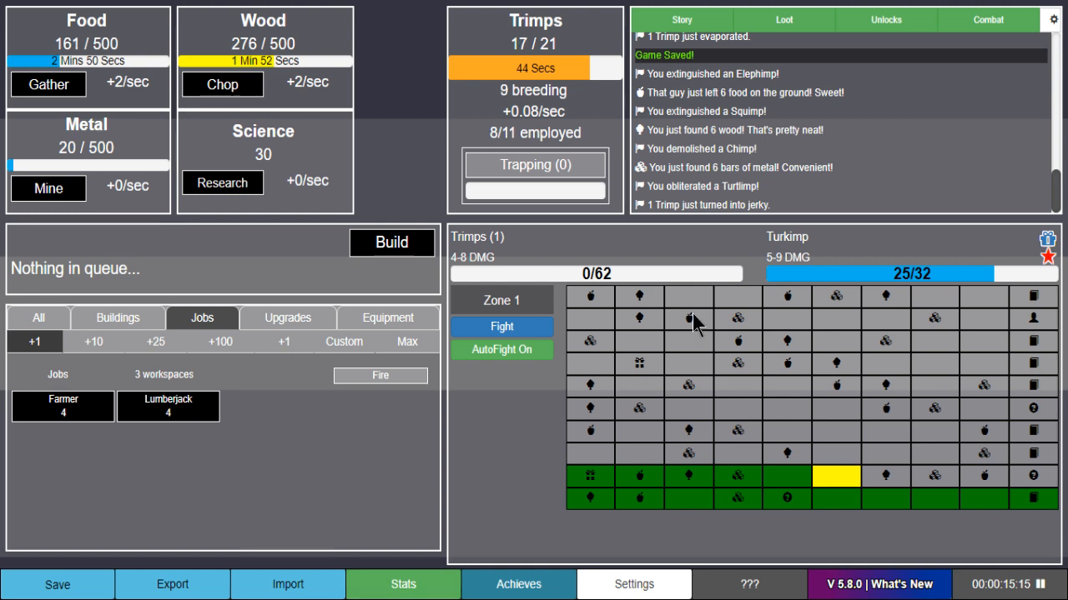
{"action": "left_click", "coordinate": [682, 19]}
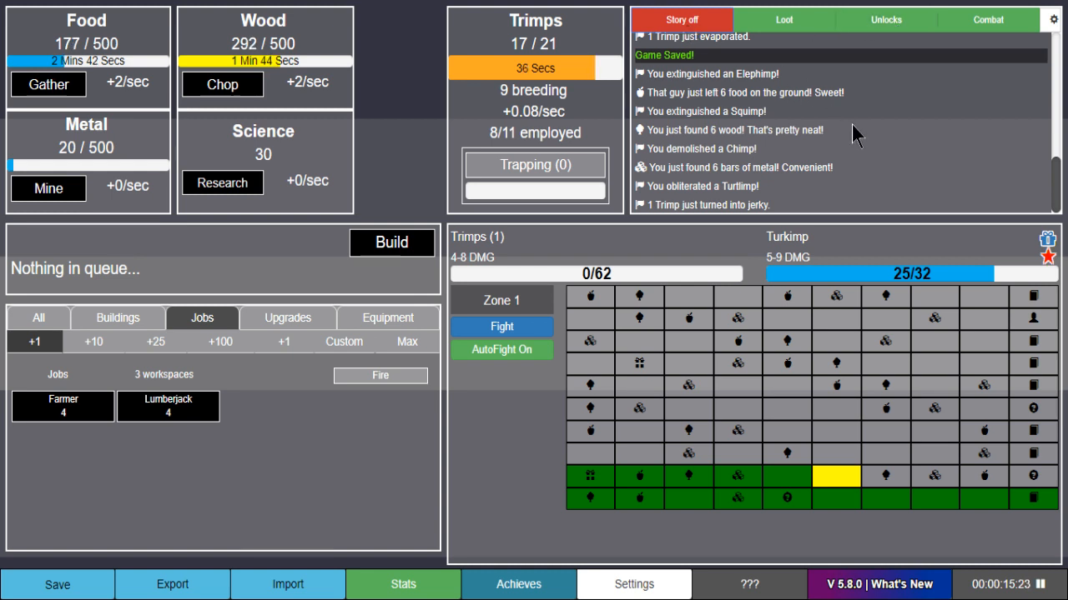
{"action": "mouse_move", "coordinate": [799, 92]}
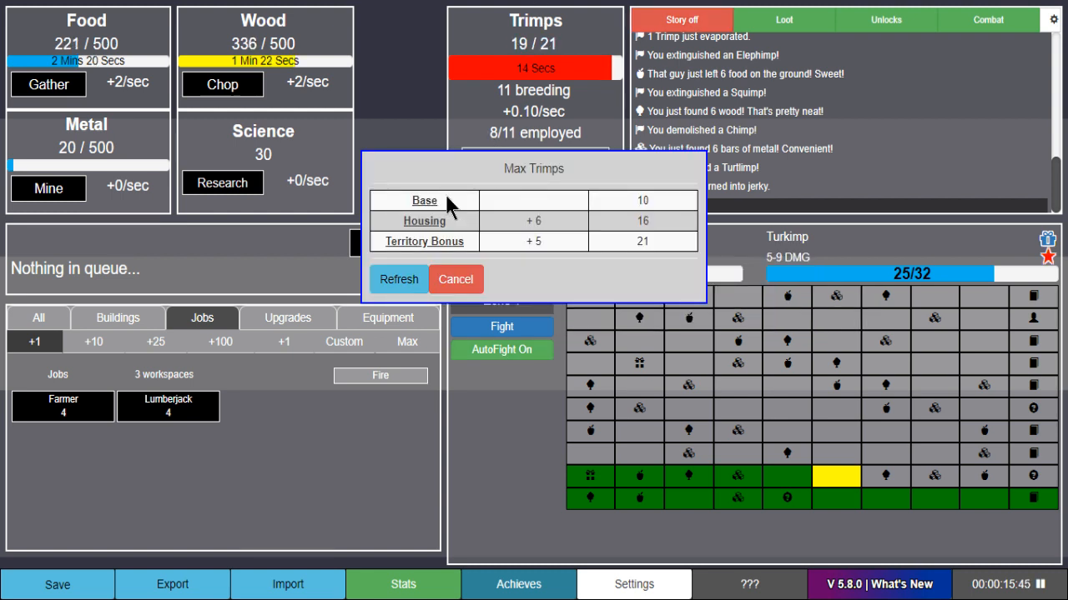
{"action": "left_click", "coordinate": [455, 280]}
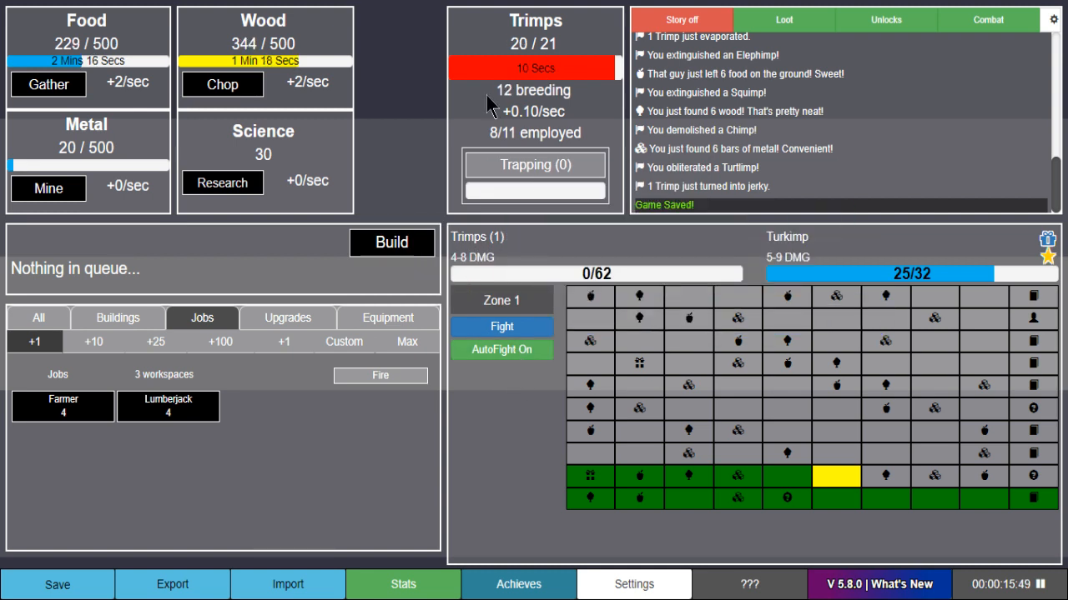
{"action": "mouse_move", "coordinate": [425, 139]}
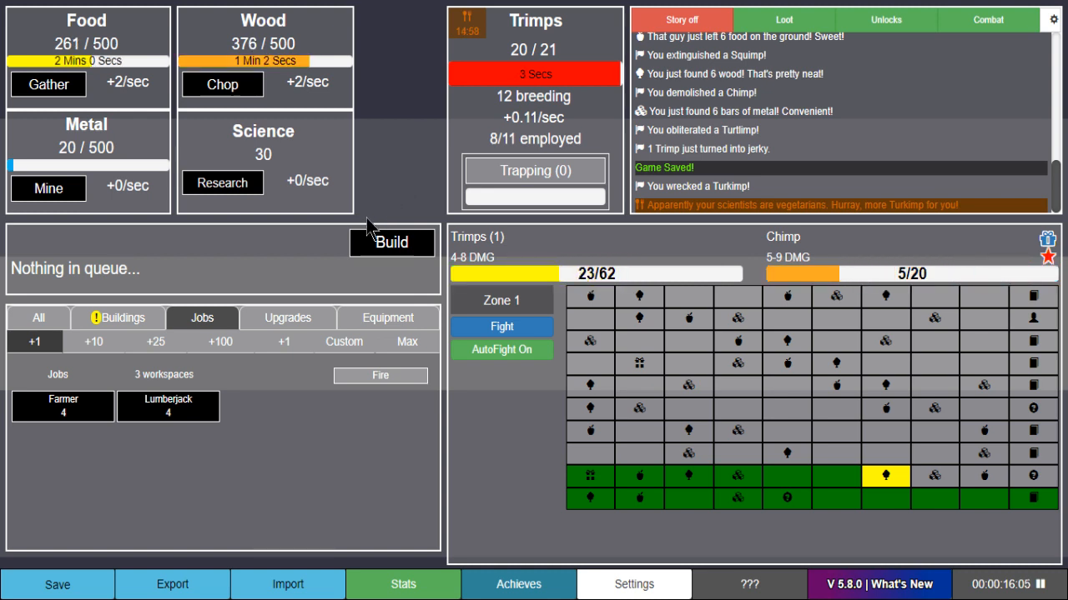
- Build a Shed and queue a Barn, raising wood and food caps to 1000
{"action": "left_click", "coordinate": [118, 318]}
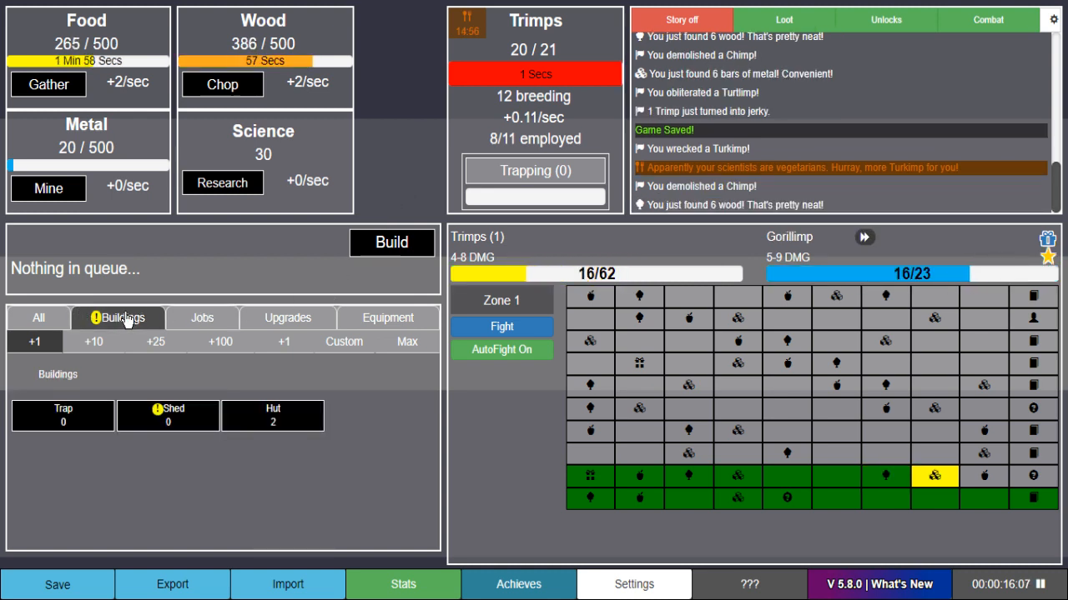
{"action": "mouse_move", "coordinate": [168, 421]}
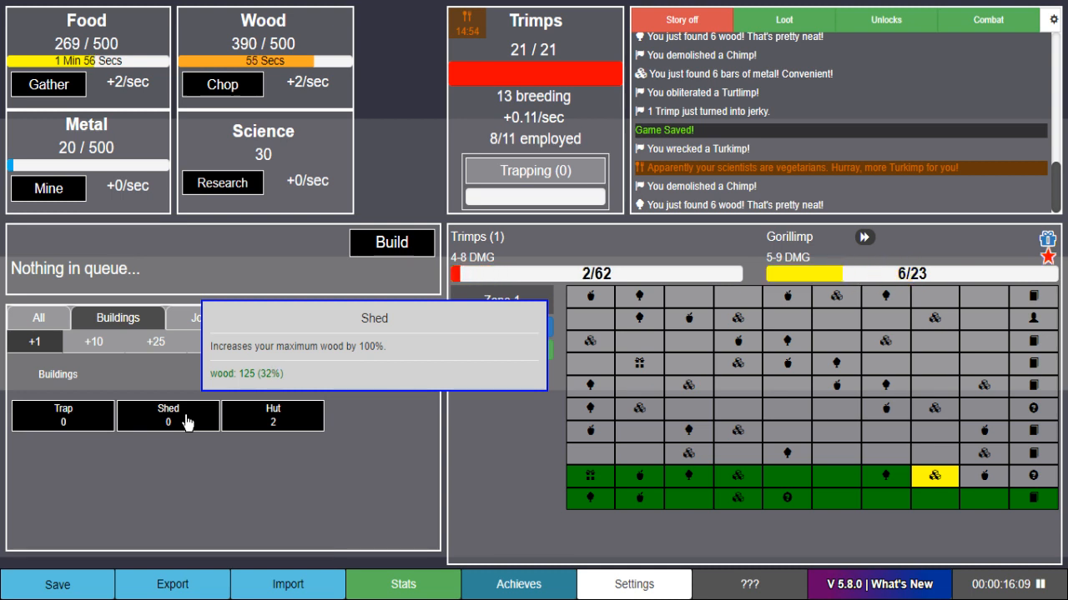
{"action": "mouse_move", "coordinate": [313, 380]}
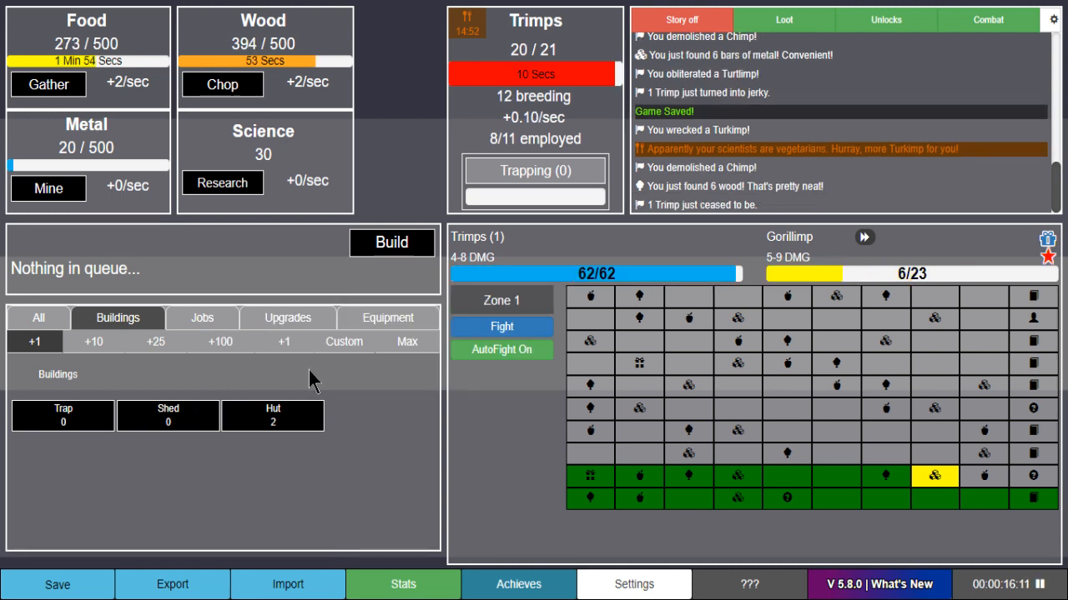
{"action": "left_click", "coordinate": [168, 417]}
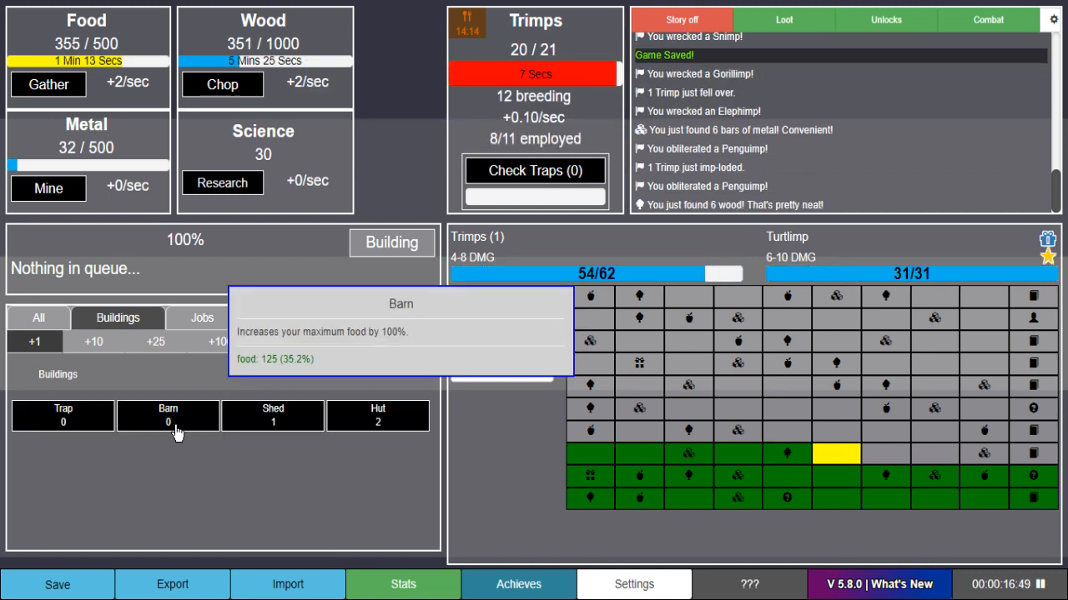
{"action": "left_click", "coordinate": [167, 416]}
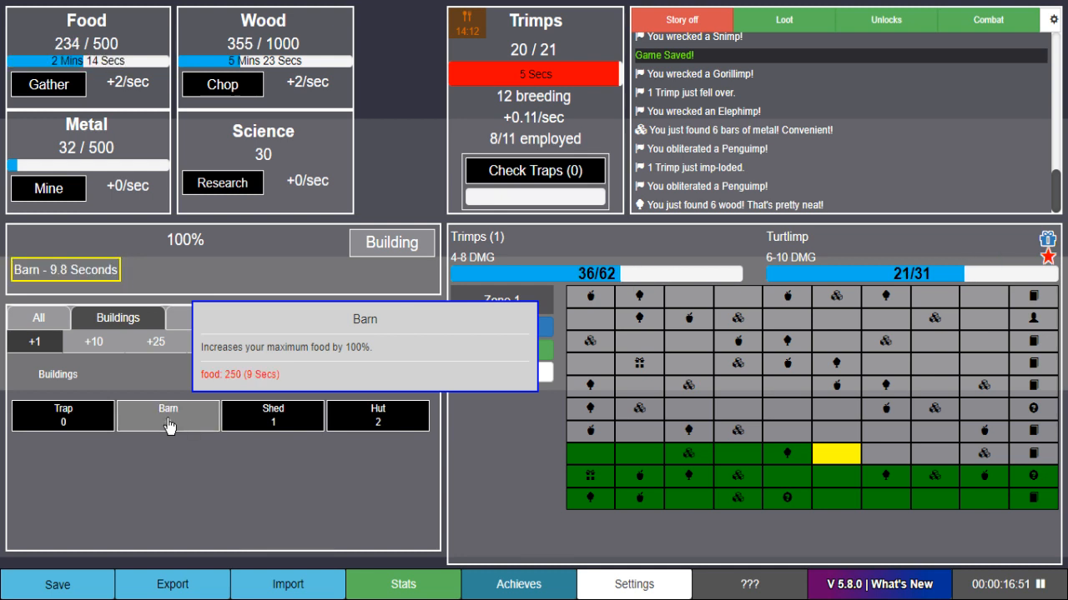
{"action": "mouse_move", "coordinate": [229, 385]}
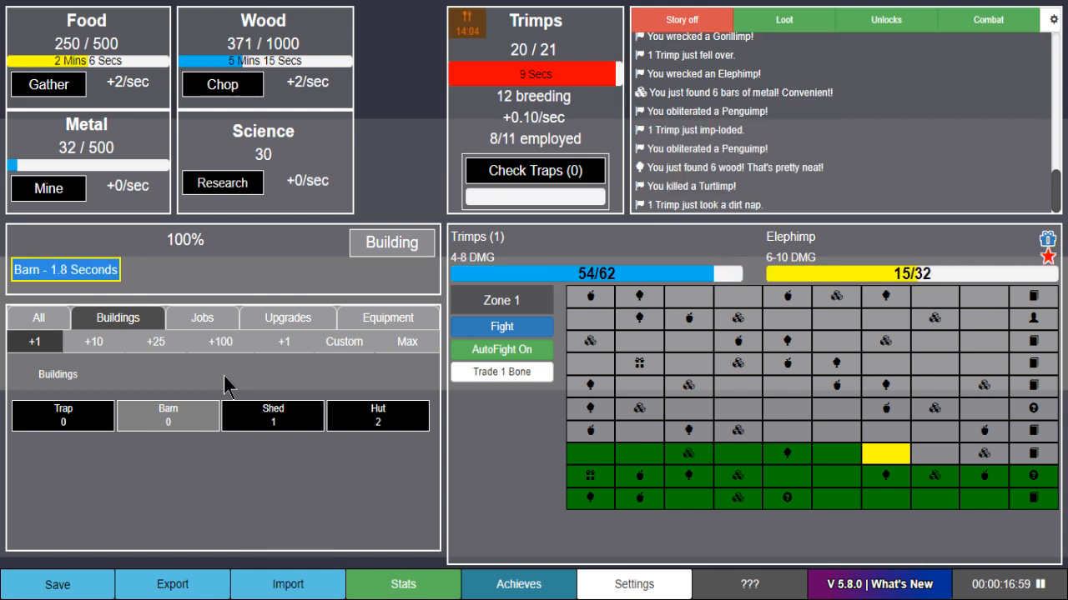
{"action": "mouse_move", "coordinate": [501, 350]}
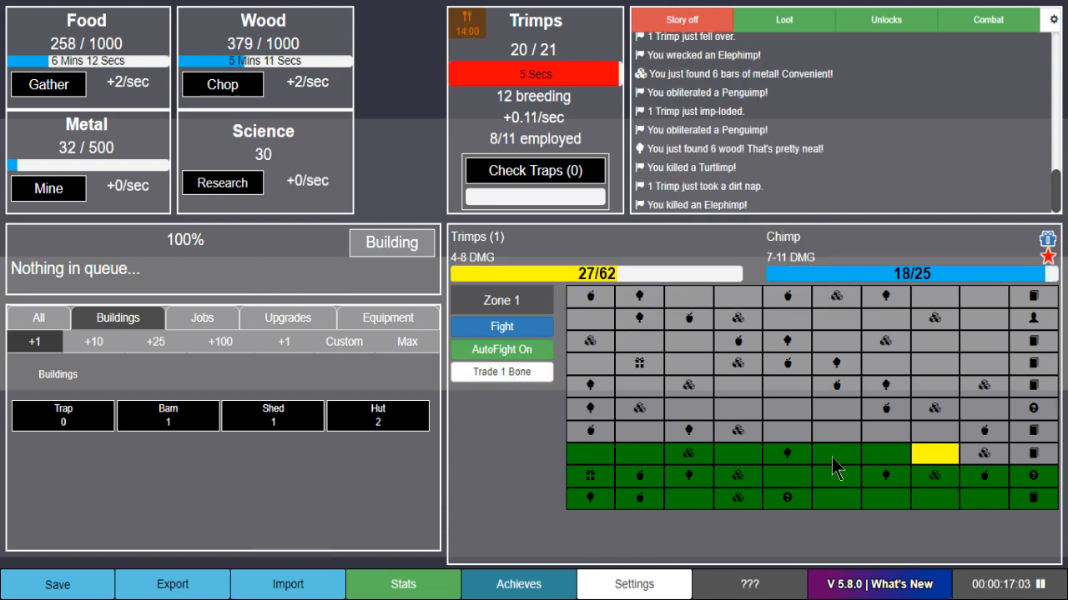
{"action": "mouse_move", "coordinate": [93, 468]}
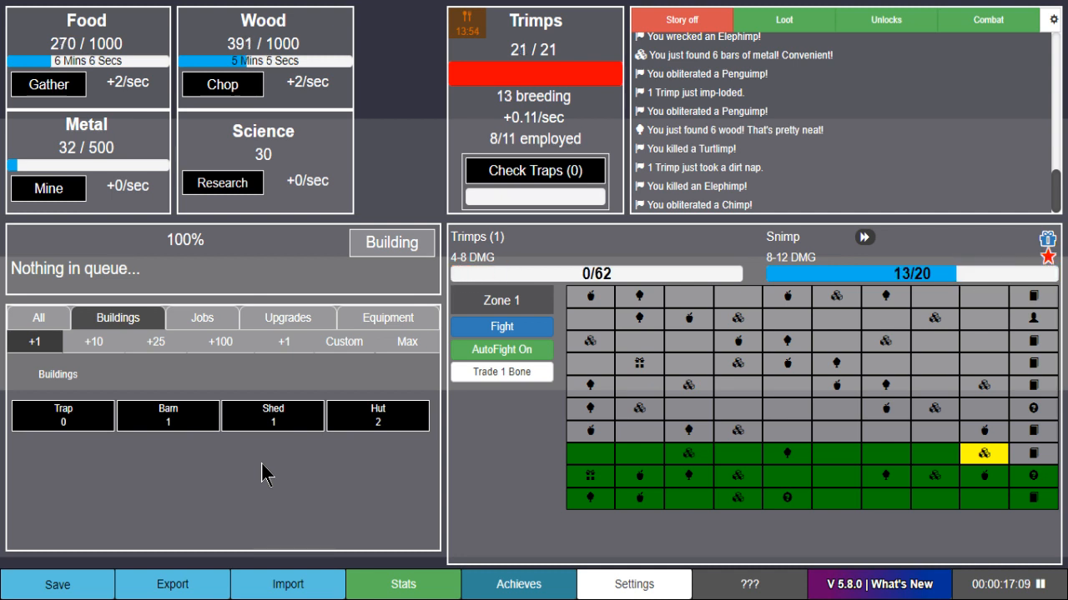
- Hire one more farmer and one more lumberjack
{"action": "left_click", "coordinate": [201, 318]}
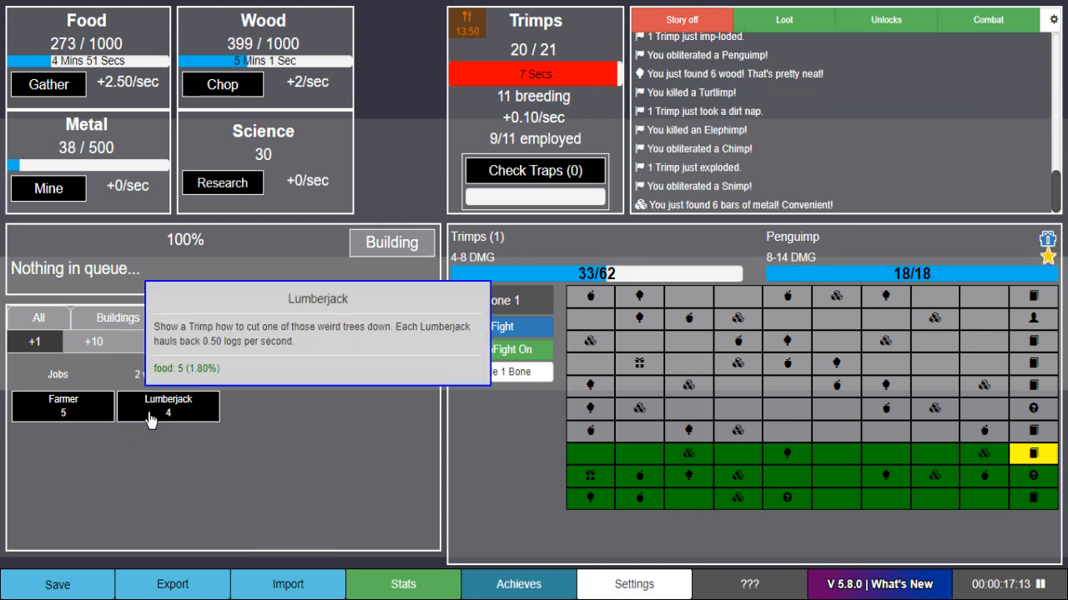
{"action": "left_click", "coordinate": [288, 318]}
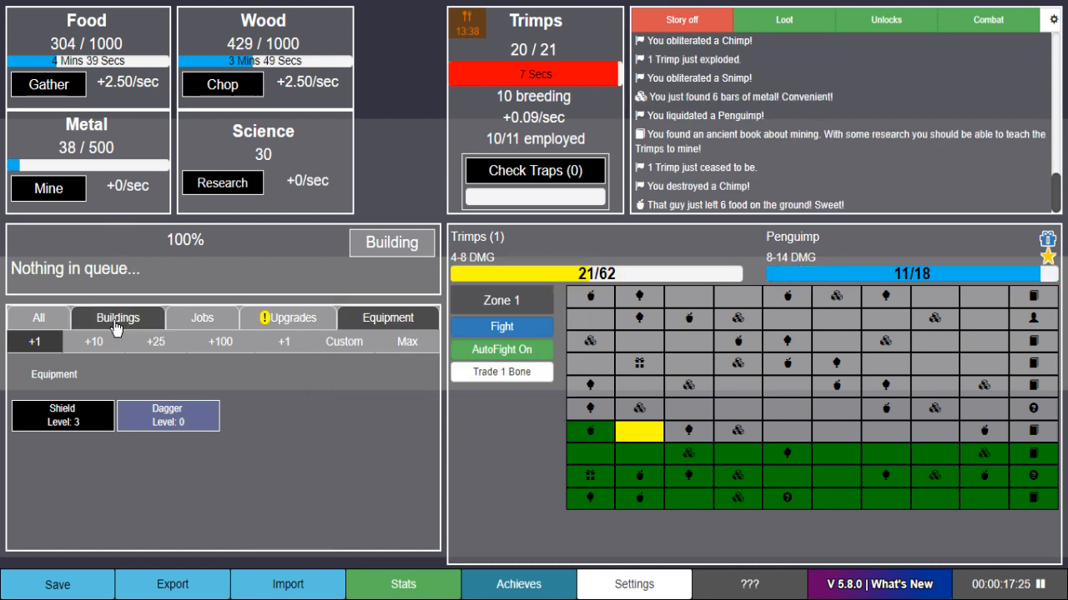
{"action": "left_click", "coordinate": [117, 318]}
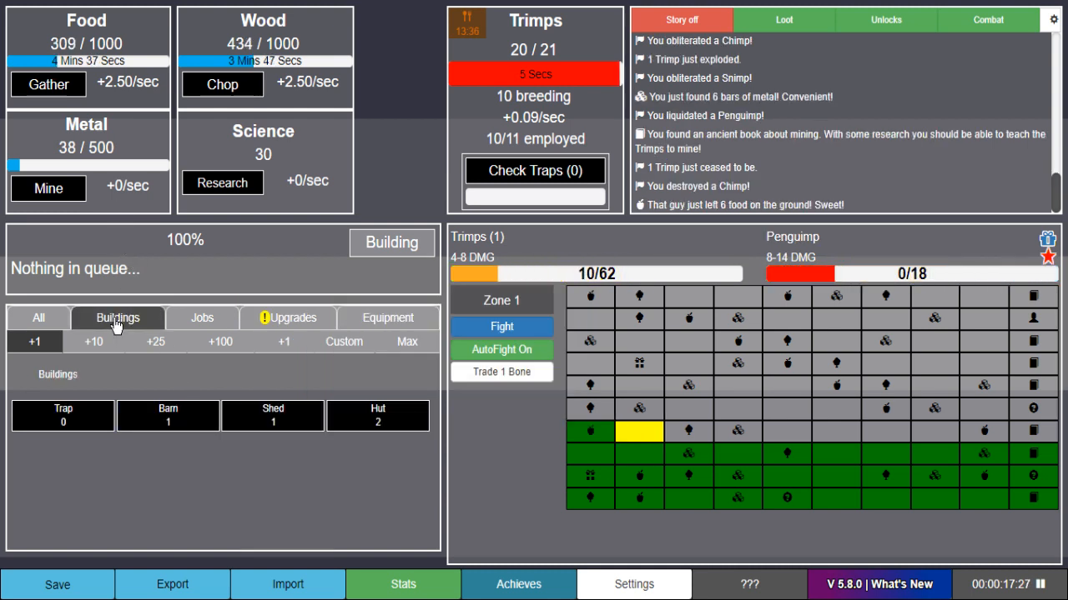
{"action": "mouse_move", "coordinate": [168, 415]}
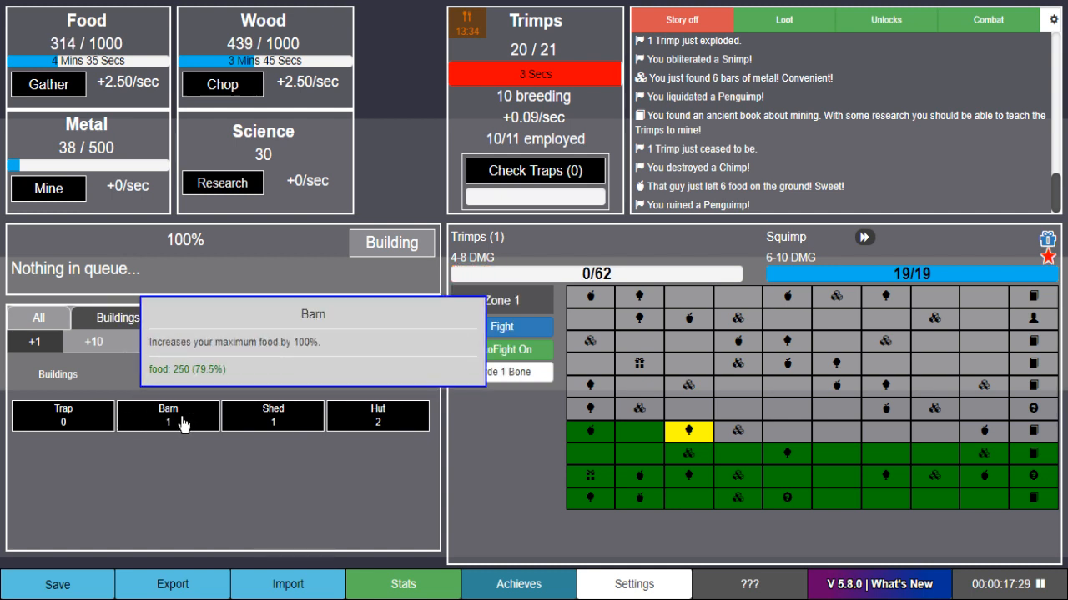
{"action": "mouse_move", "coordinate": [377, 425]}
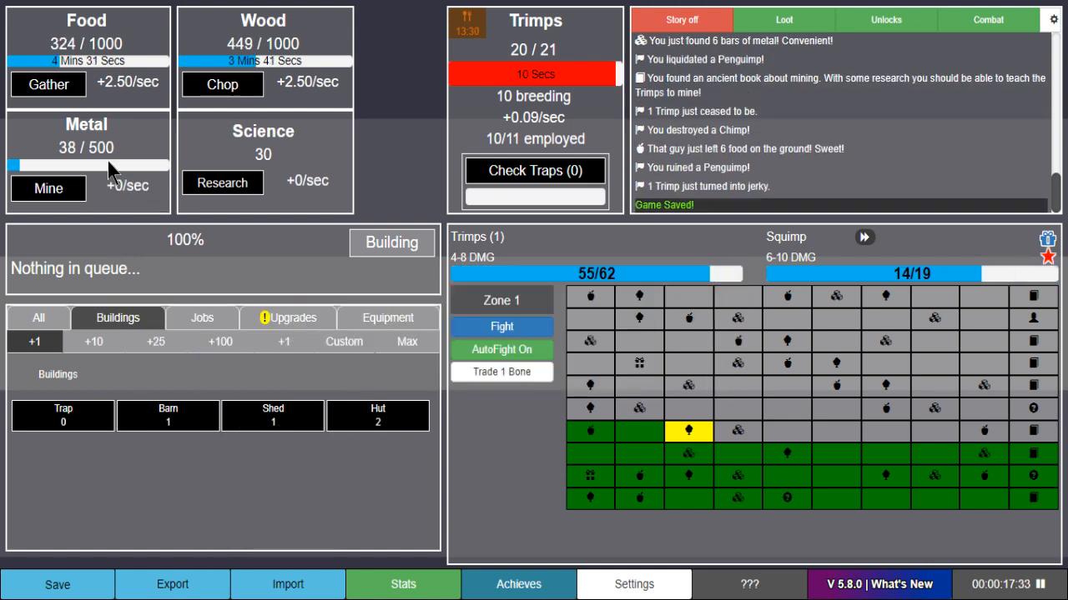
- Check the unlocked Miners upgrade and restart science research
{"action": "left_click", "coordinate": [202, 318]}
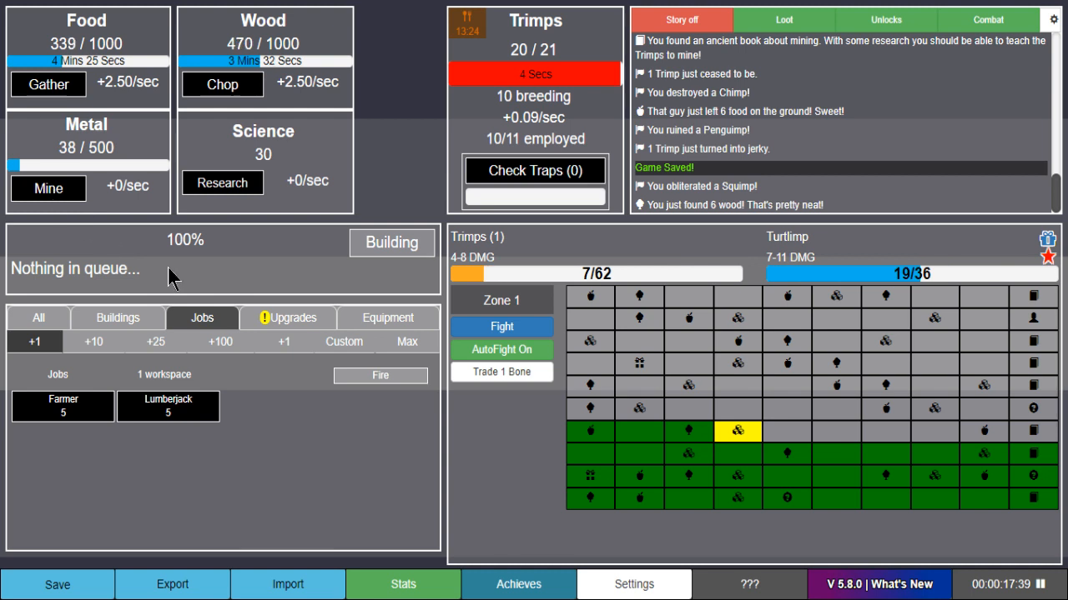
{"action": "left_click", "coordinate": [293, 317]}
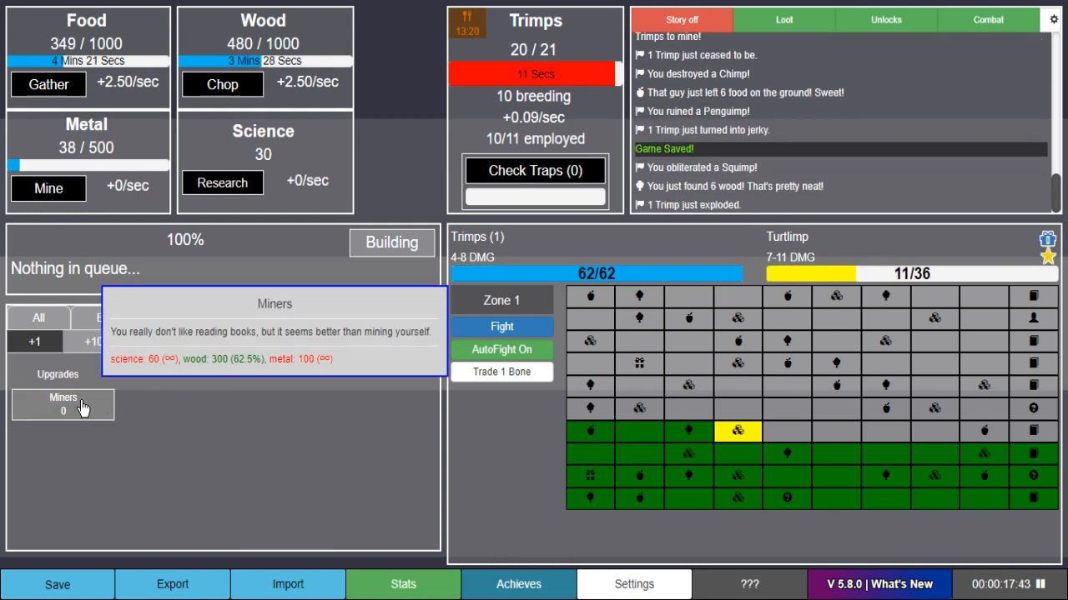
{"action": "left_click", "coordinate": [221, 183]}
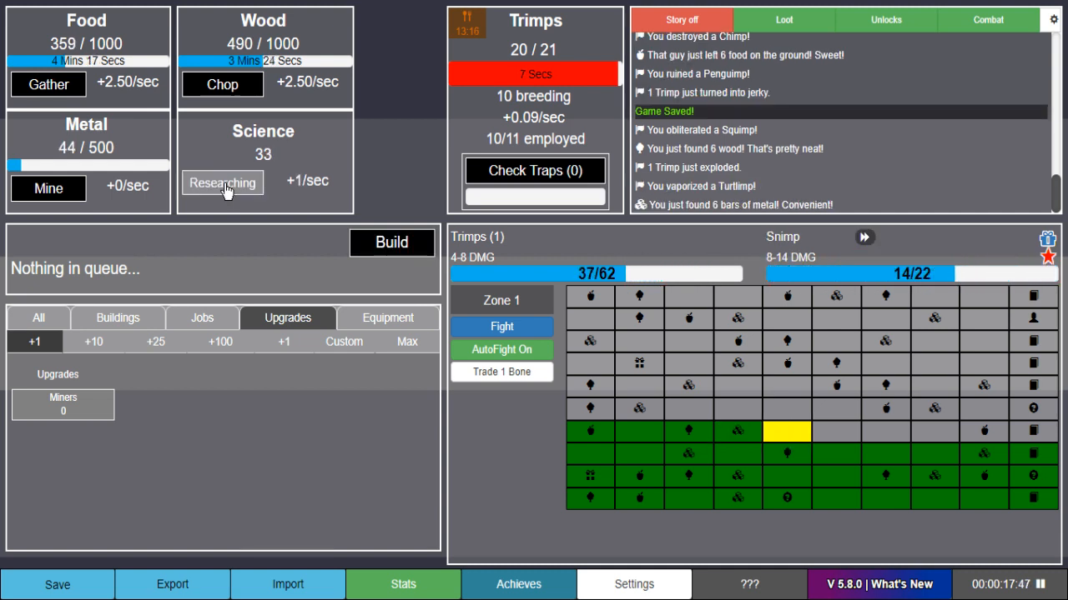
{"action": "mouse_move", "coordinate": [64, 404]}
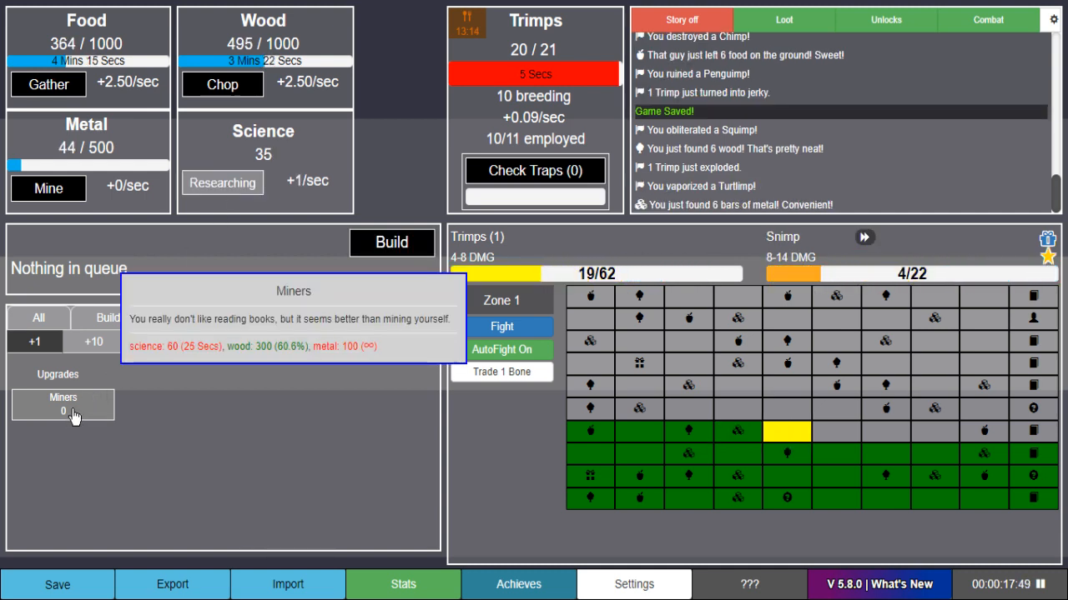